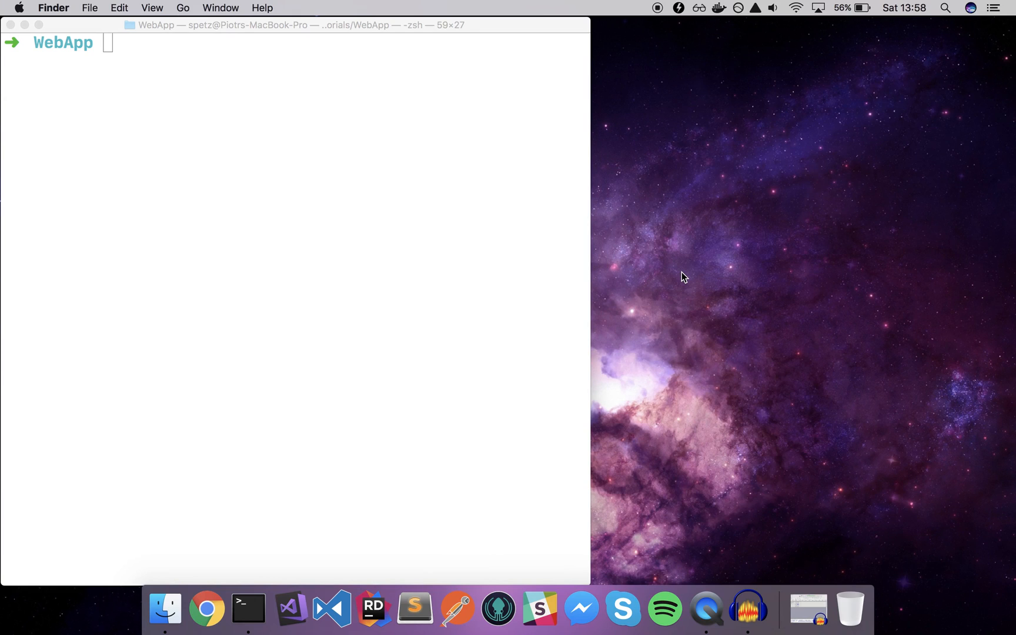
mouse_move(688, 274)
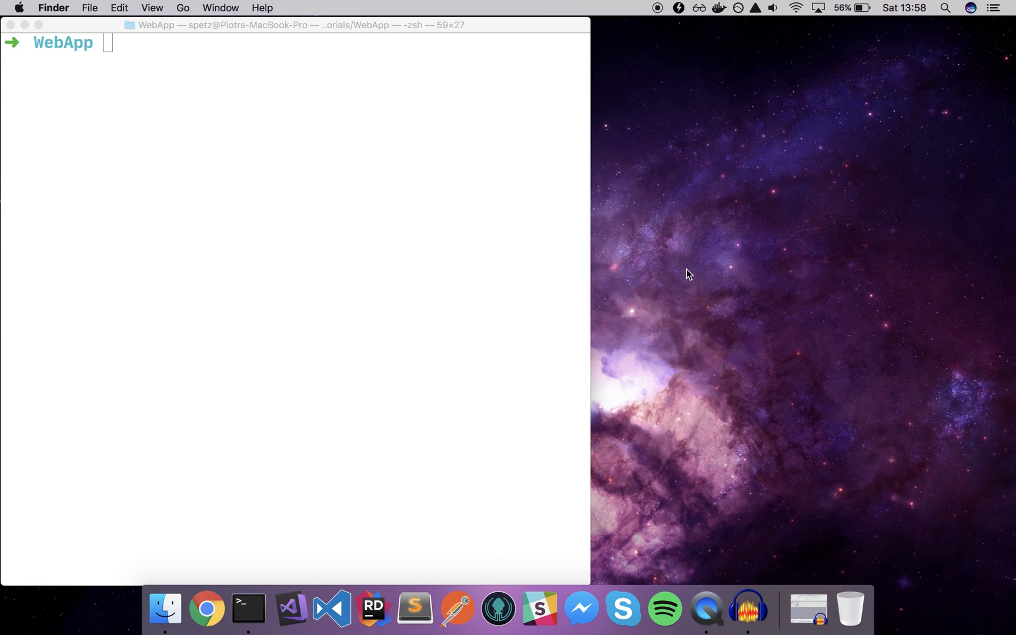
mouse_move(684, 272)
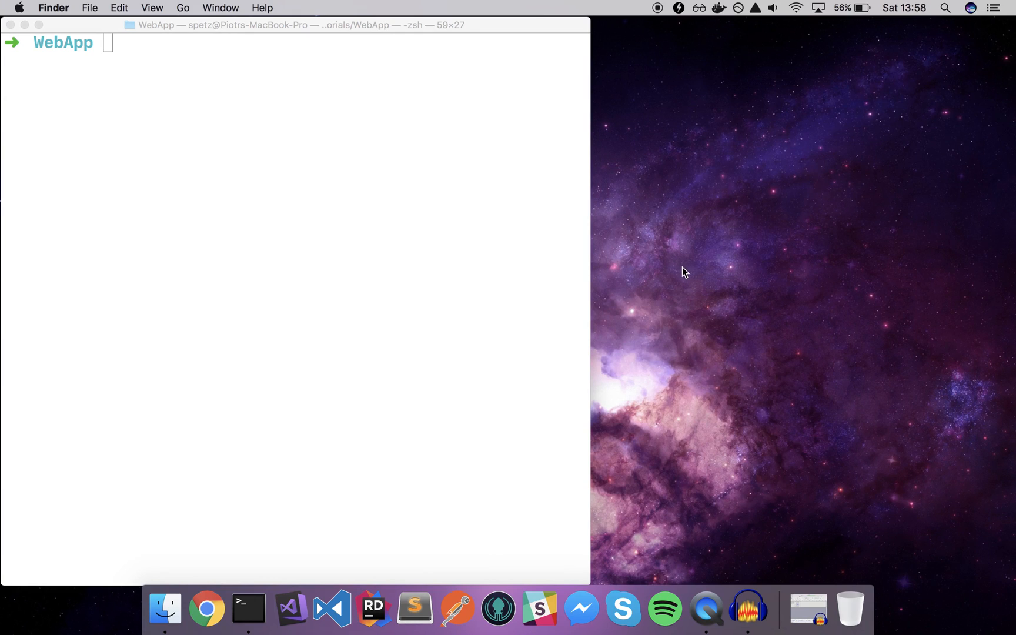
mouse_move(686, 261)
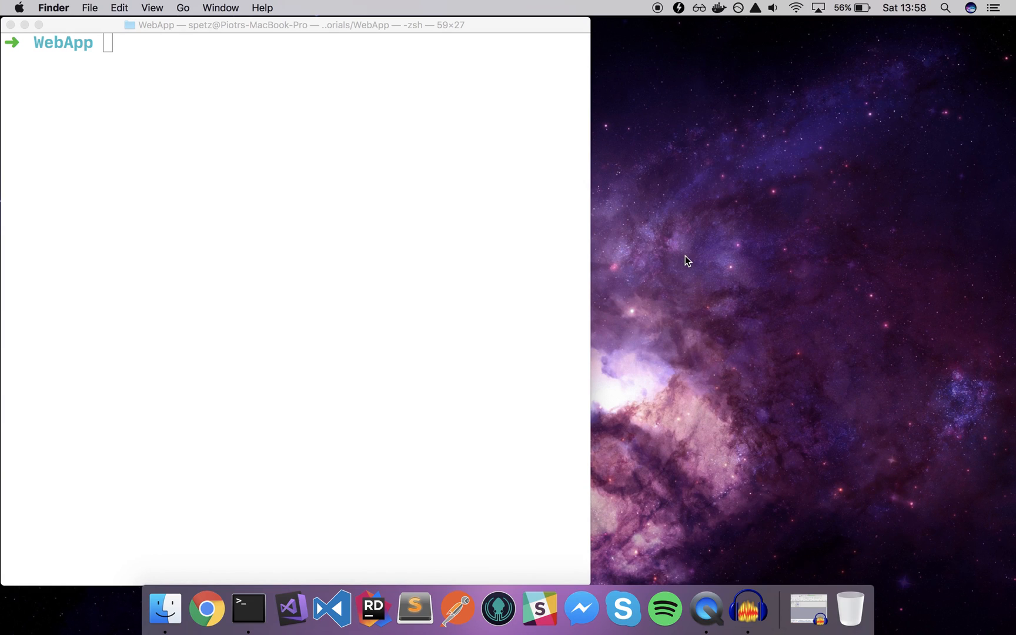
mouse_move(695, 258)
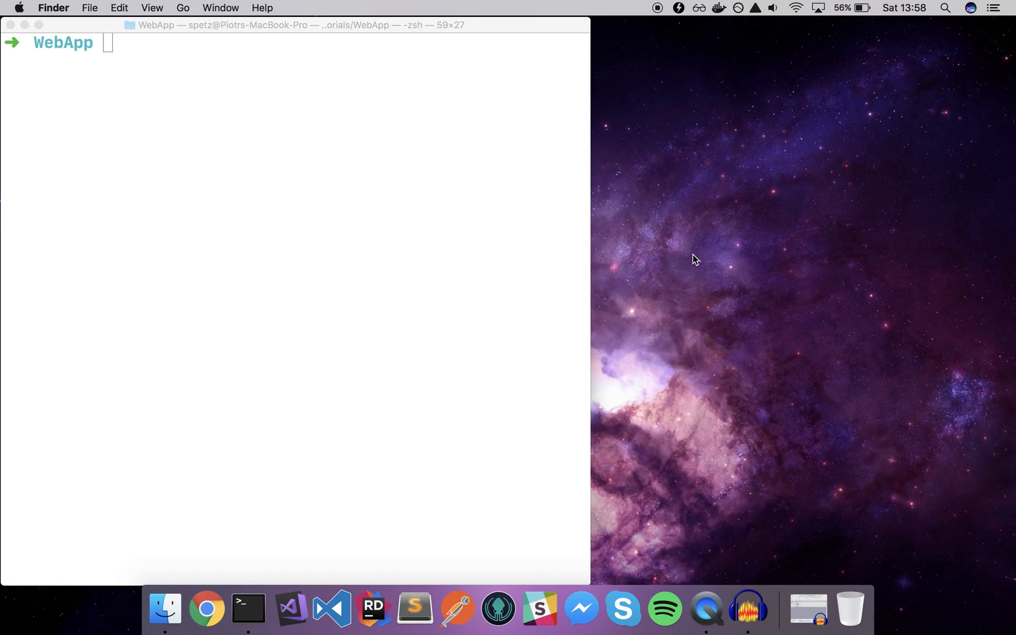
mouse_move(530, 253)
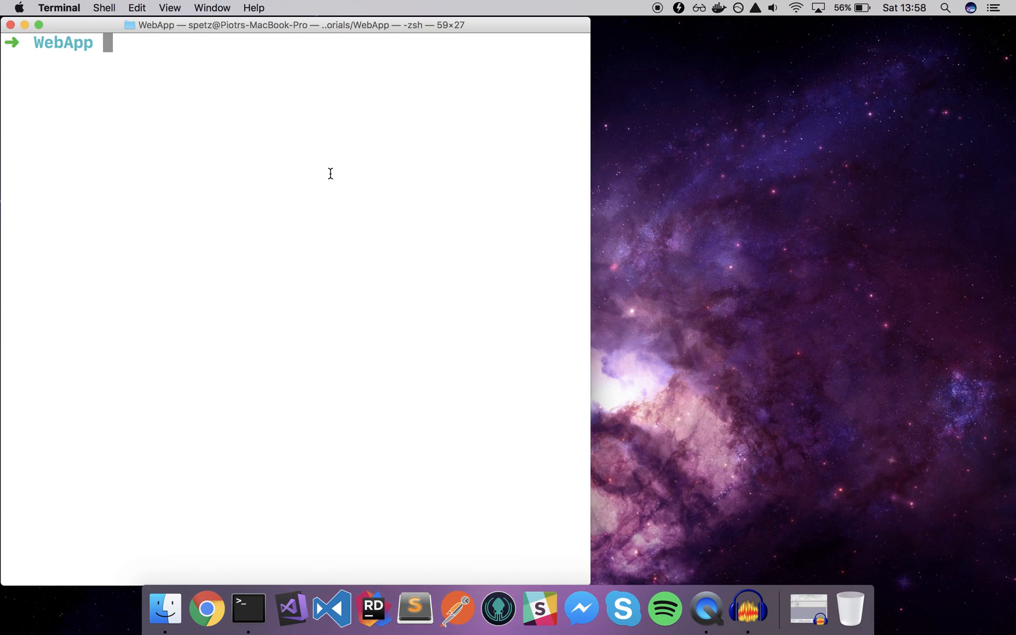
mouse_move(361, 187)
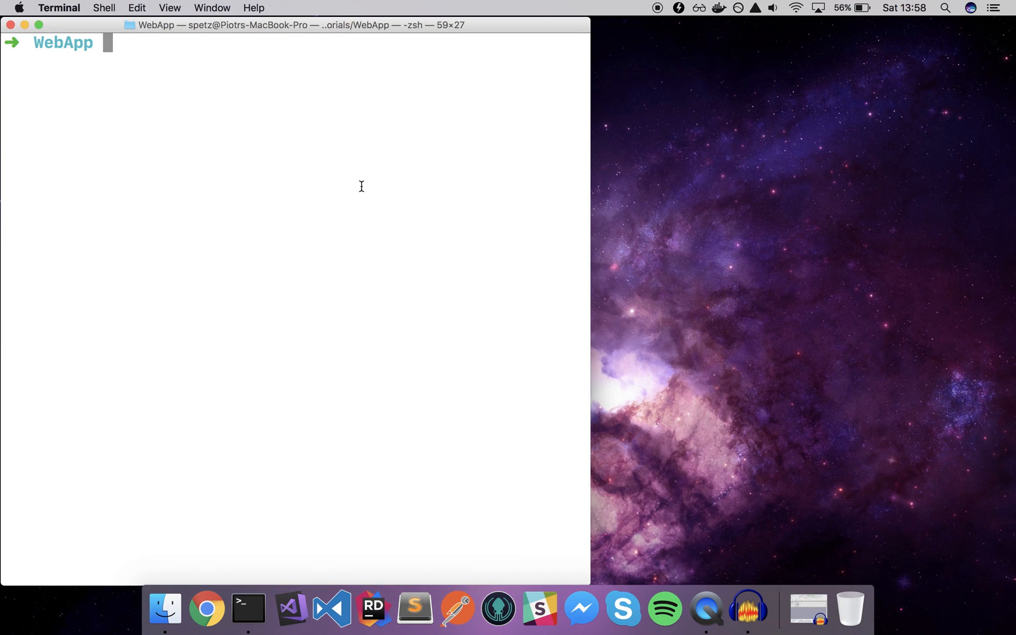
Step: Generate the MVC app and restore its NuGet packages with dotnet new mvc and dotnet restore
type("dotnet new mvc")
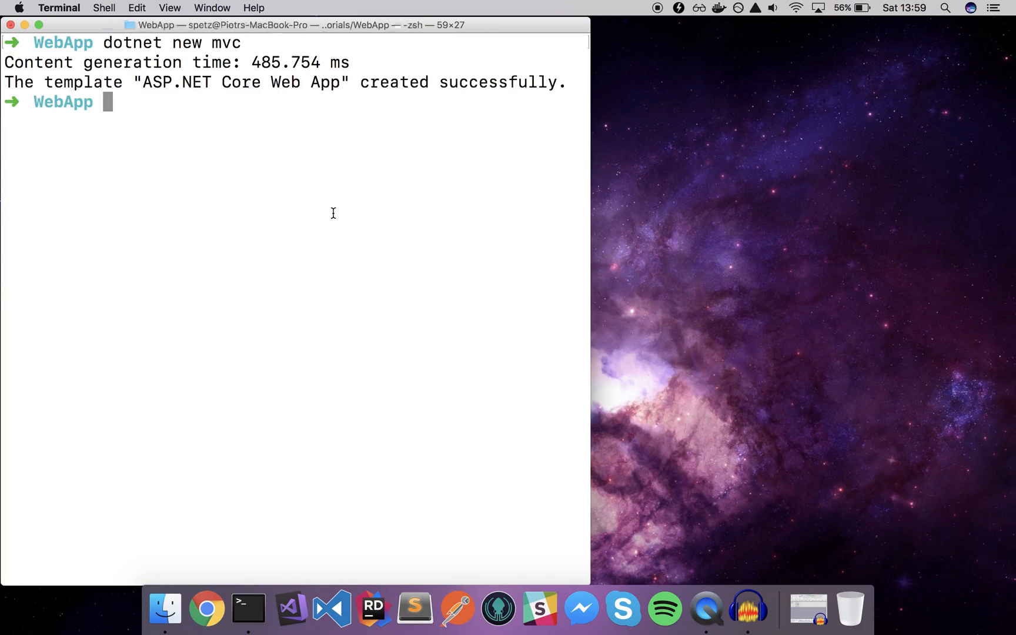
type("dotnet restore")
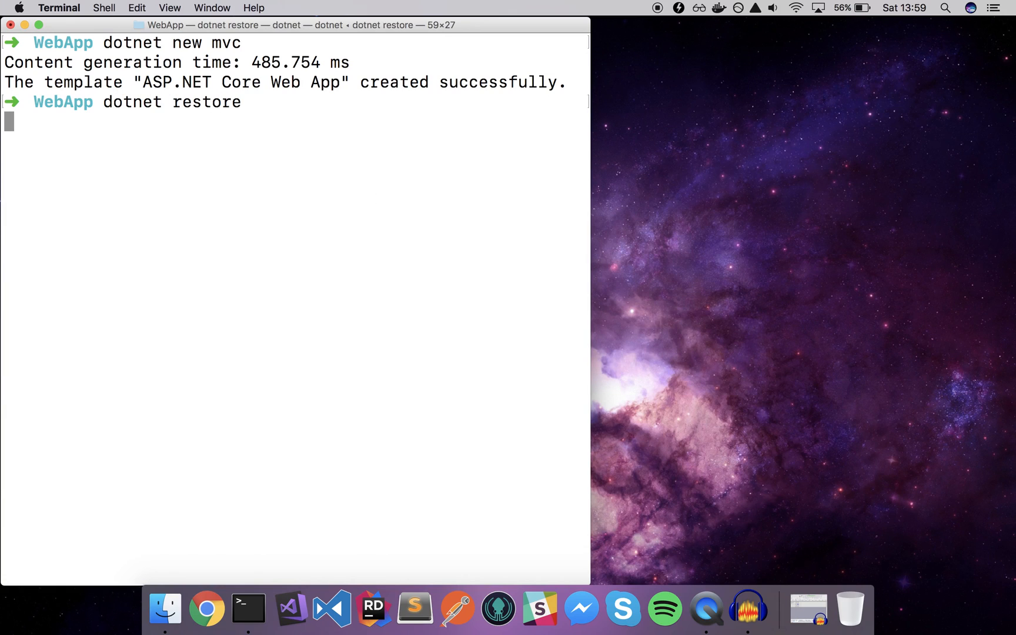
key("Return")
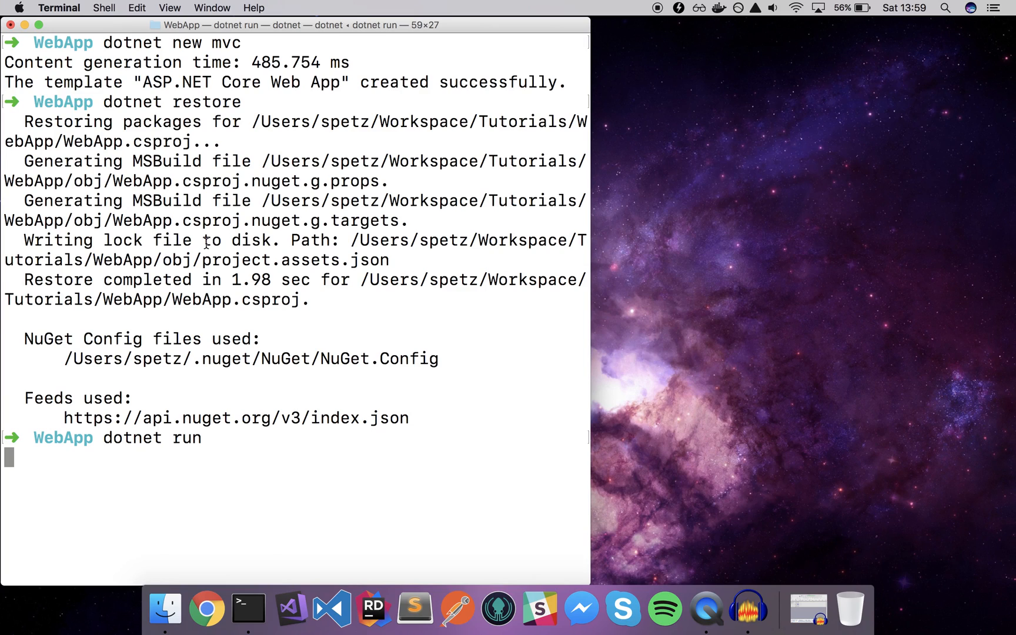
mouse_move(206, 608)
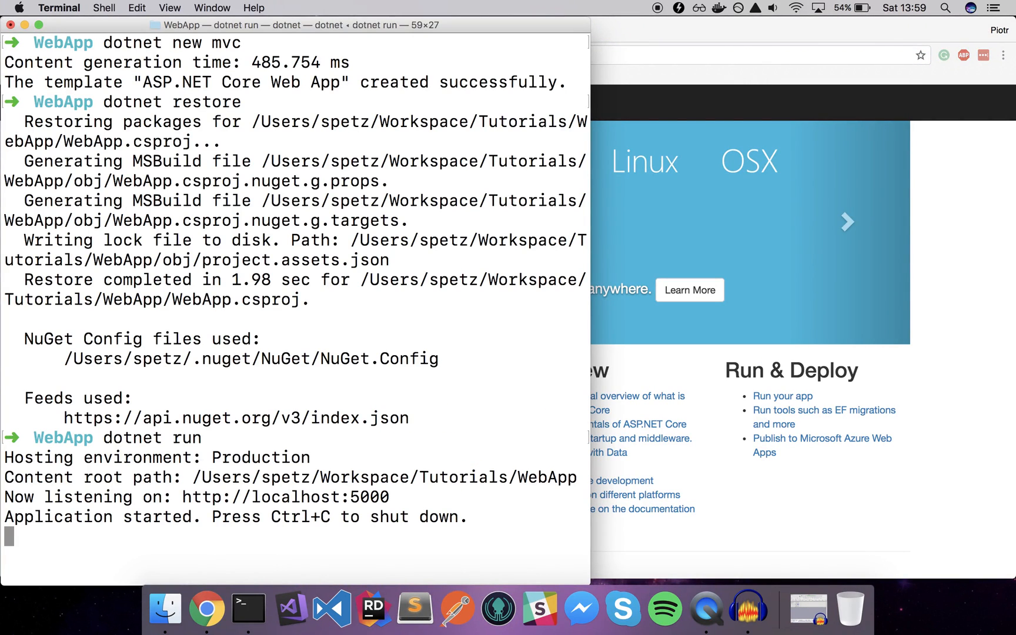
Step: Stop the running web app after viewing it on localhost:5000
key("ctrl+c")
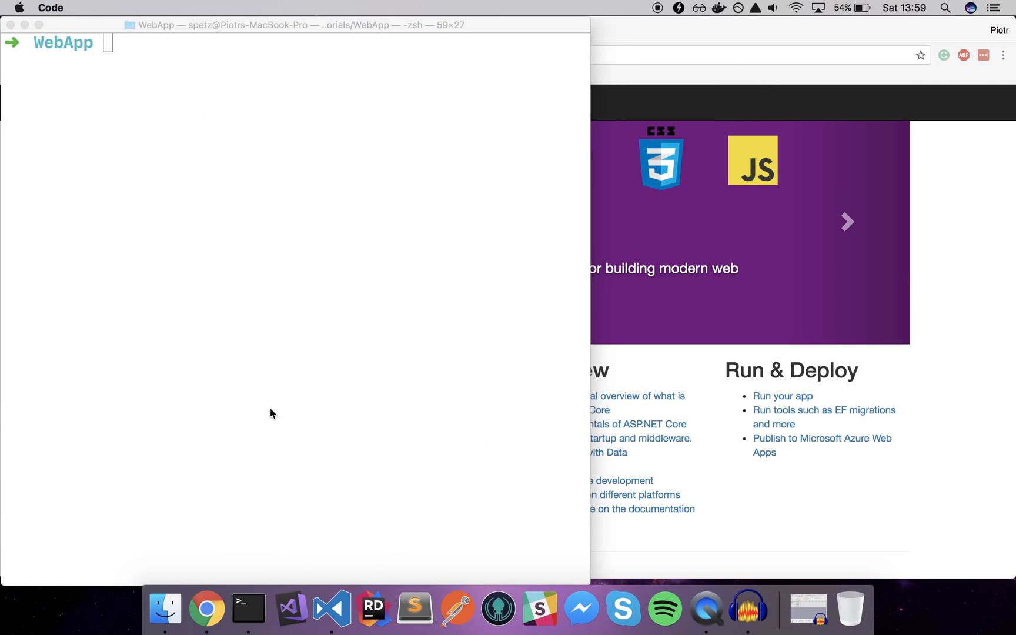
Step: Create an empty Dockerfile in the WebApp root and dismiss the extension notice and Welcome page
left_click(84, 8)
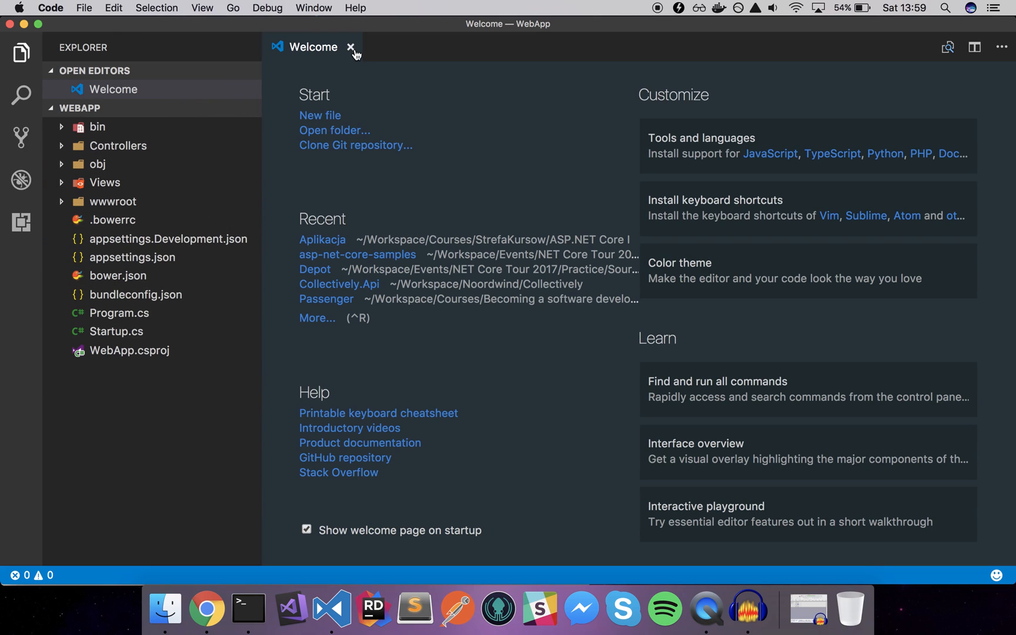
mouse_move(350, 47)
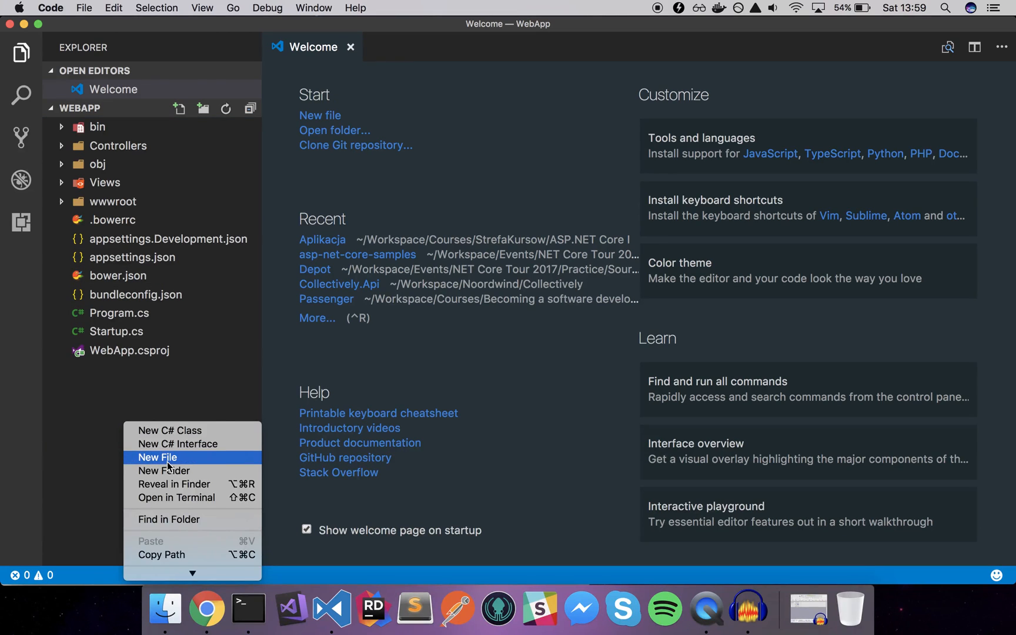
left_click(157, 456)
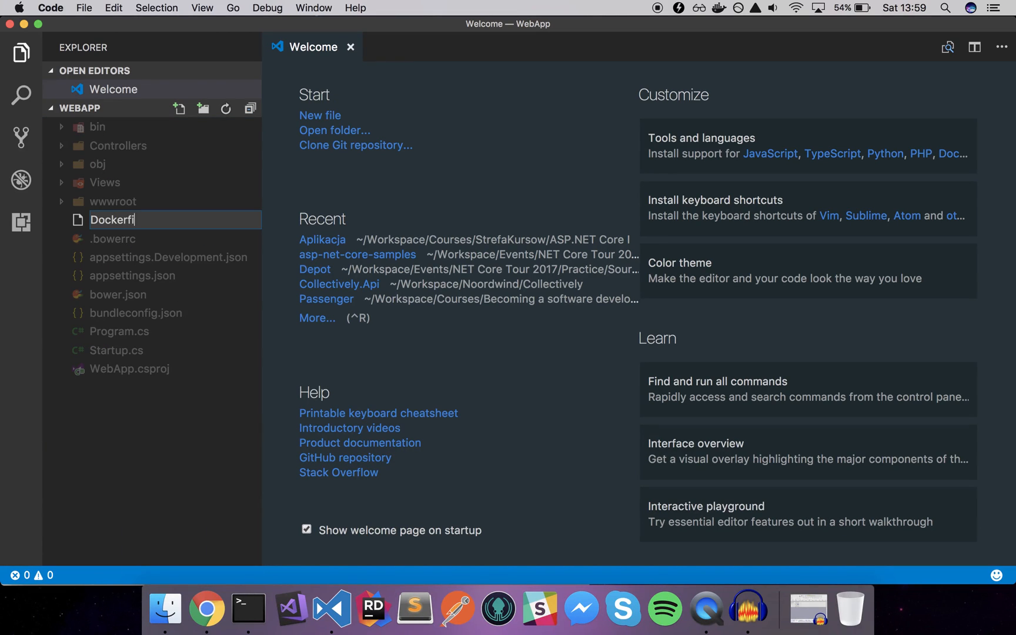
key("enter")
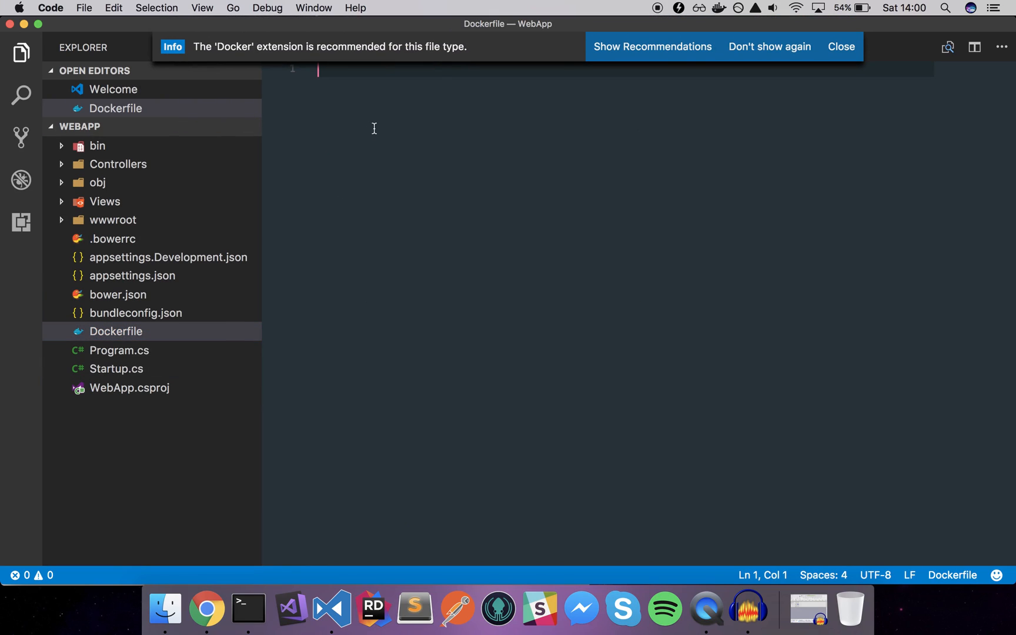
left_click(840, 46)
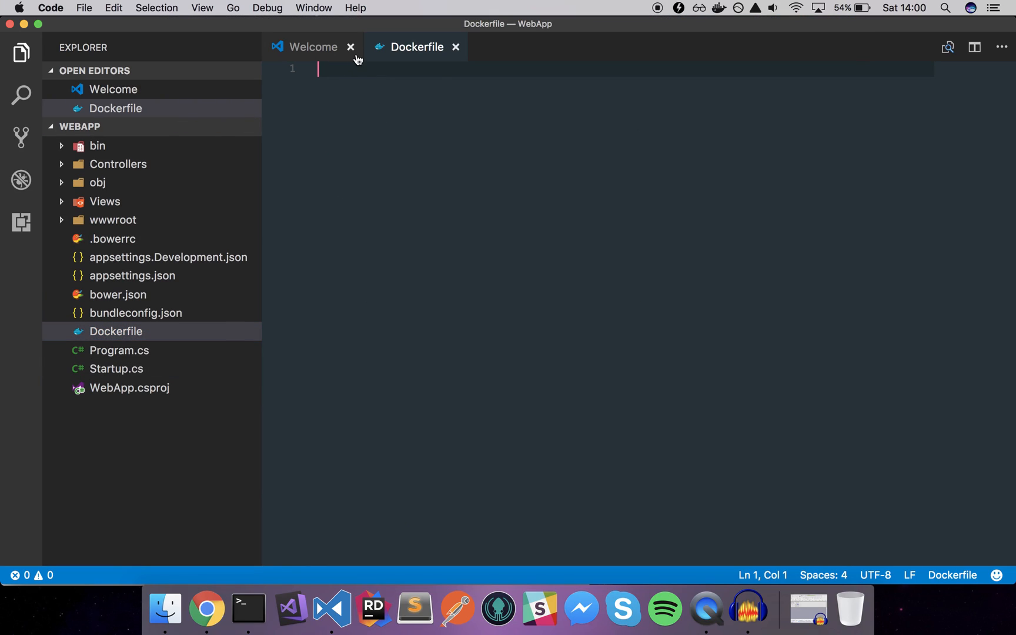
left_click(351, 47)
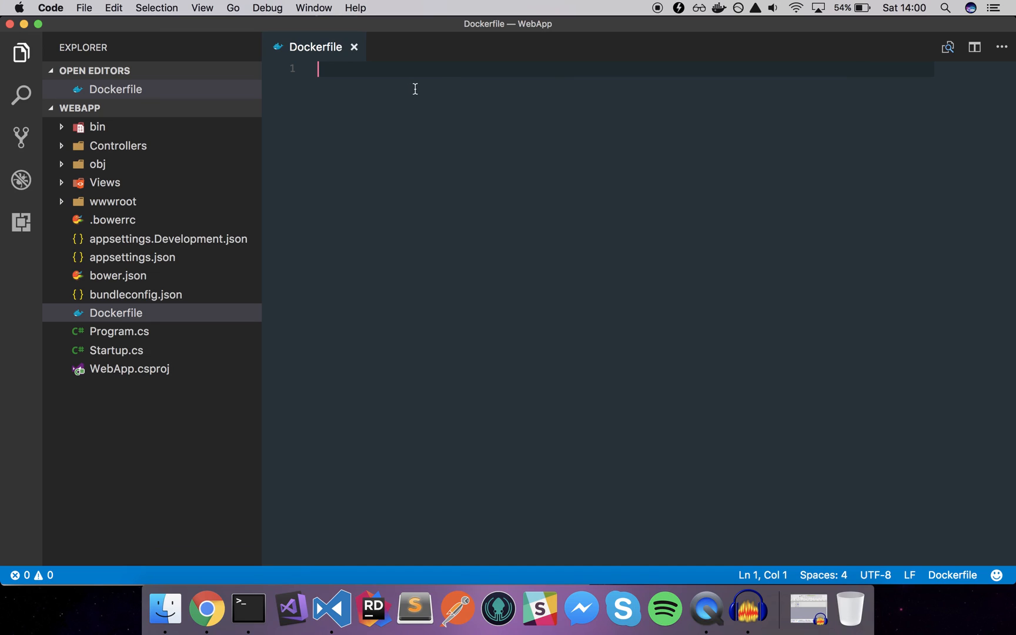
Step: Base the image on microsoft/dotnet:latest with a FROM line
type("FROM")
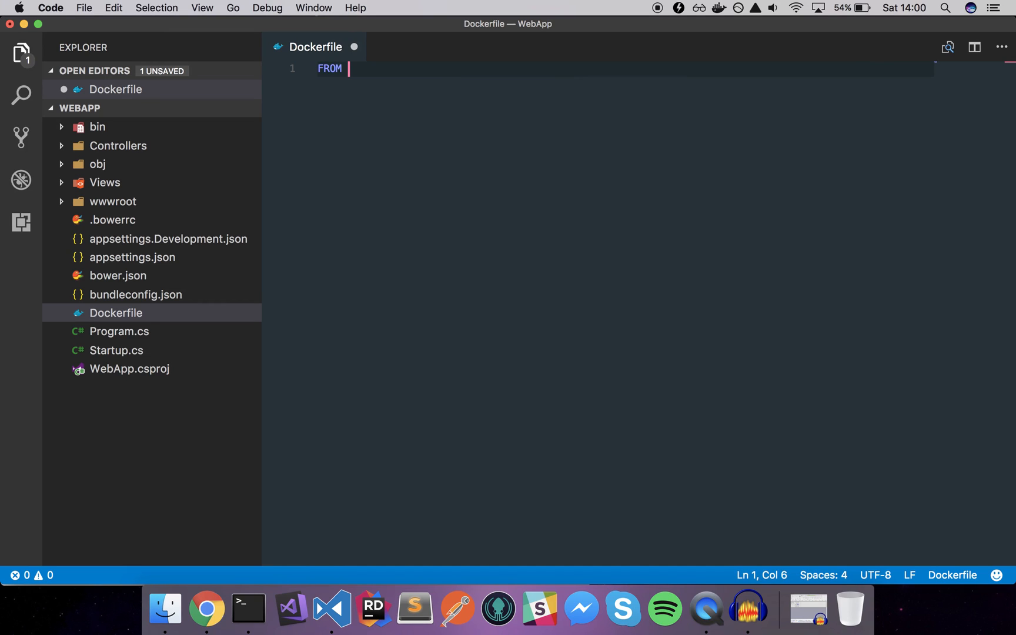
type("microsfo")
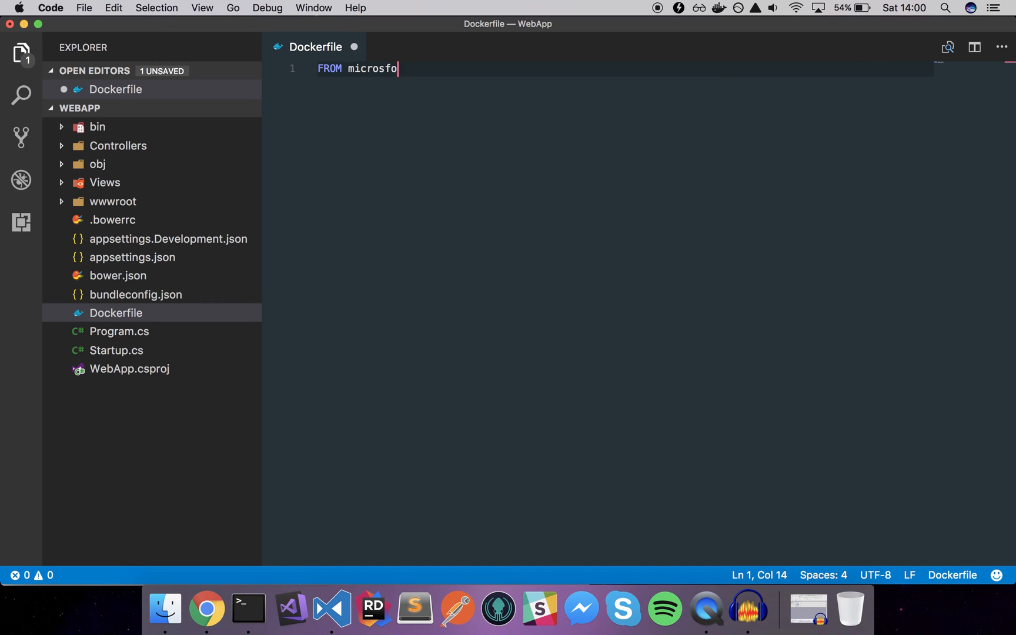
type("t/dotne")
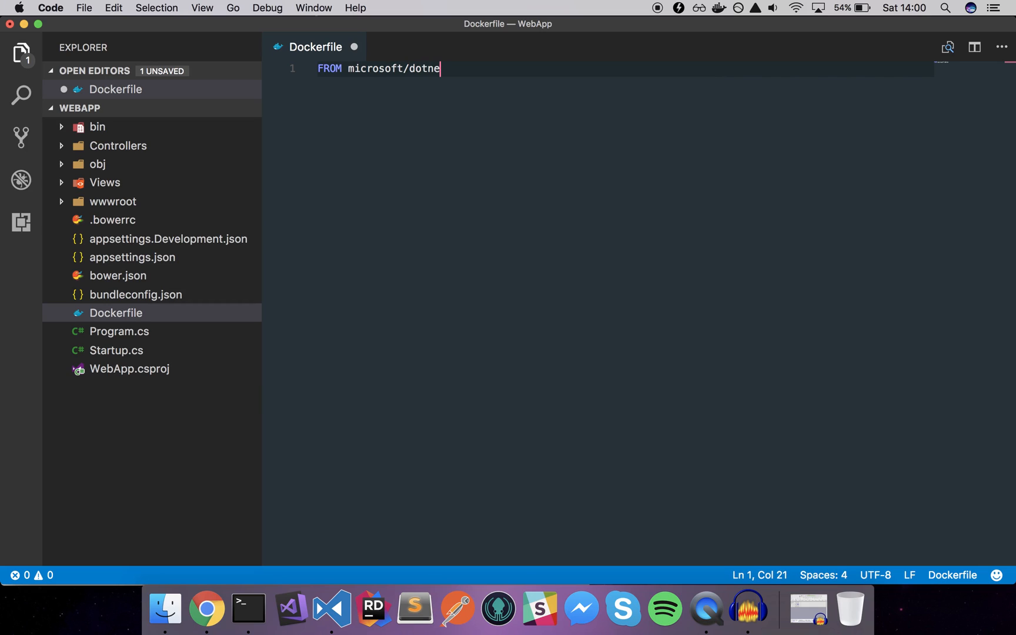
type("t:latest")
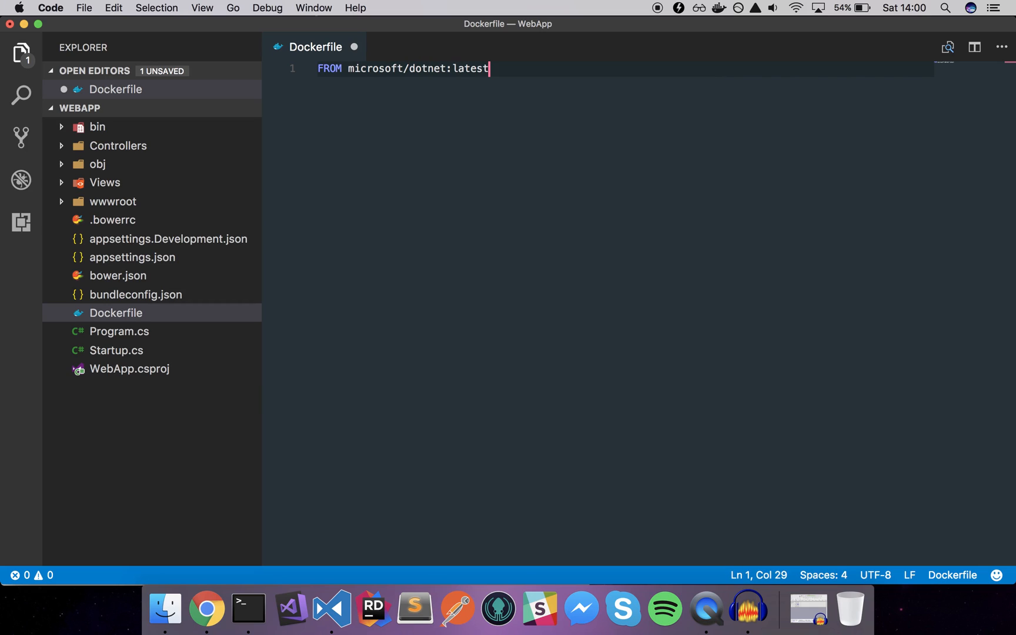
Step: Add COPY . /app and WORKDIR /app to the Dockerfile
type("CIO")
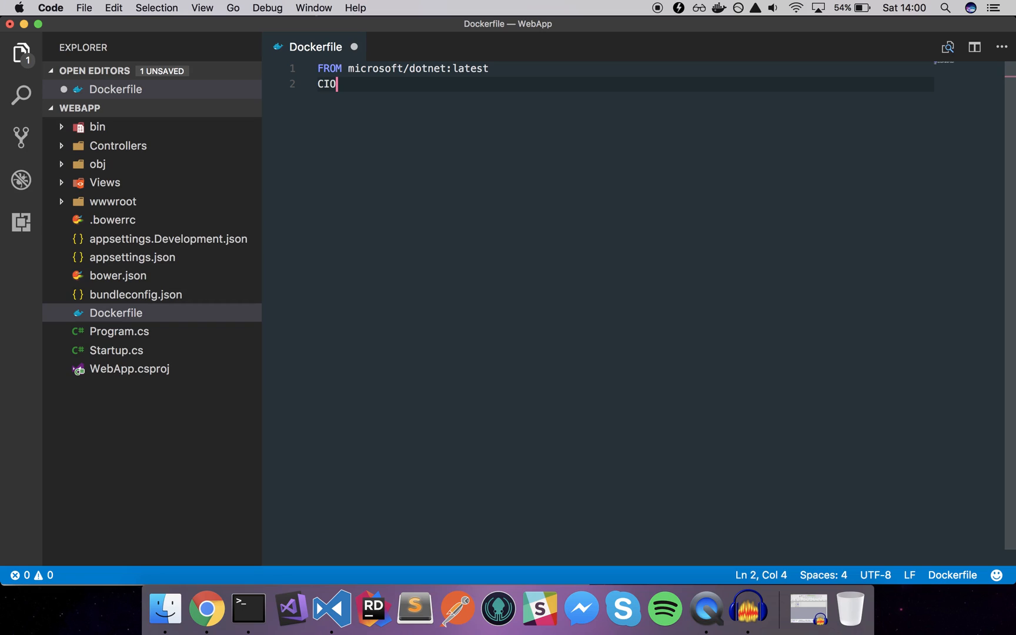
key("Backspace")
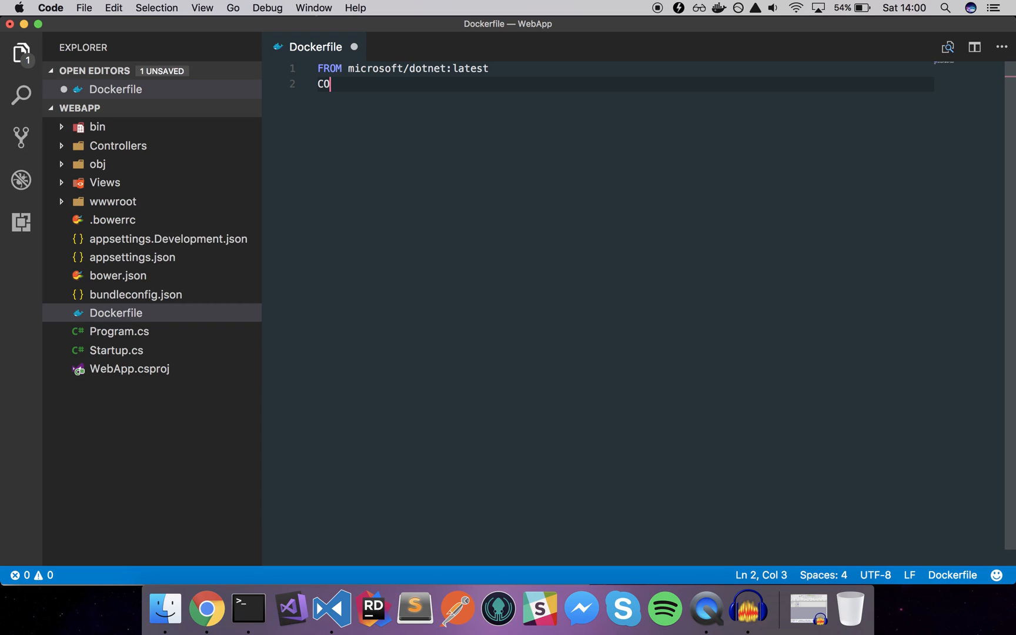
type("PY . /app")
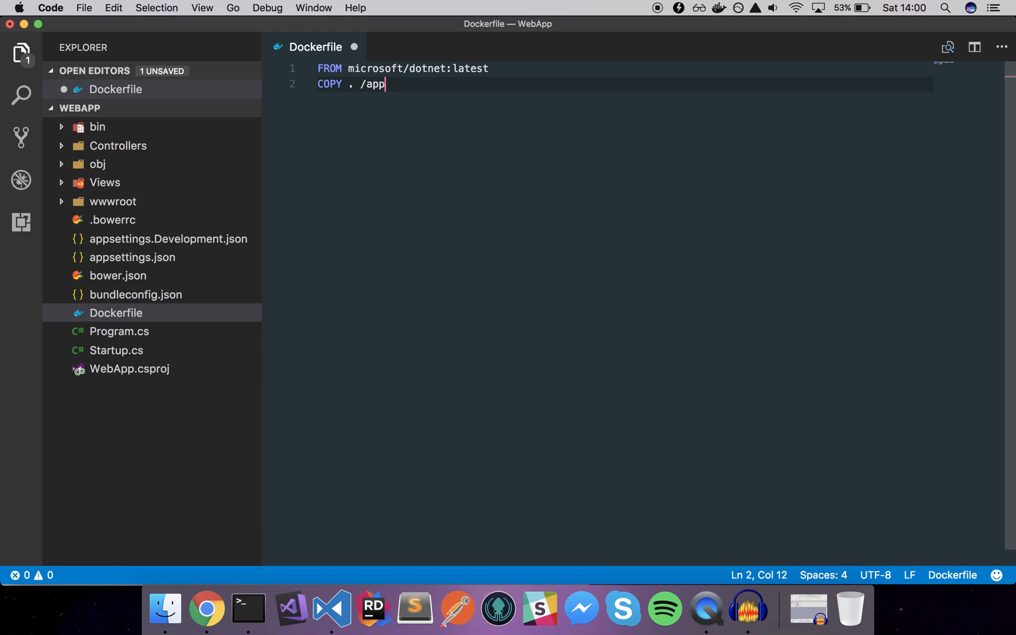
type("WORKDDI")
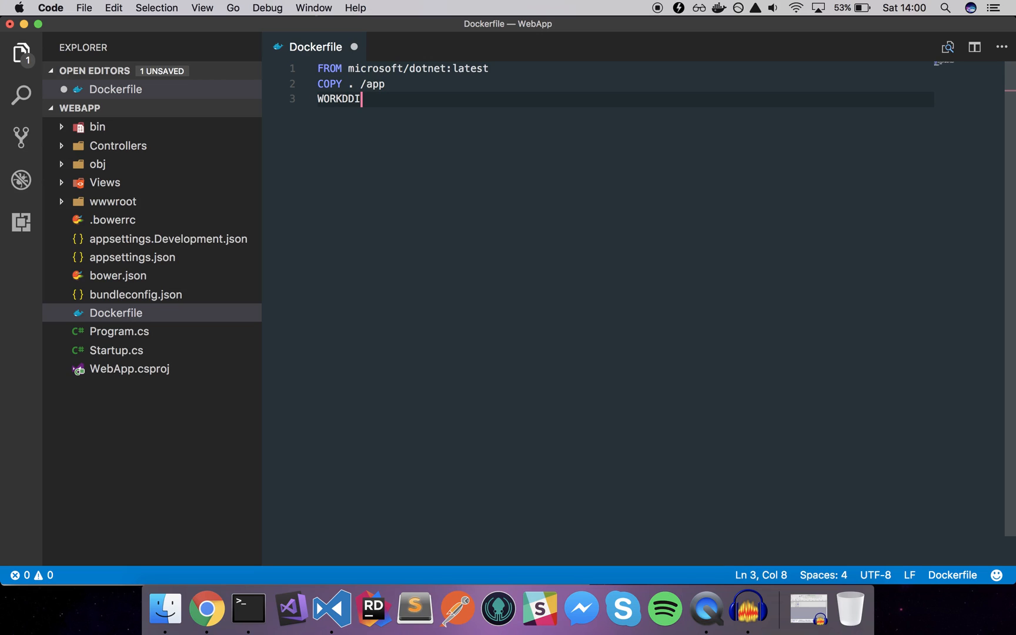
key("Backspace")
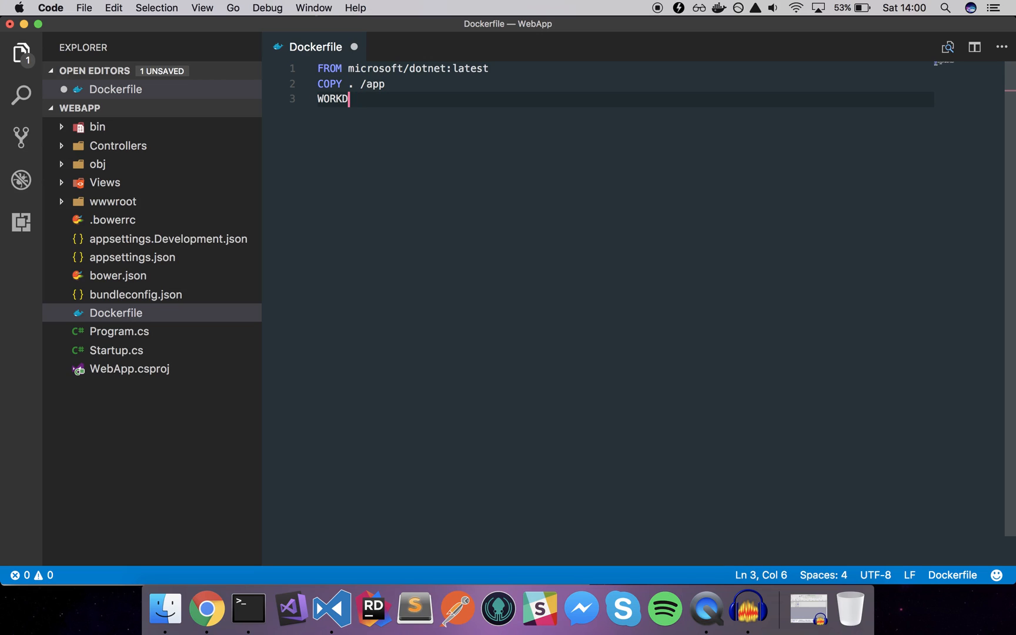
type("IR /app")
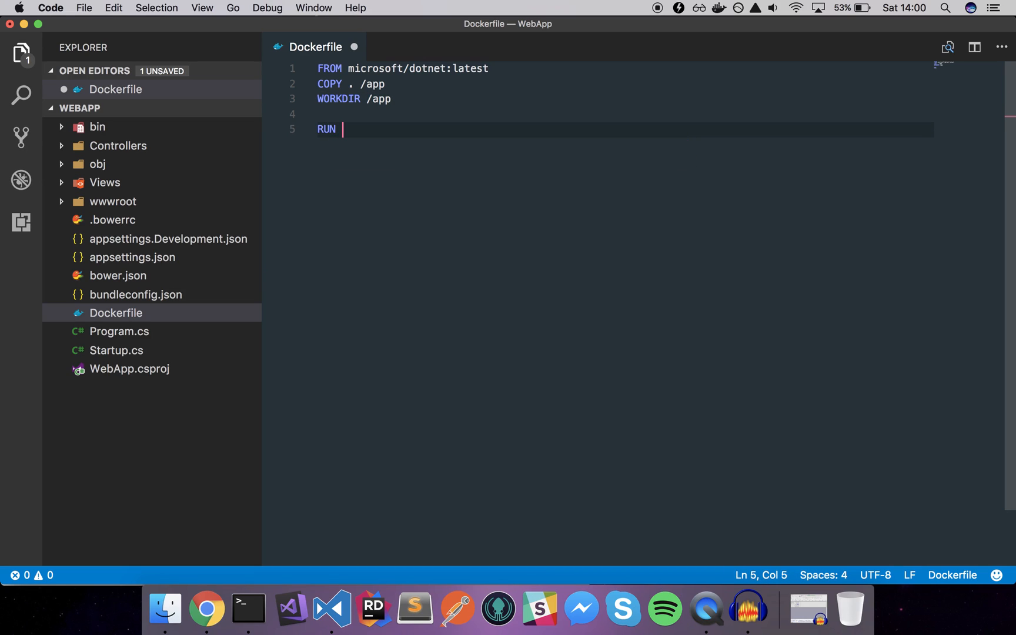
Step: Add RUN dotnet restore/build lines and EXPOSE 5000/tcp
type("dotnet restore")
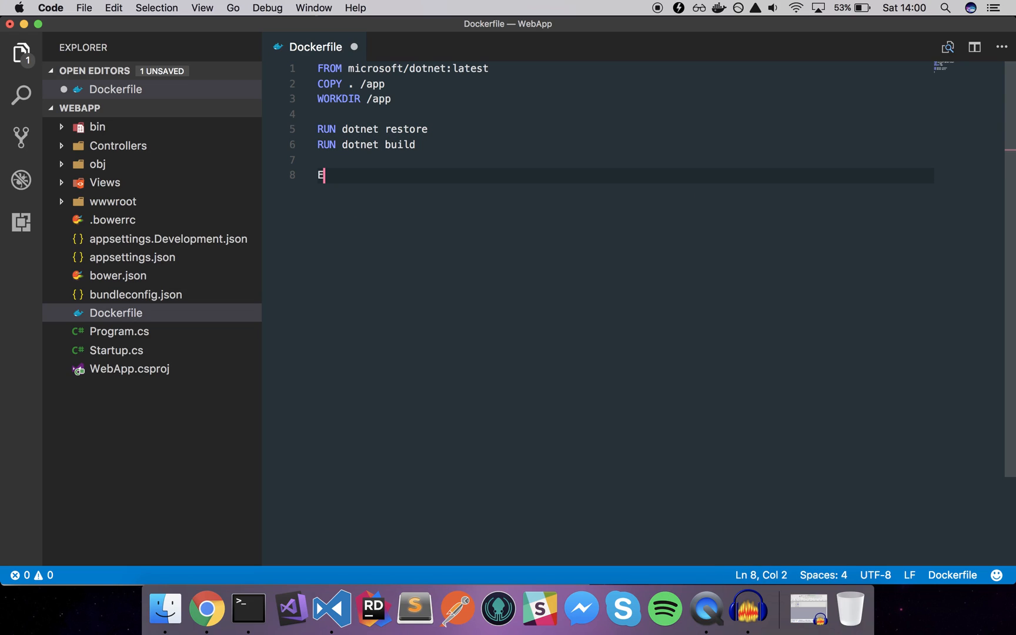
type("XPOSE")
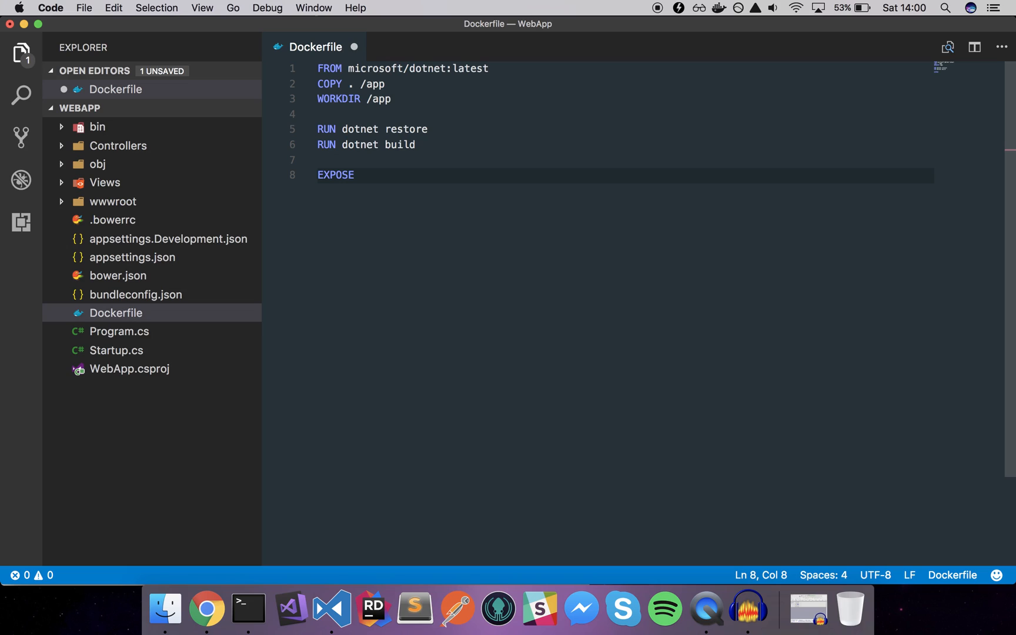
type("5000/tp")
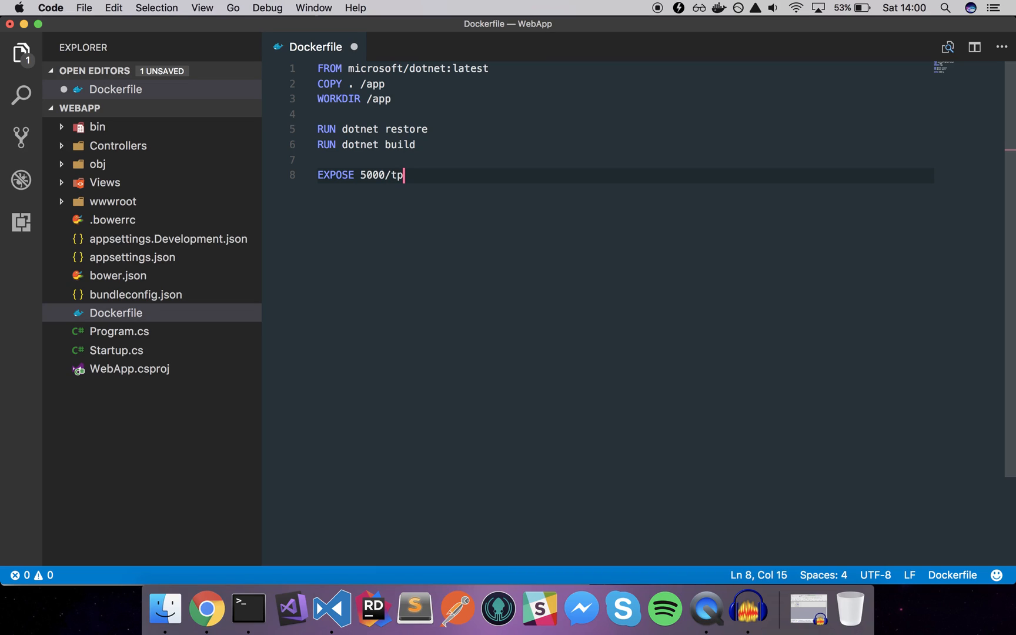
type("cp")
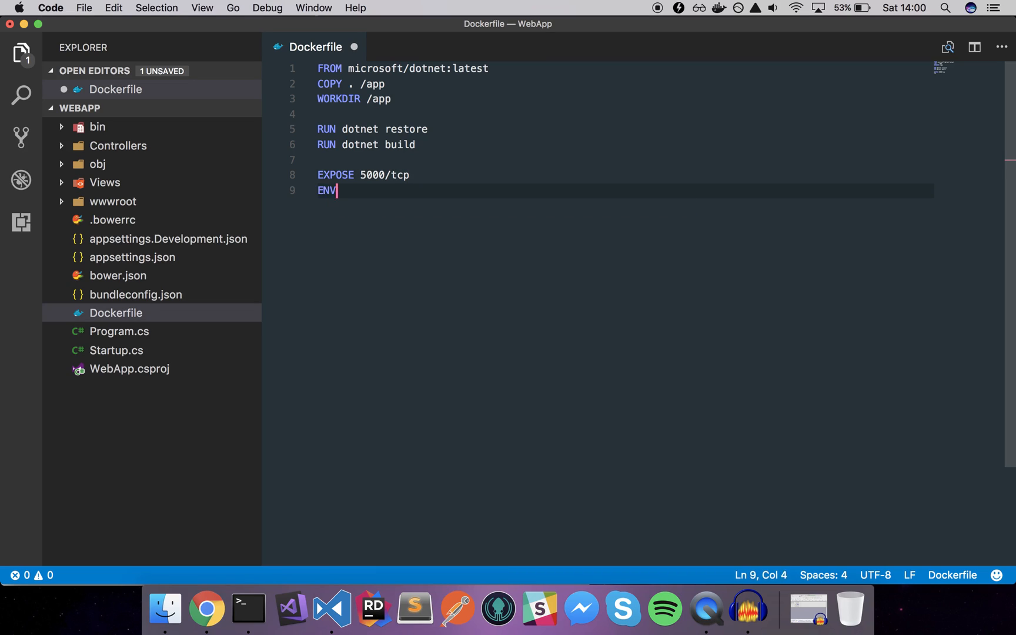
type("\" \"")
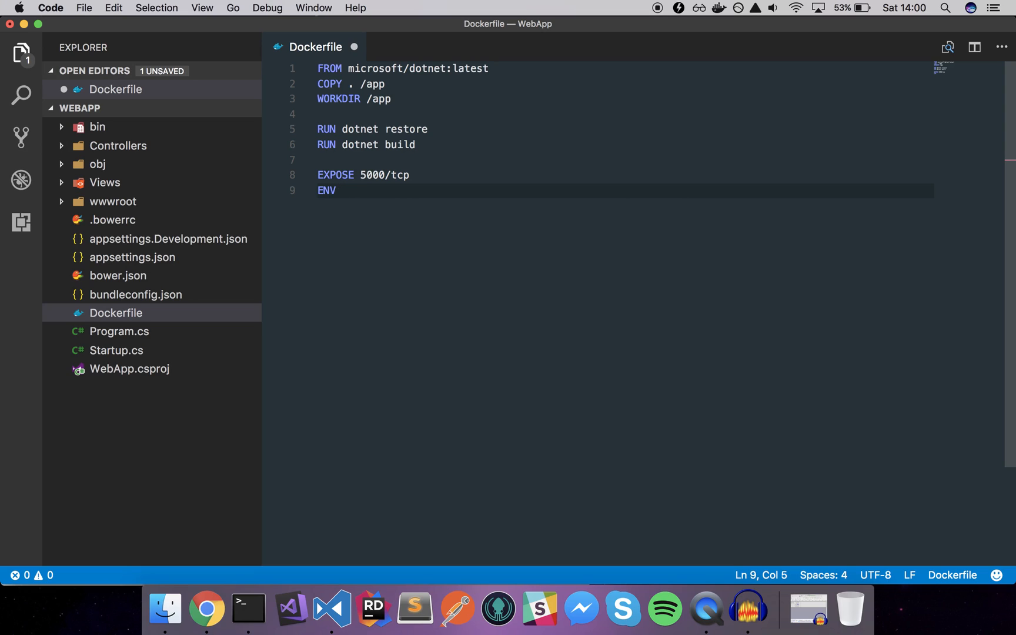
type("ASPNE")
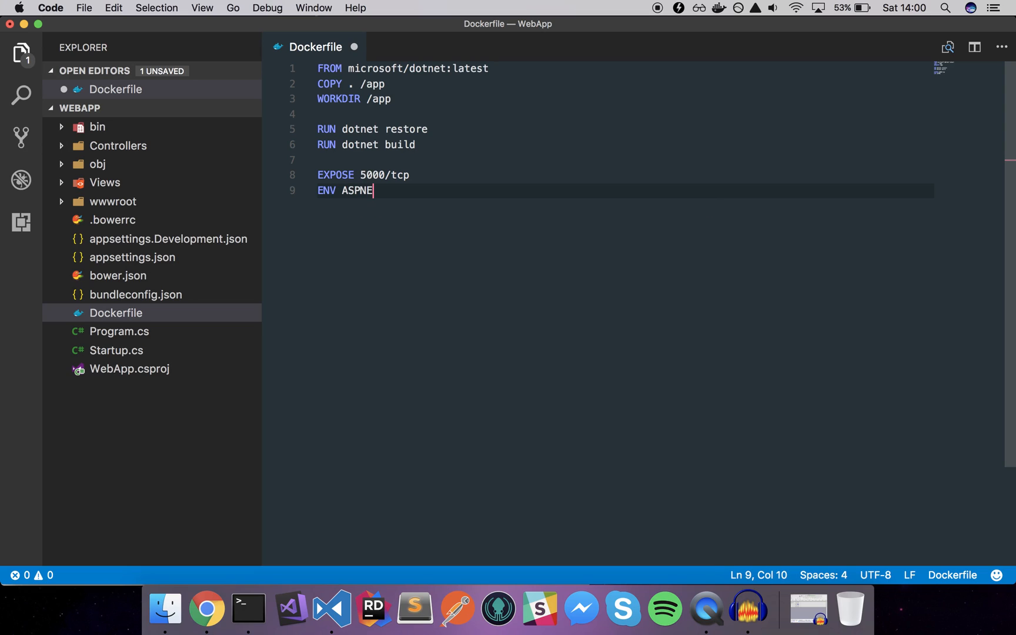
type("TCORE_UY")
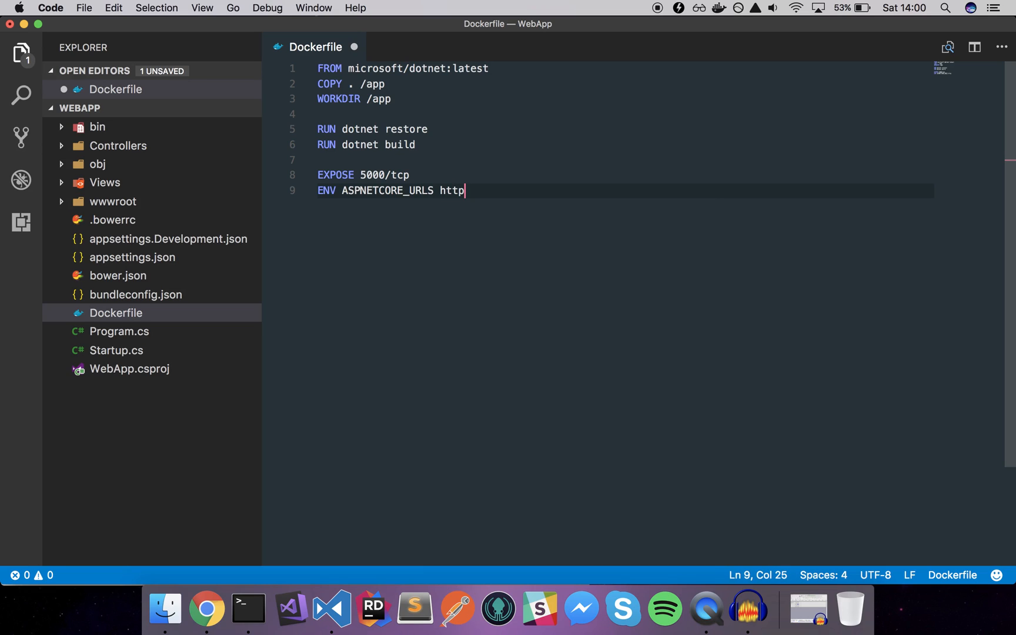
type("://")
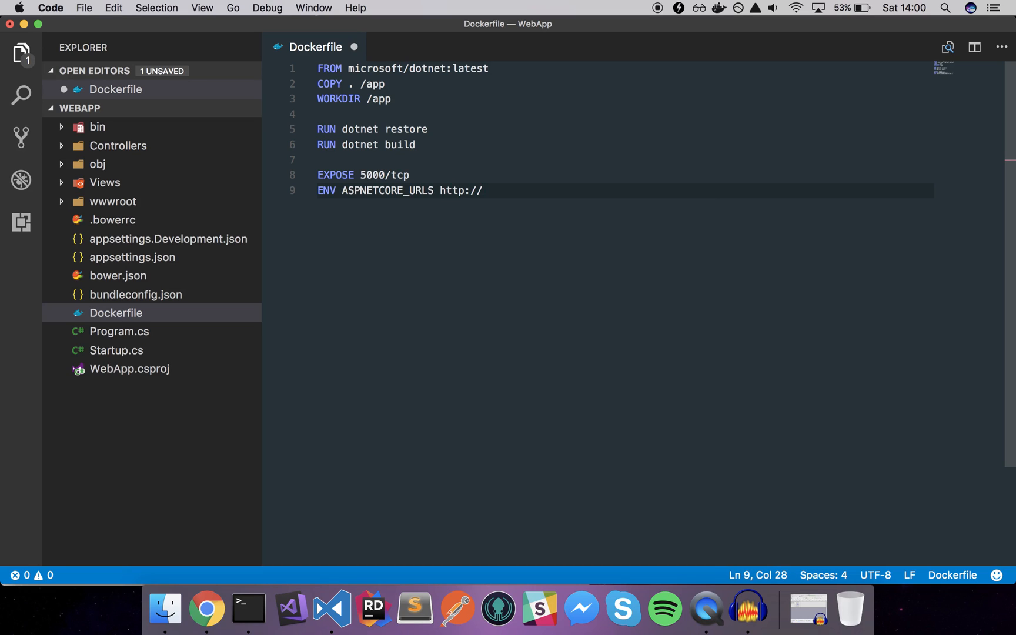
type("*:50000")
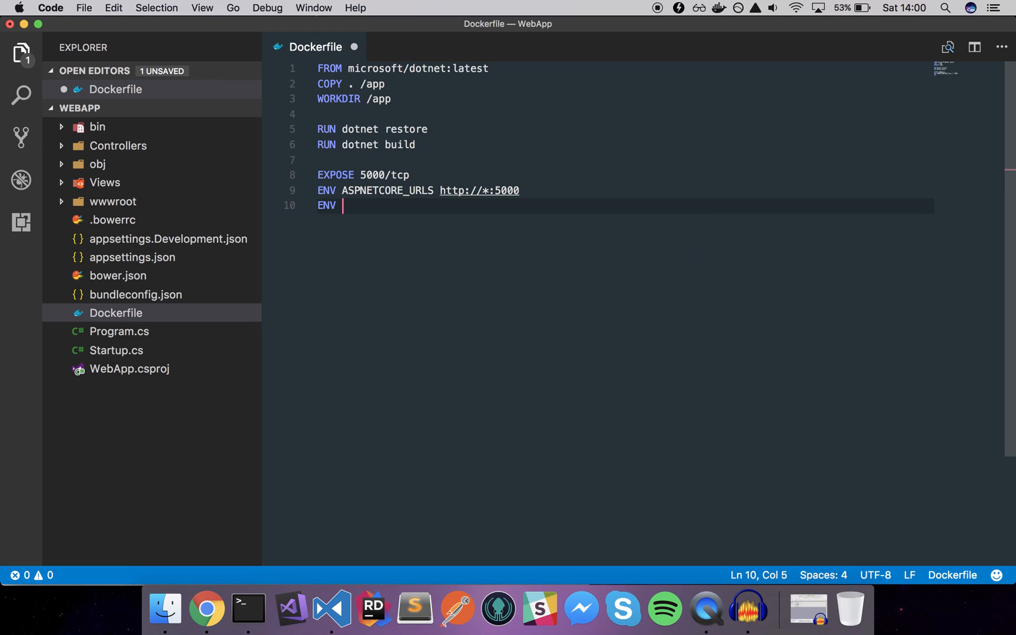
type("ASPNETCORE")
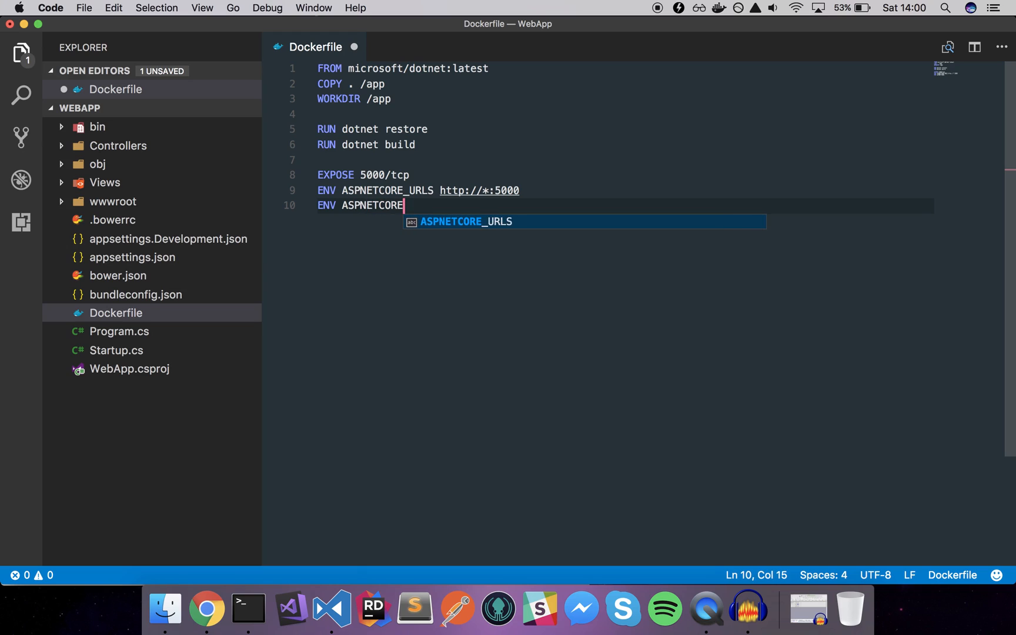
type("_ENVIRON")
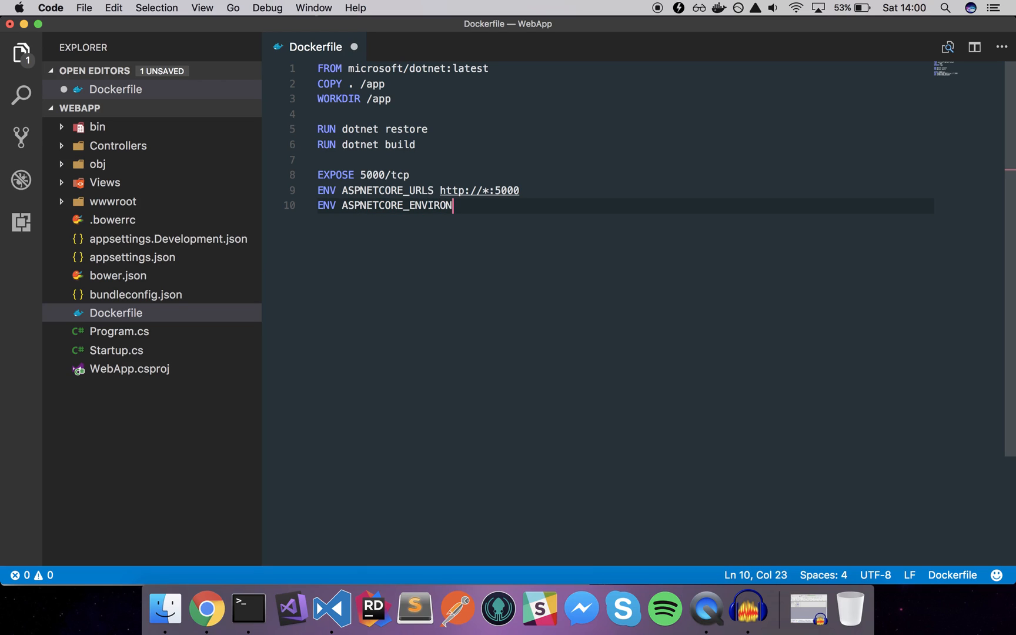
type("MENT docker")
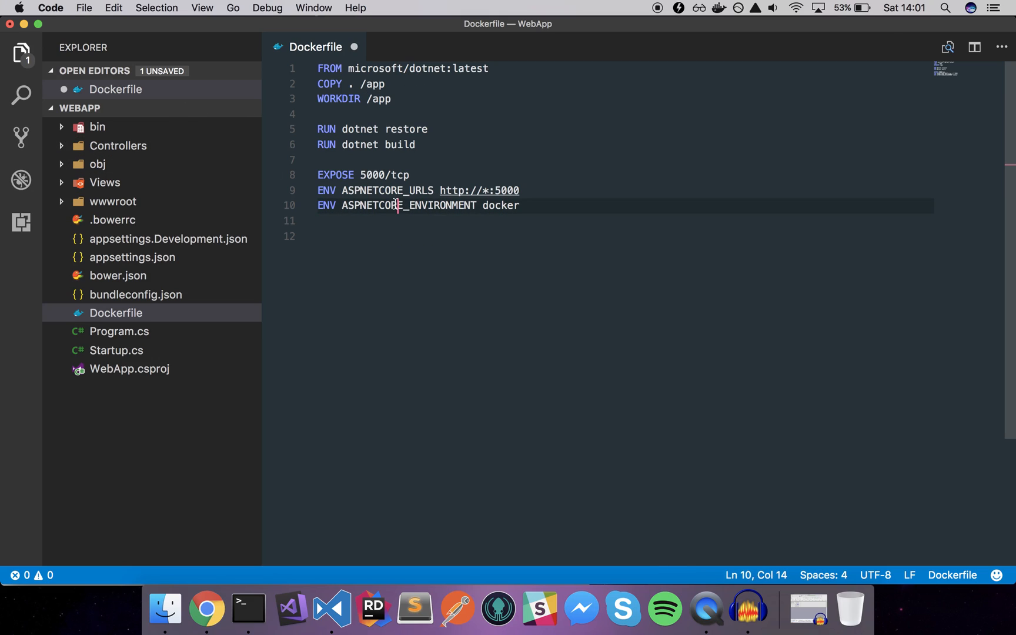
Step: Finish the Dockerfile with ENTRYPOINT dotnet run
double_click(500, 206)
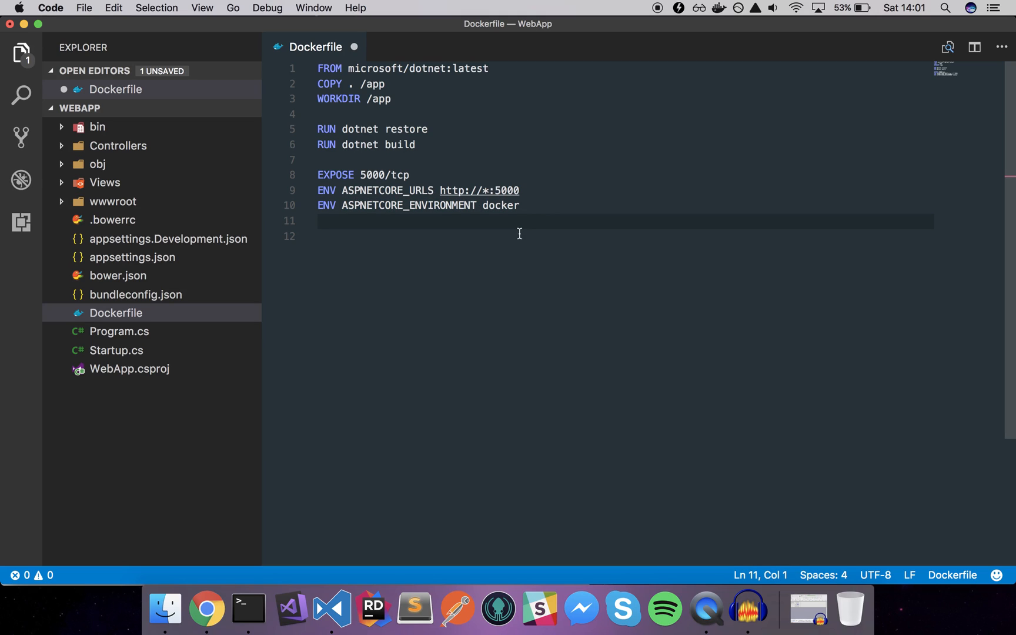
type("ENTR")
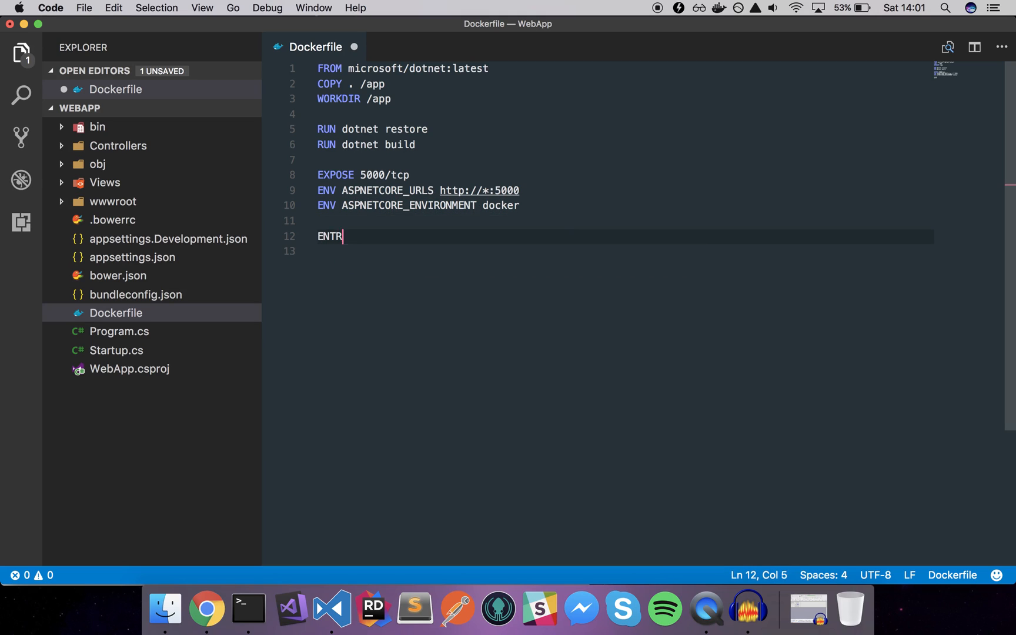
type("YPOINT")
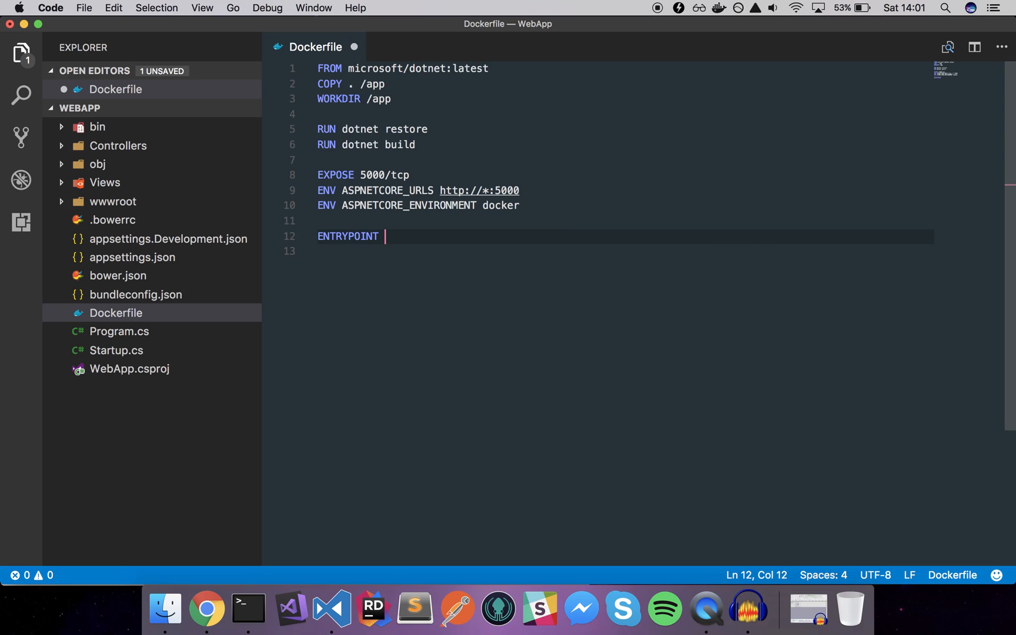
type("dotnet run")
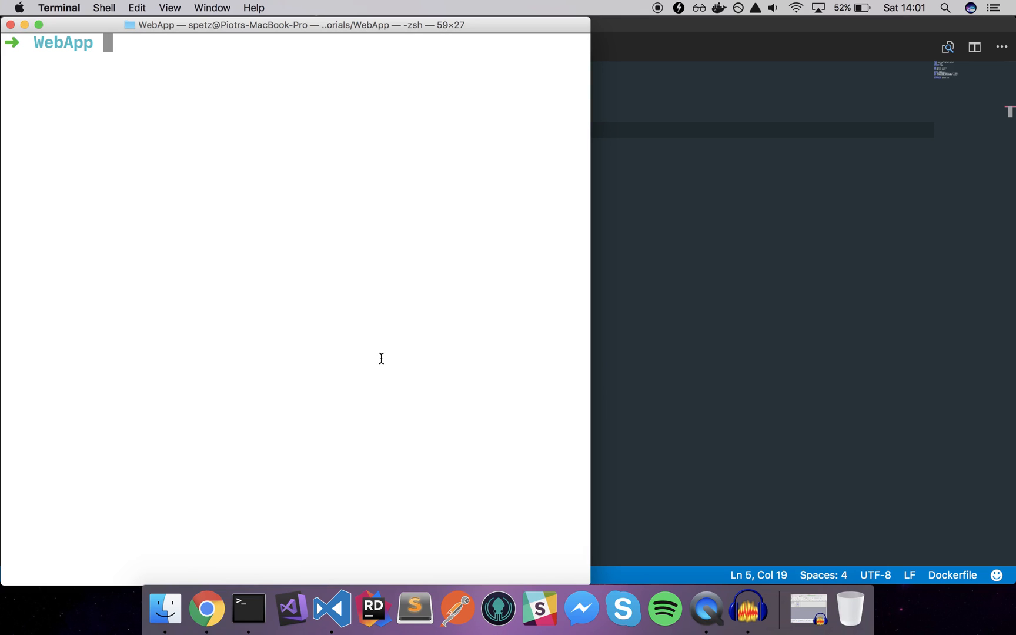
Step: Build the Docker image tagged webapp-demo from the Dockerfile until all nine steps succeed
type("docker build")
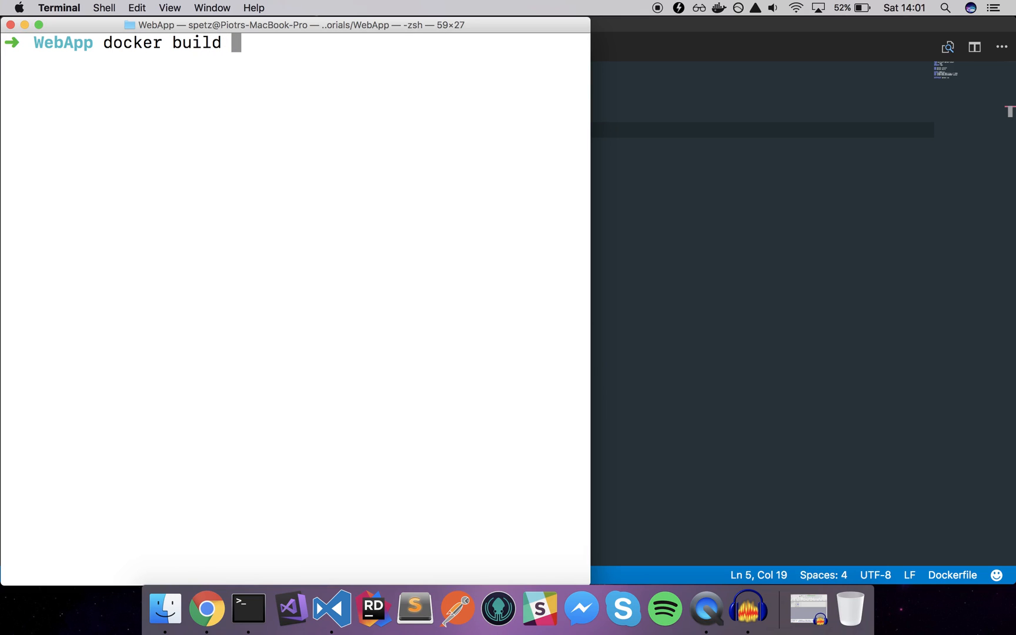
type("-t")
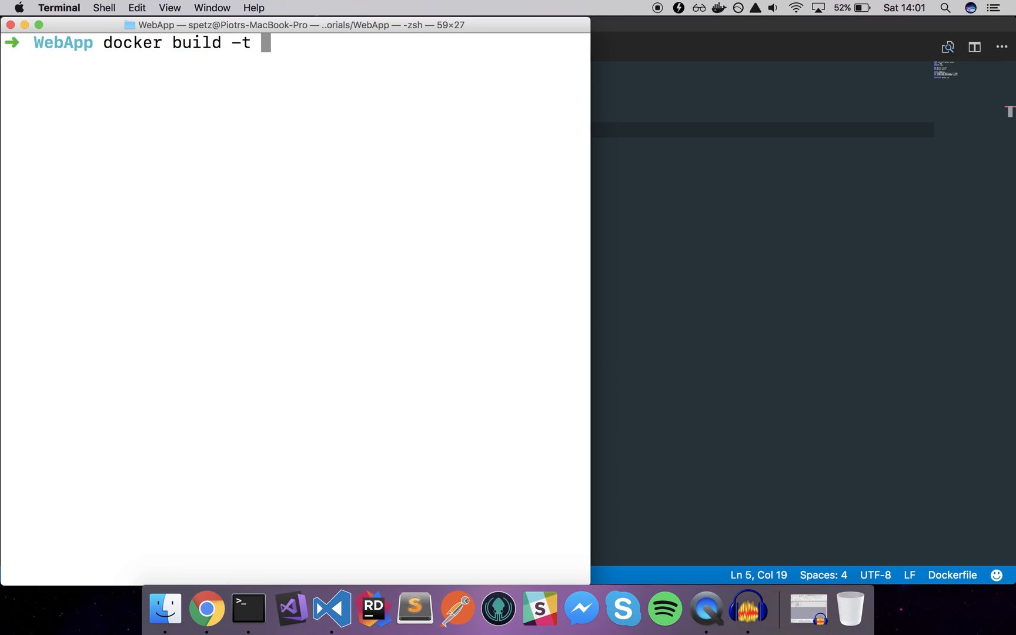
type("webapp-demo .")
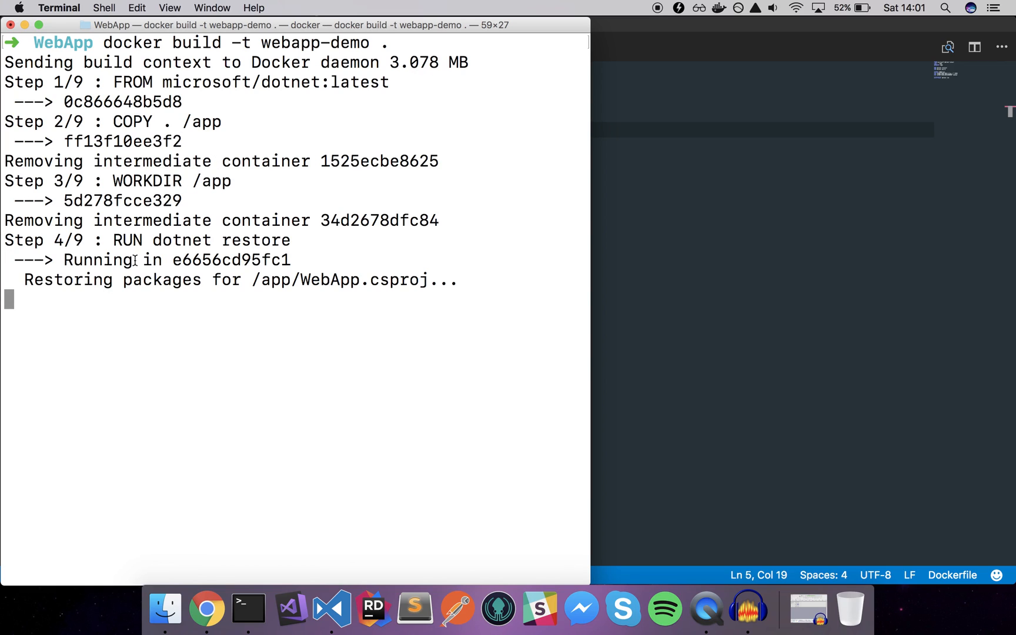
mouse_move(232, 383)
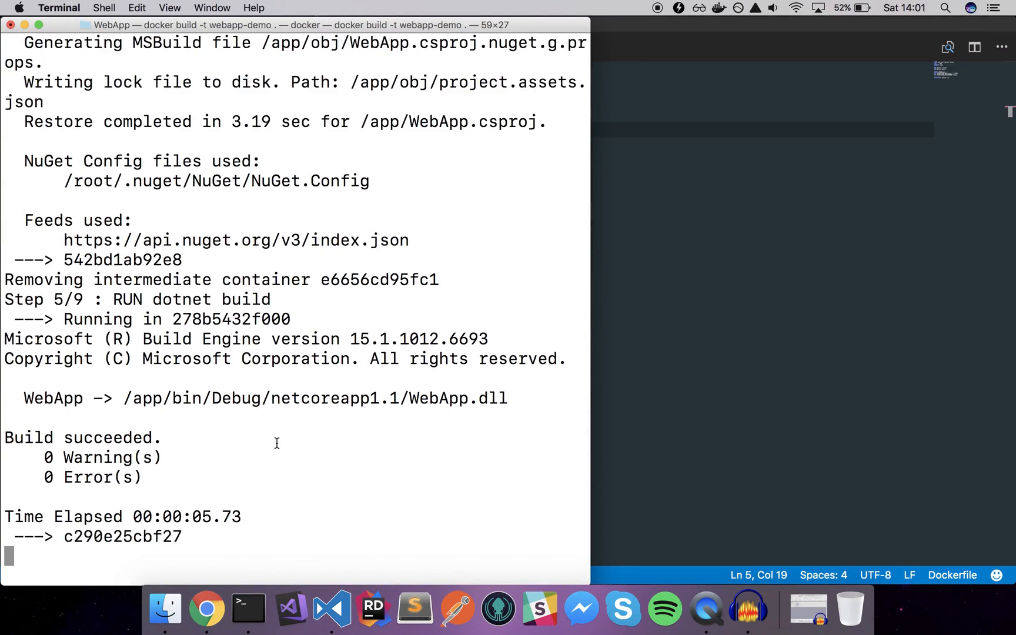
scroll("down", 3)
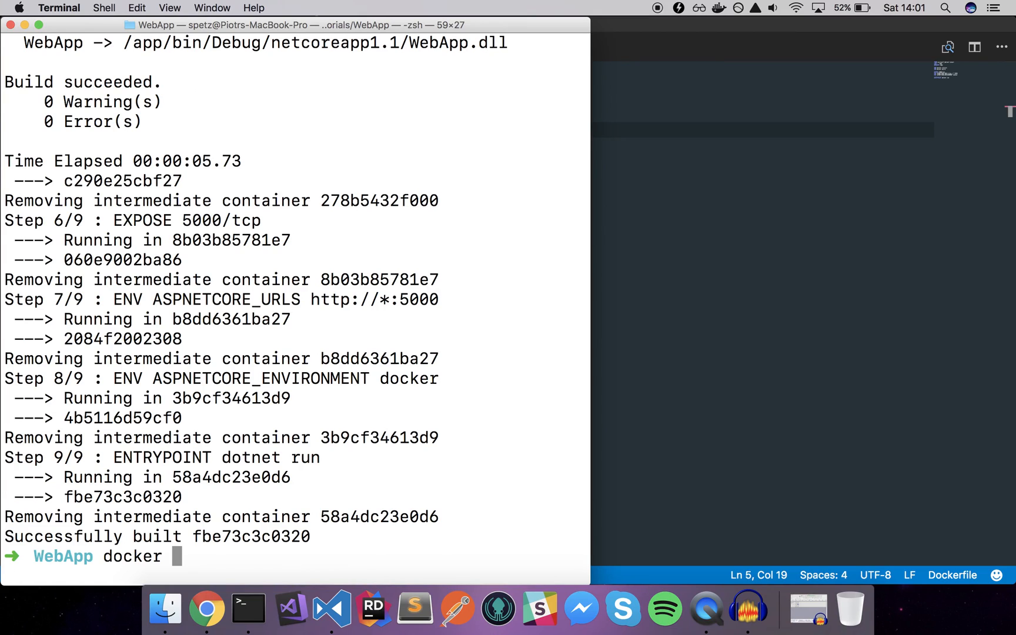
Step: Run a webapp-demo container publishing port 5000 to host port 5000
type("run -p")
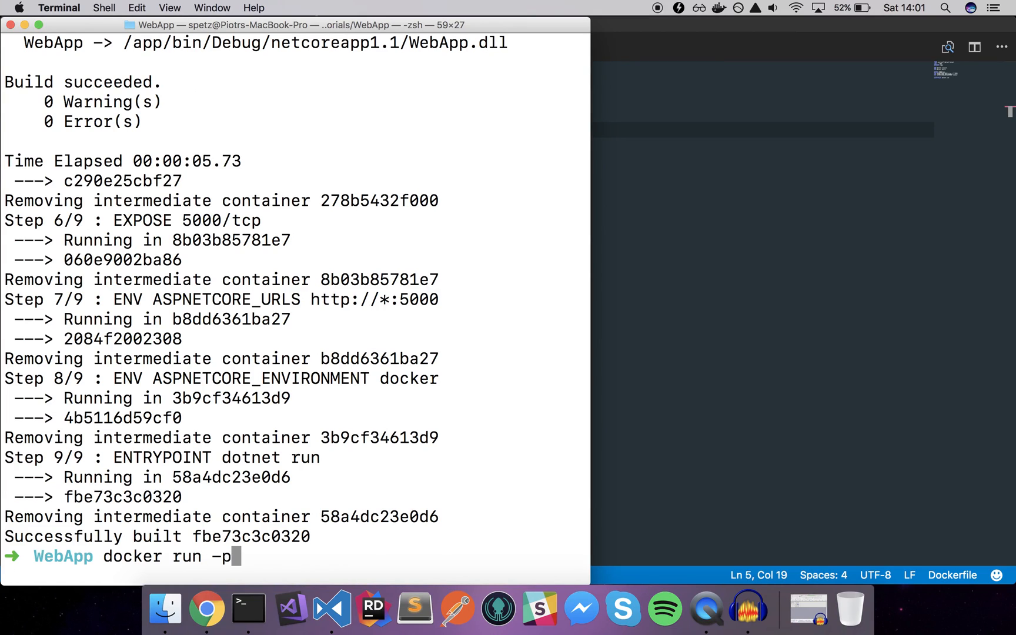
type("5000:5000")
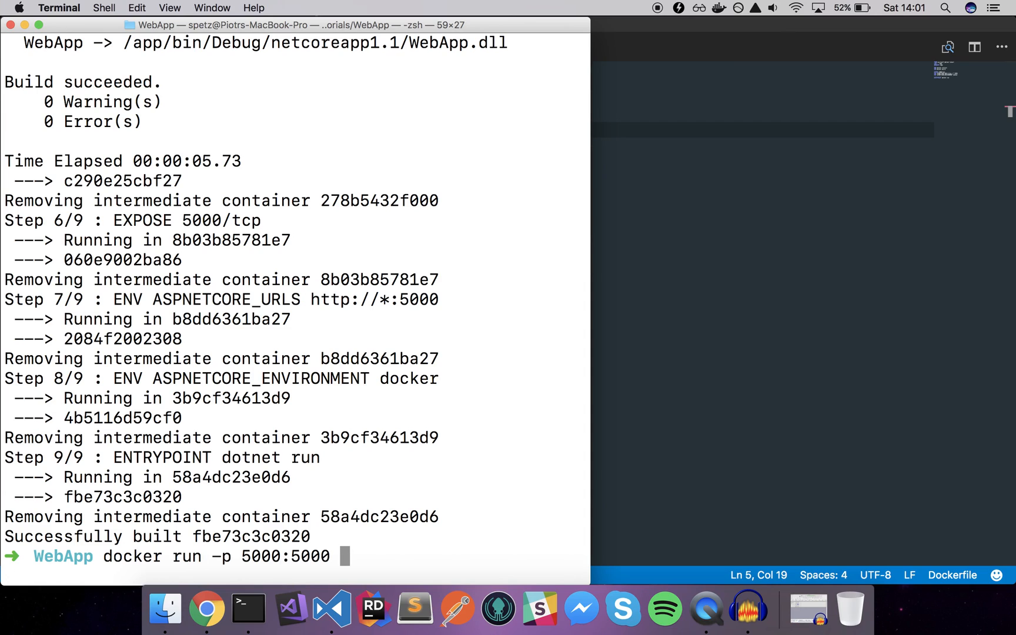
type("we")
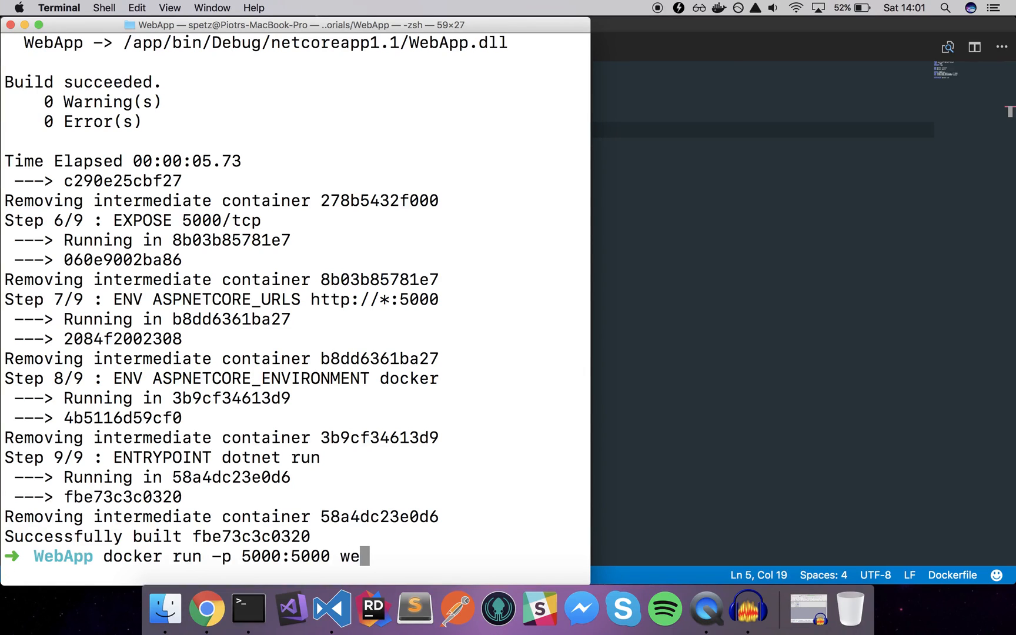
type("bapp-dem")
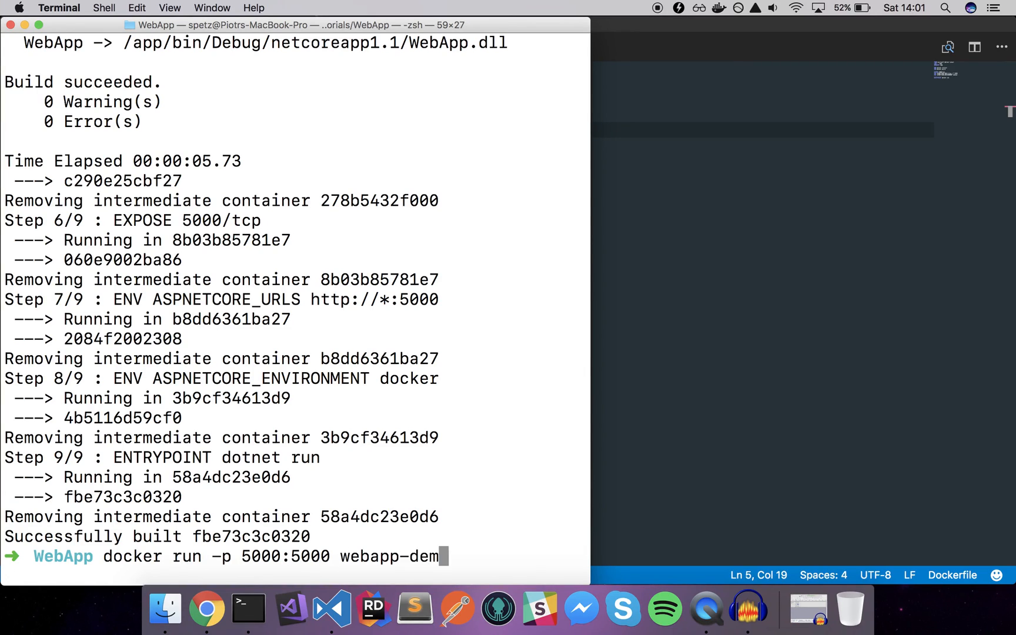
key("enter")
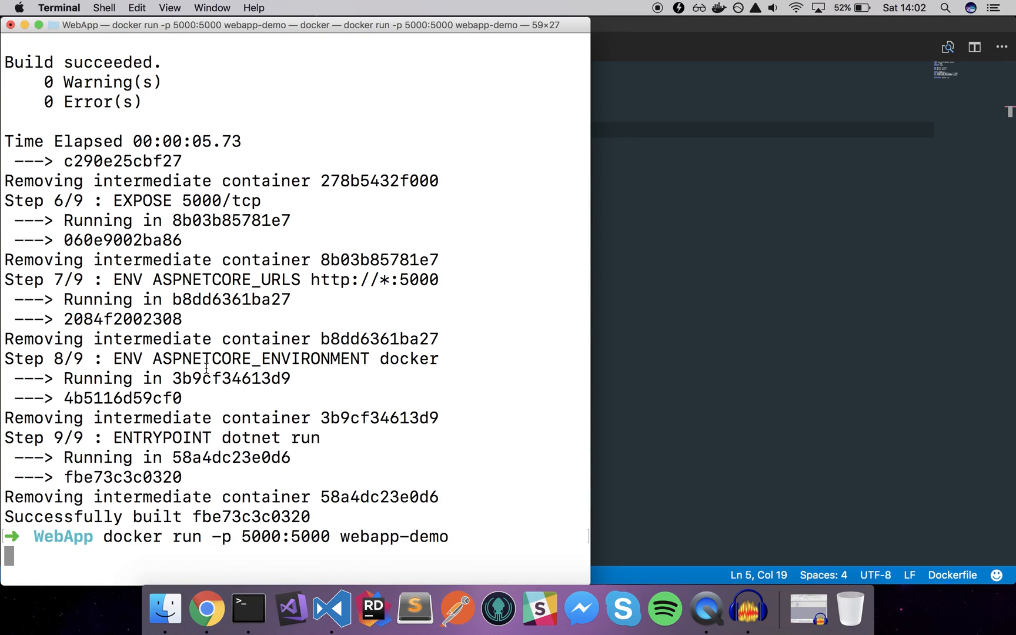
mouse_move(220, 552)
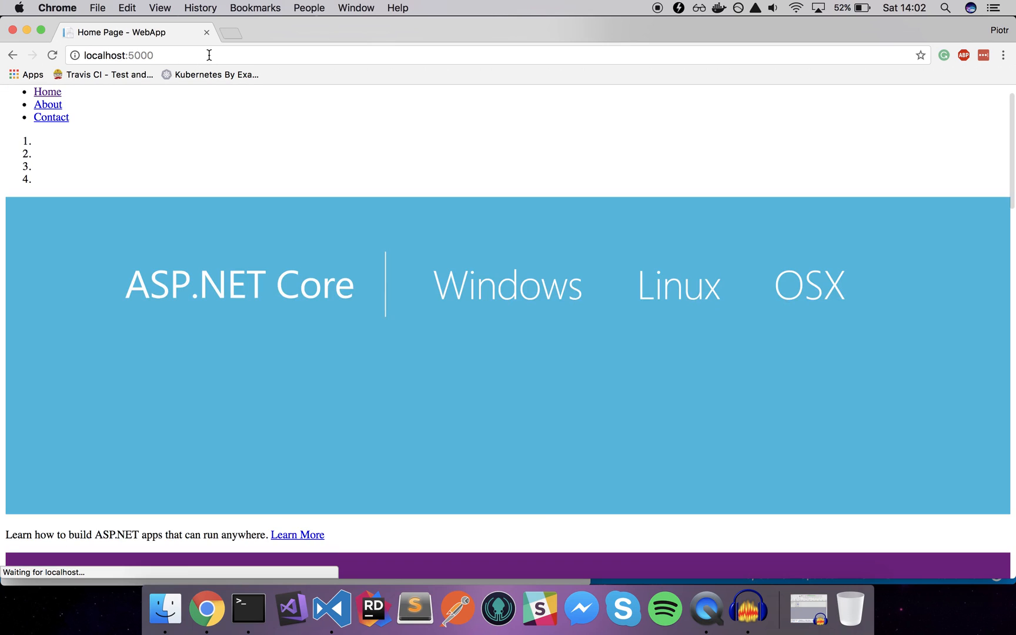
Step: Scroll through the containerised app's home page at localhost:5000, then return to Terminal
scroll("down", 3)
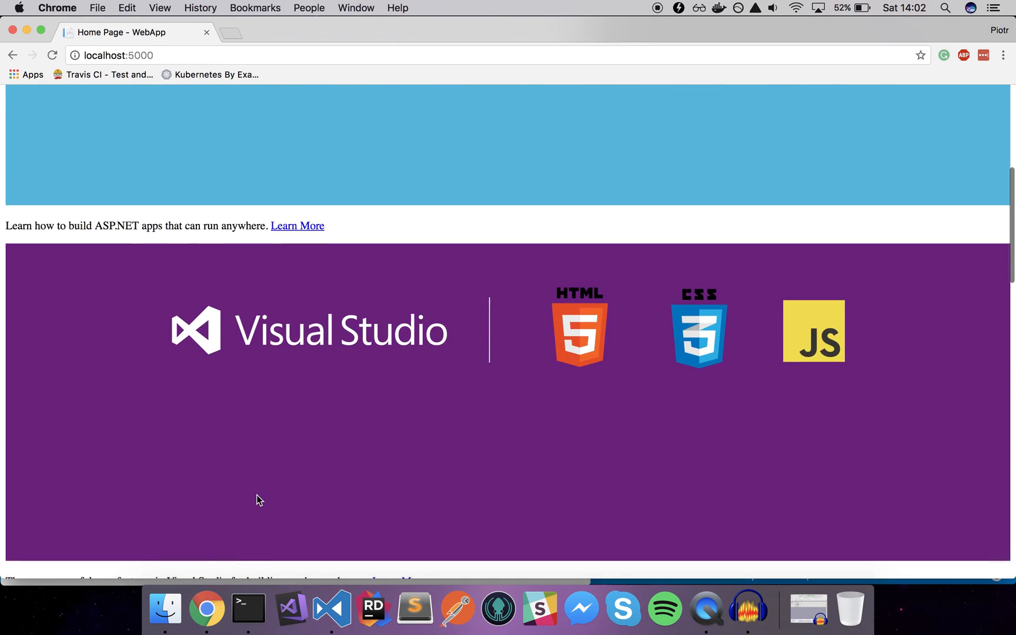
scroll("down", 3)
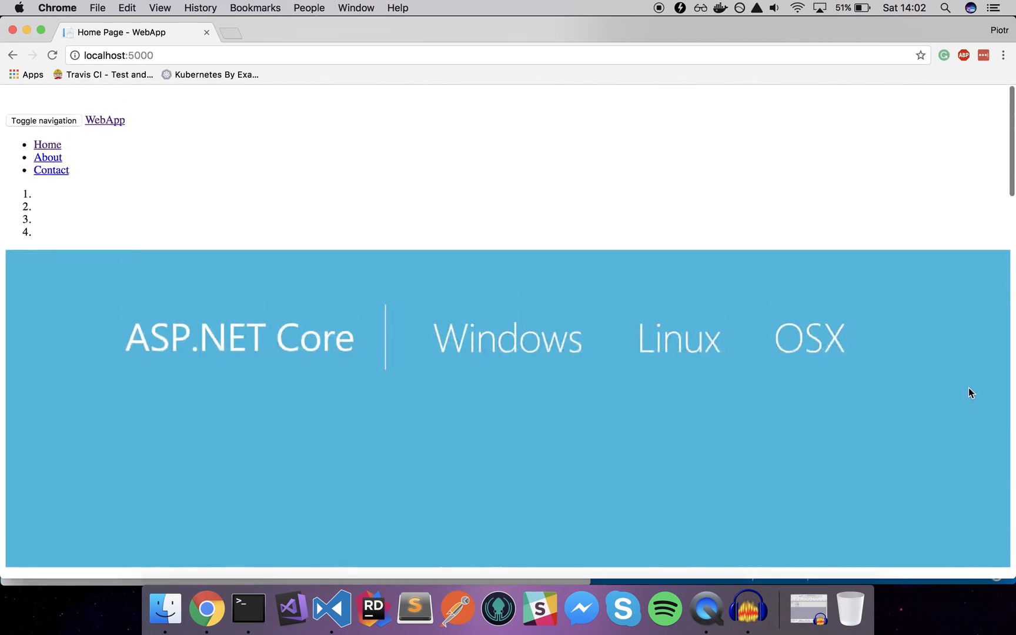
scroll("down", 3)
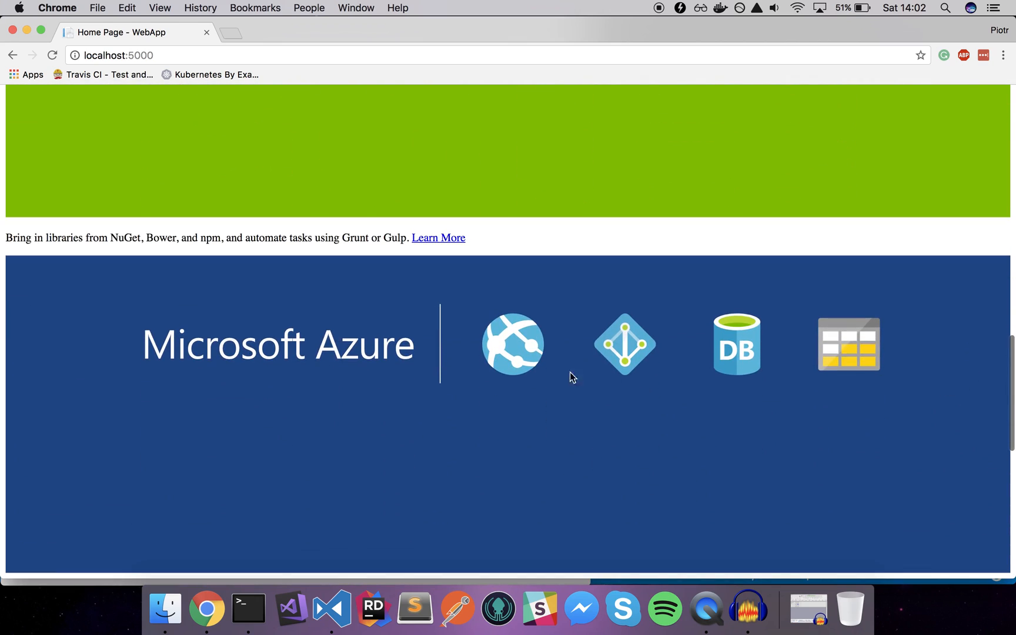
mouse_move(326, 470)
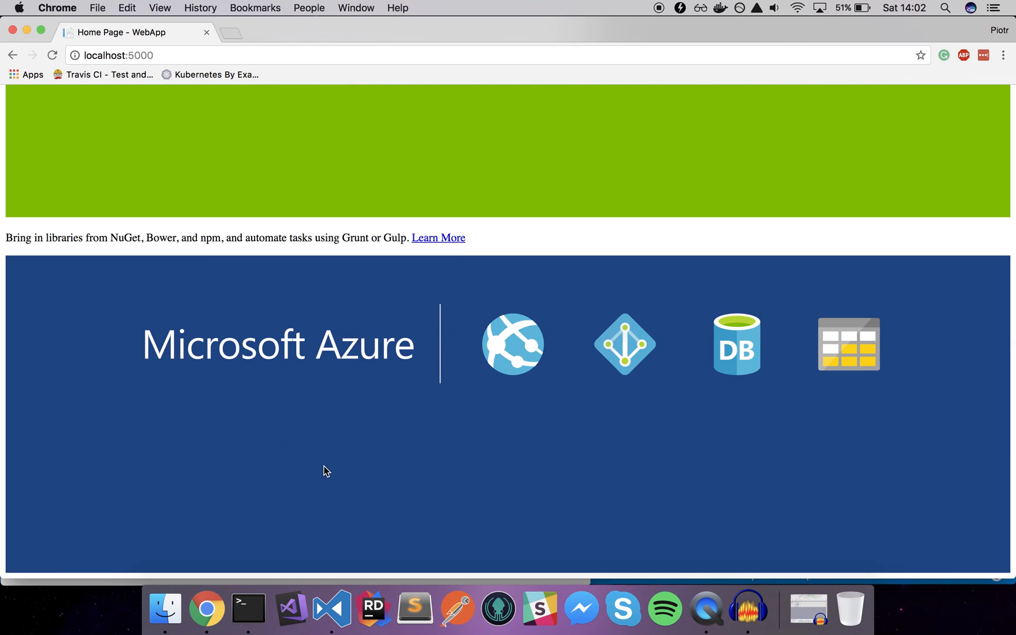
mouse_move(247, 608)
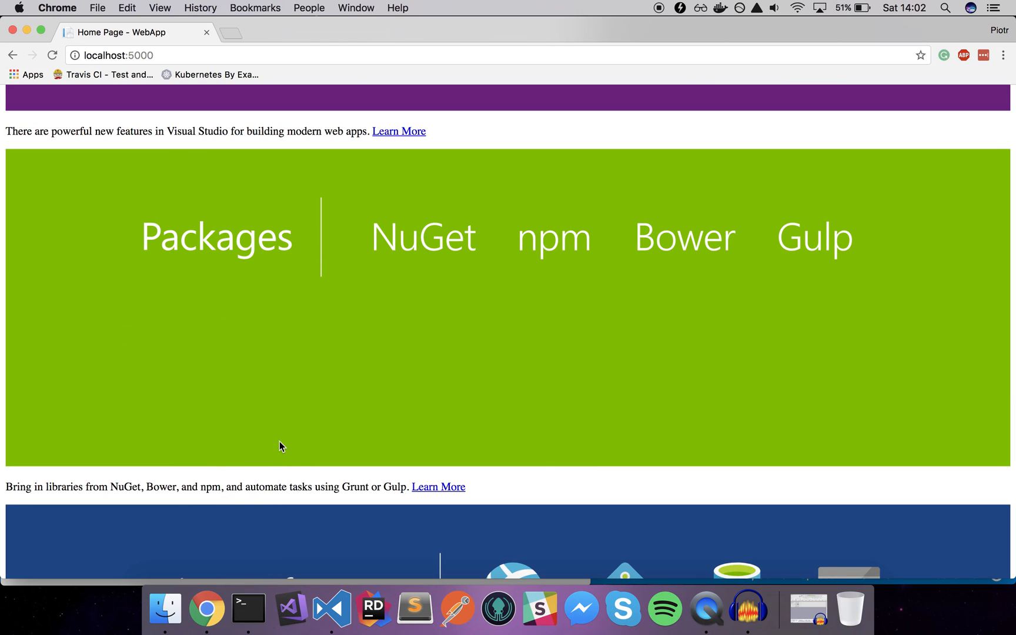
left_click(247, 608)
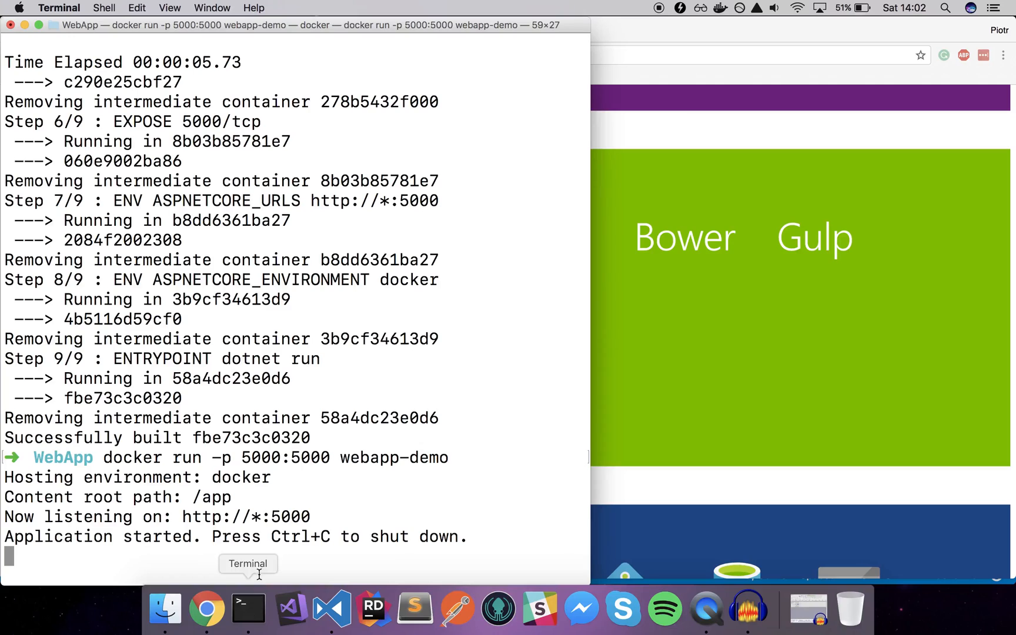
mouse_move(335, 481)
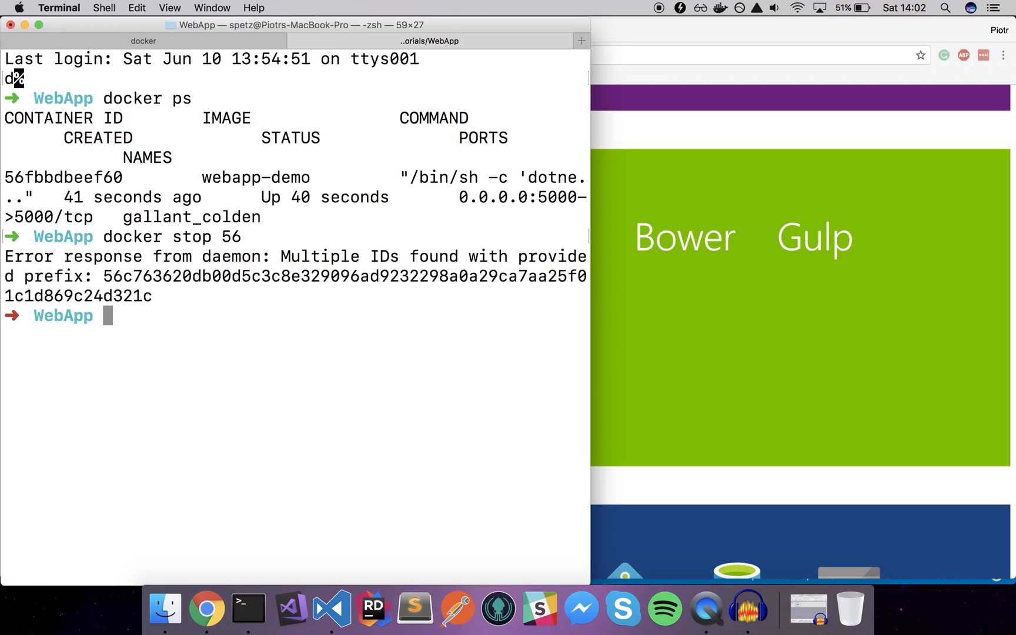
Step: Attempt docker stop 56 on the webapp-demo container, which fails on an ambiguous ID prefix
type("docker stop 56")
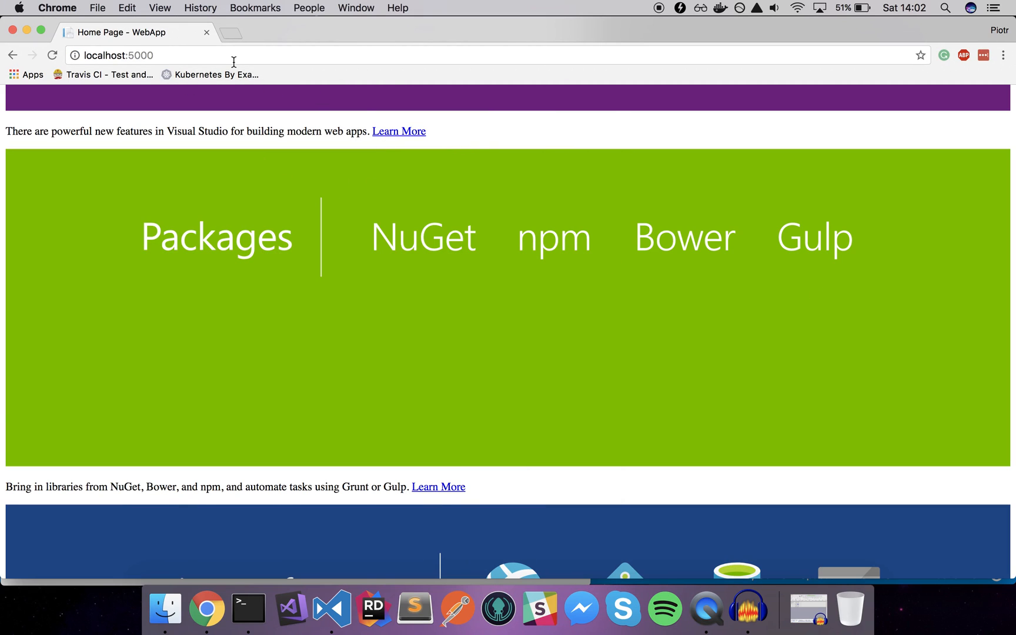
left_click(229, 33)
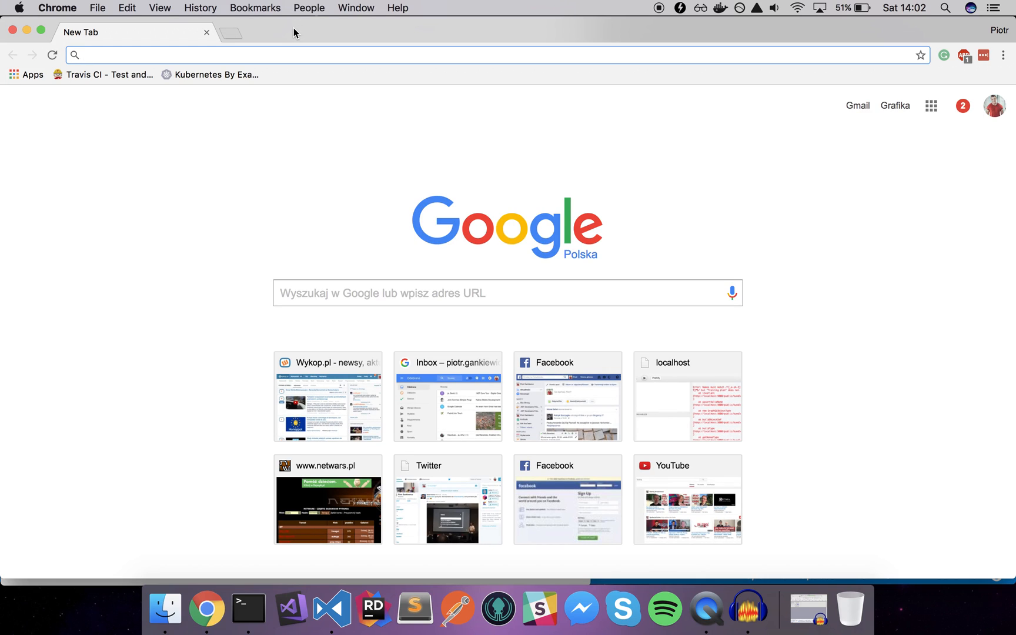
left_click(219, 54)
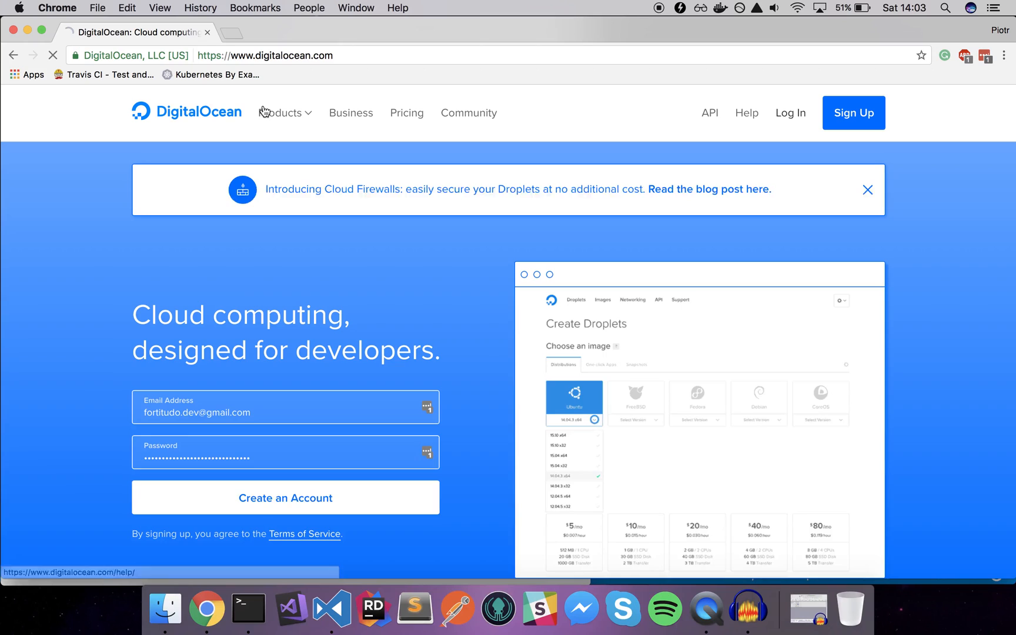
left_click(789, 113)
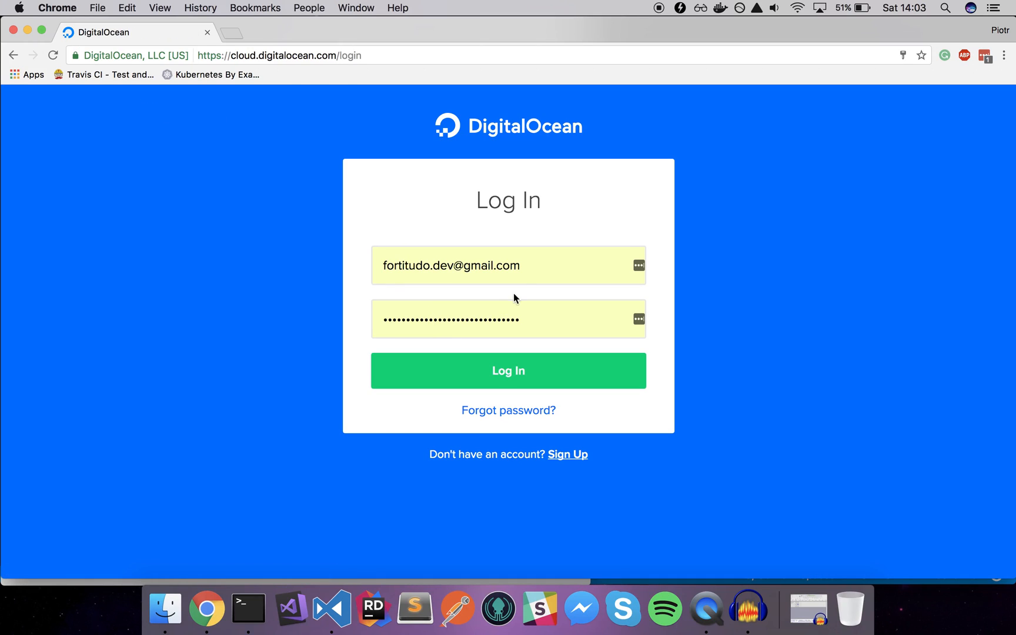
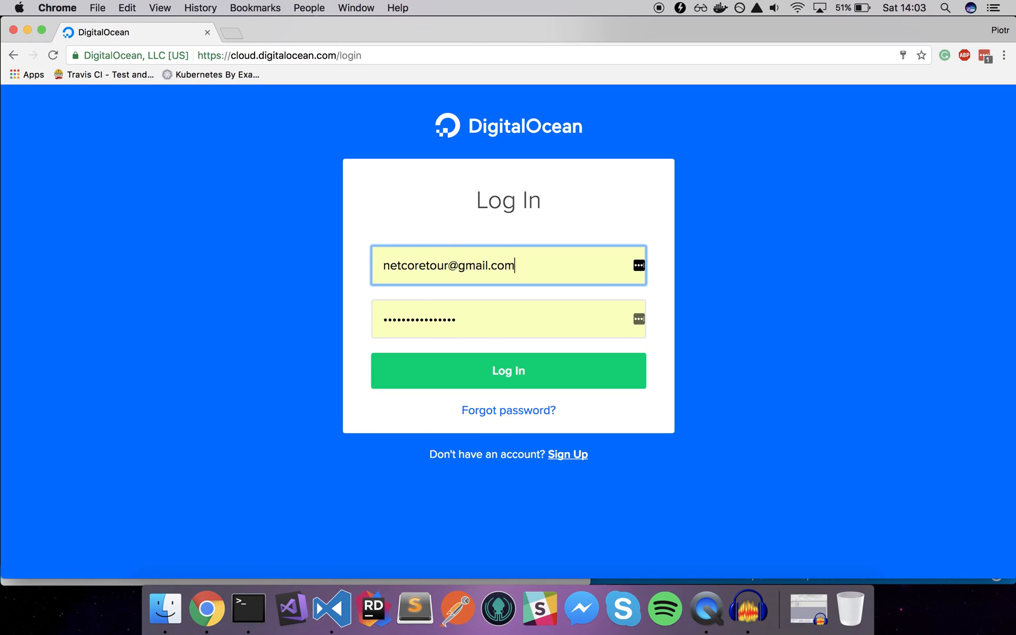
left_click(507, 370)
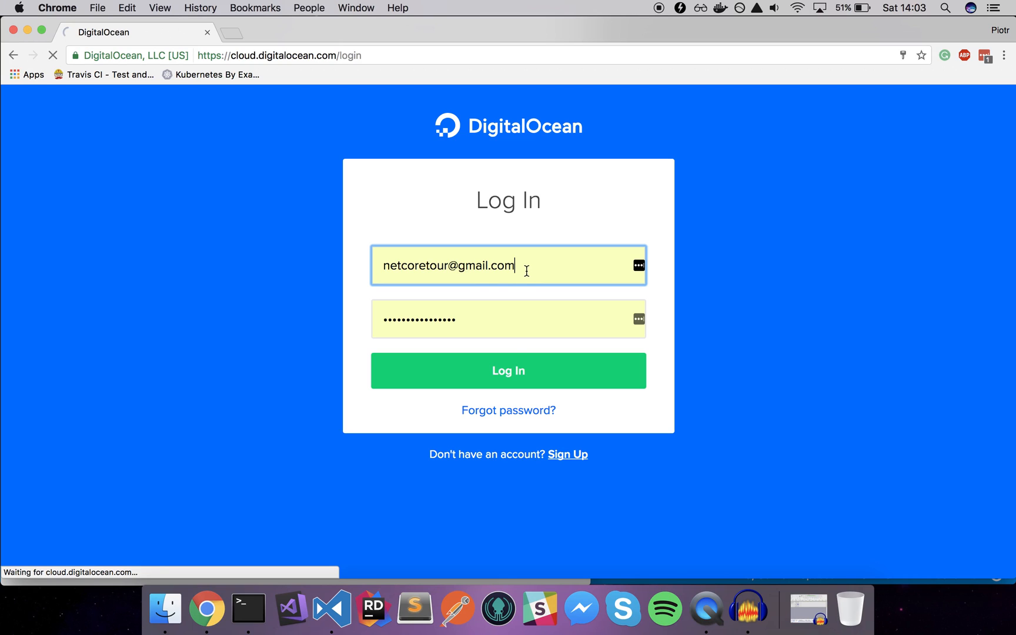
left_click(508, 371)
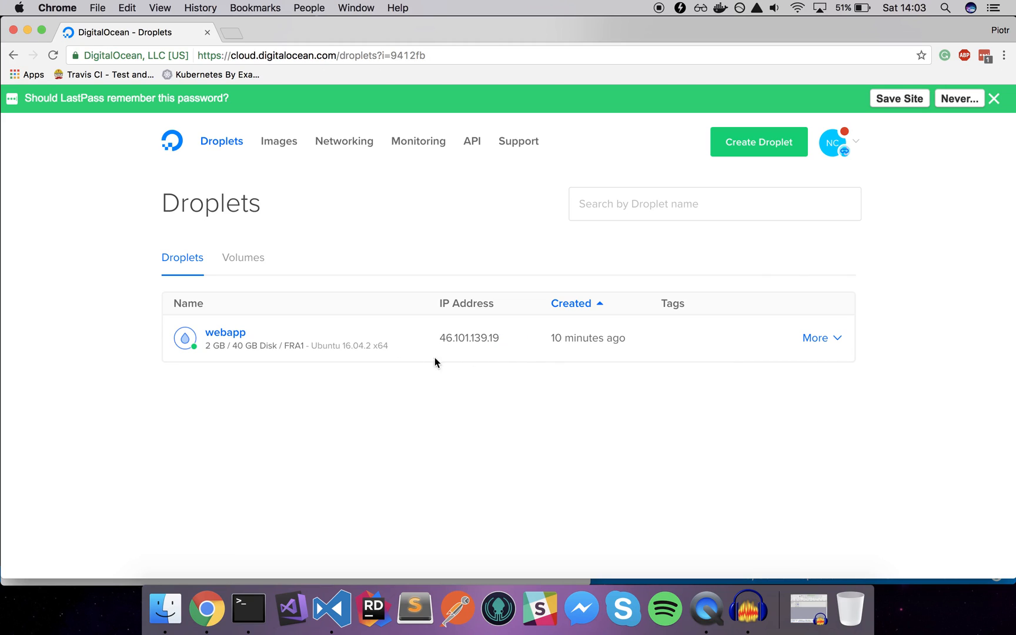
left_click(248, 609)
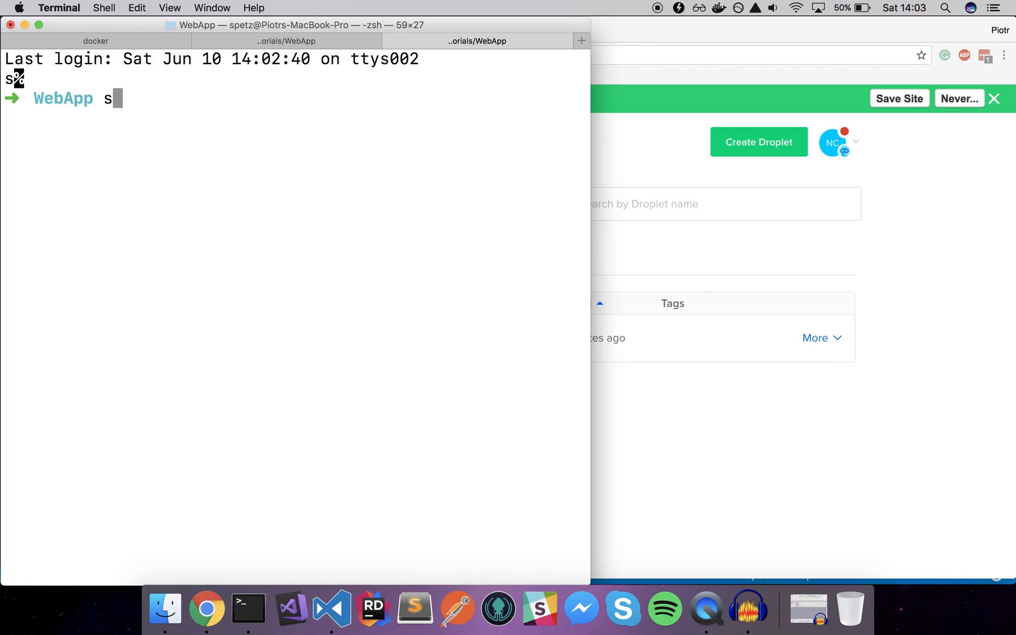
type("sh")
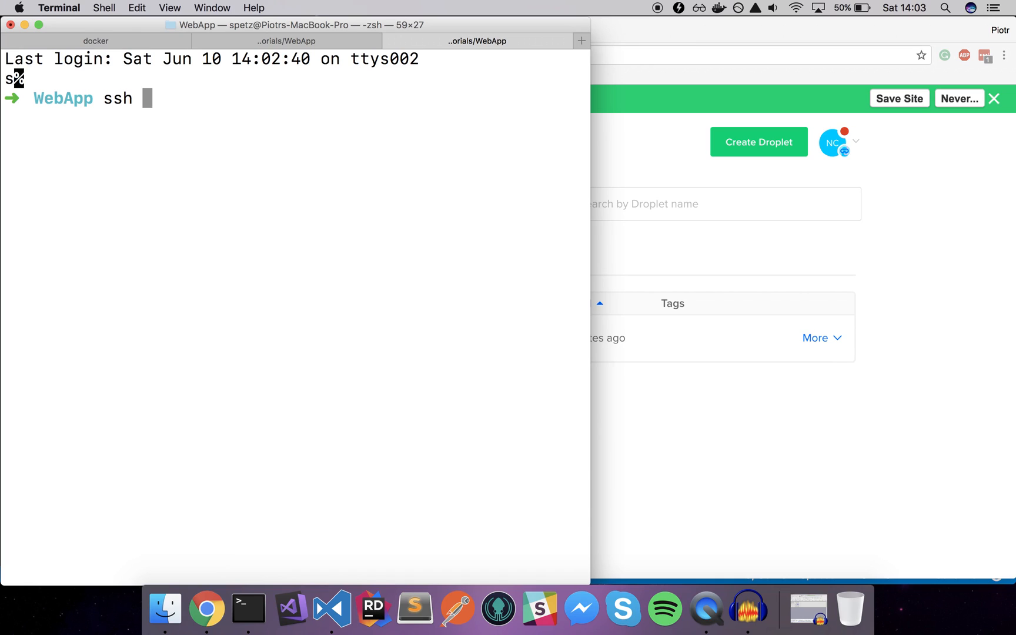
type("root@46.101.139.19")
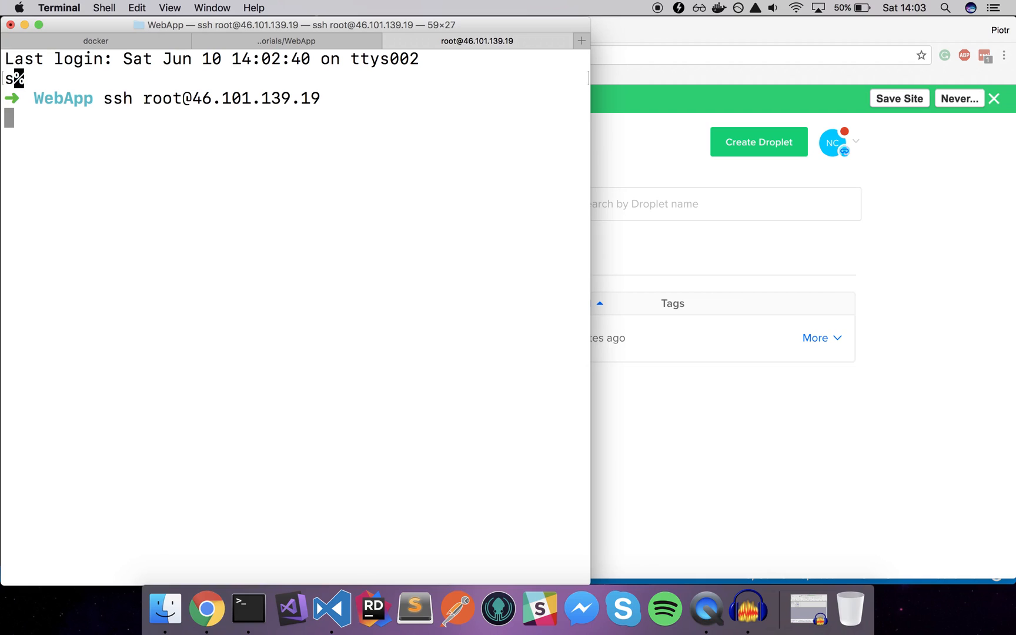
key("Return")
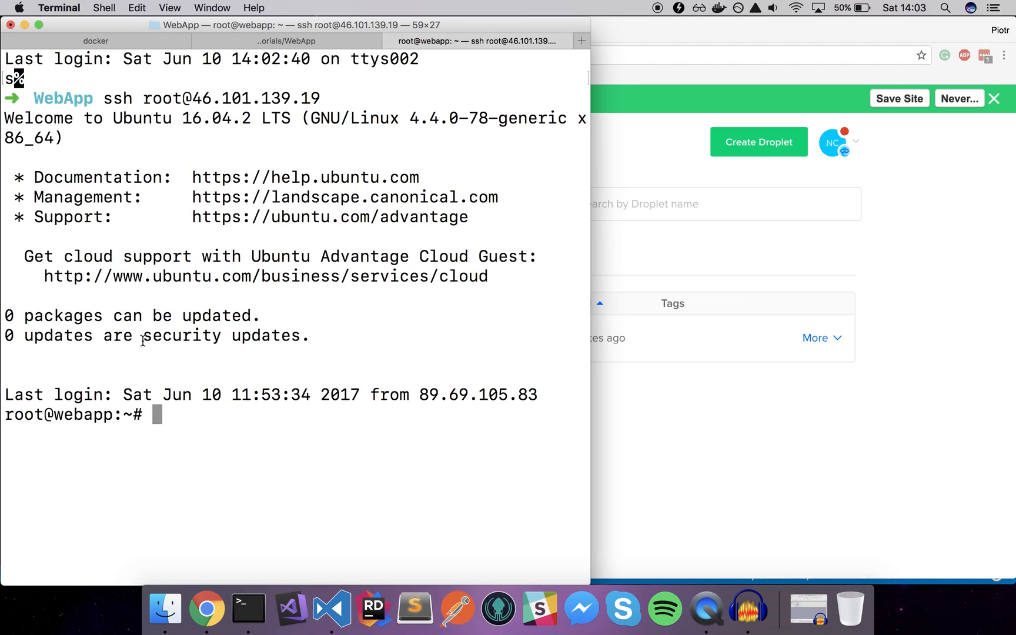
mouse_move(282, 351)
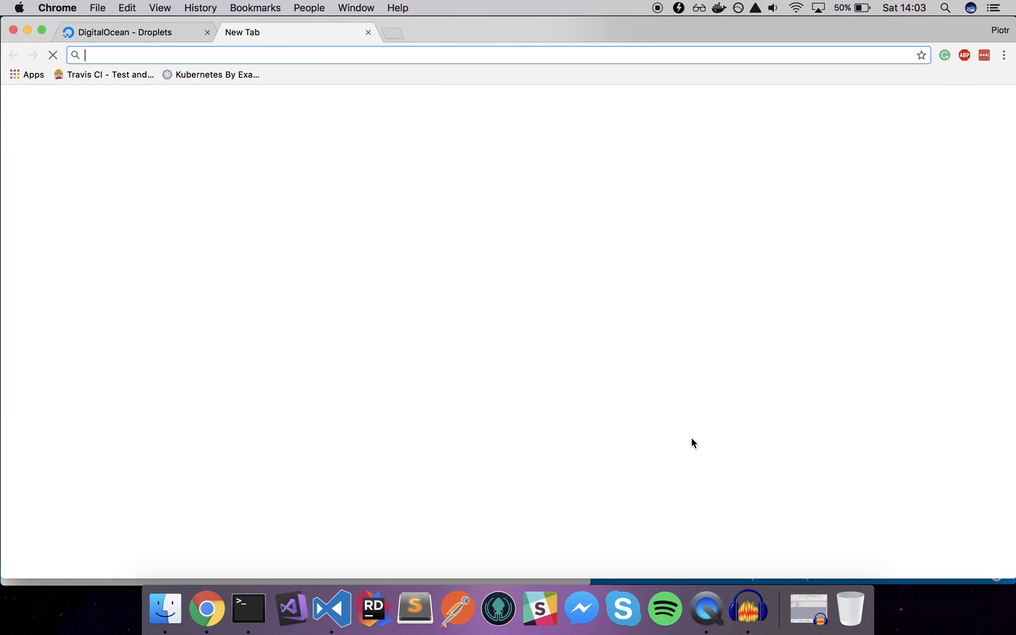
Step: Search Google for 'docker install ubuntu' to reach the DigitalOcean Docker guide
type("docker install ubunt")
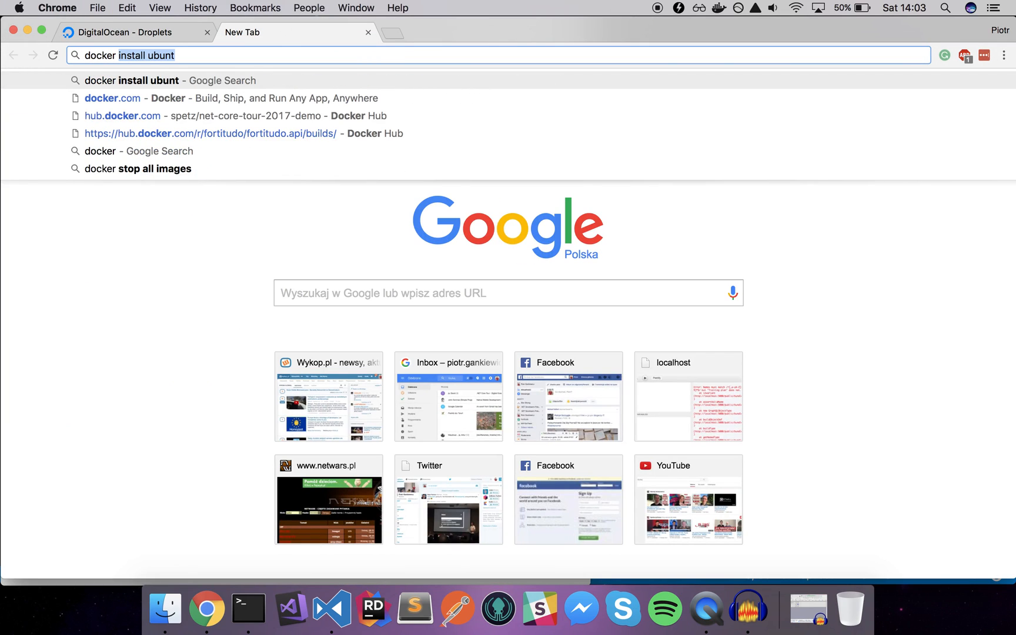
key("enter")
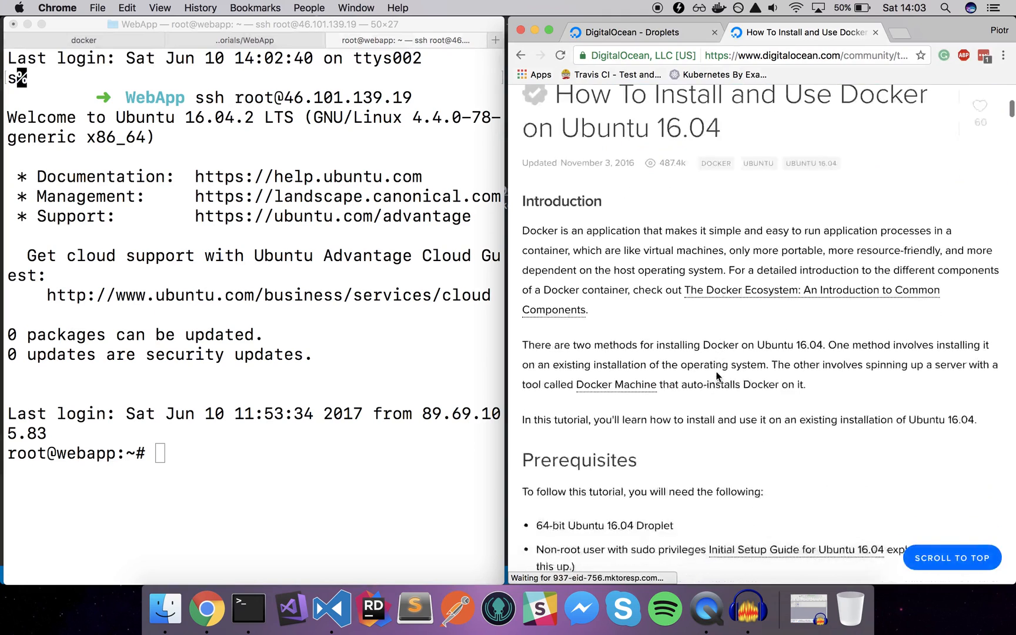
Step: Add Docker's GPG key and official apt repository on the droplet, then update packages
scroll("down", 3)
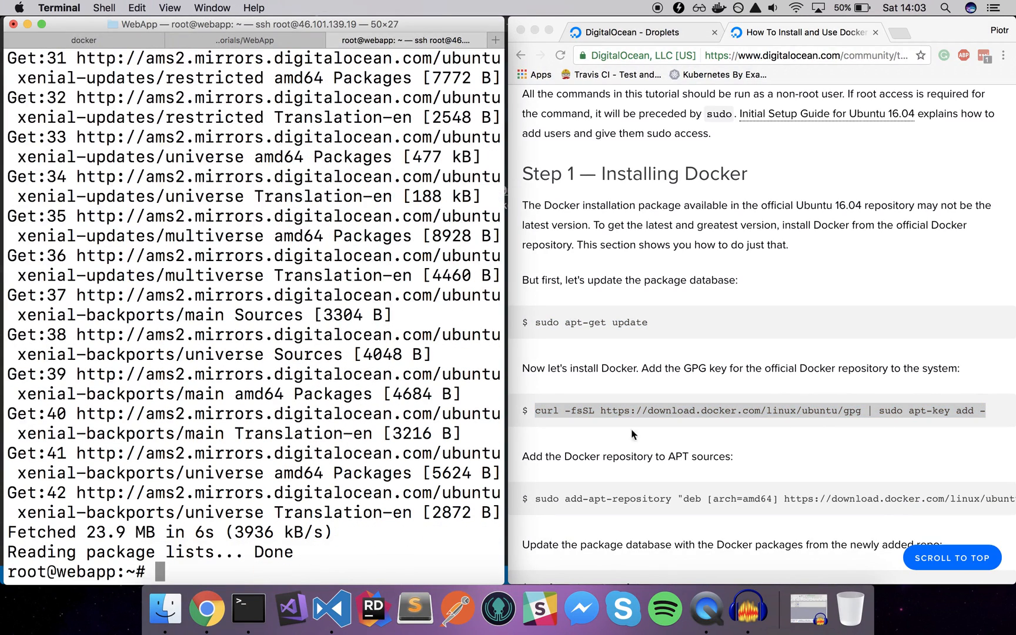
type("curl -fsSL https://download.docker.com/linux/ubuntu/gpg | sudo apt-key add -")
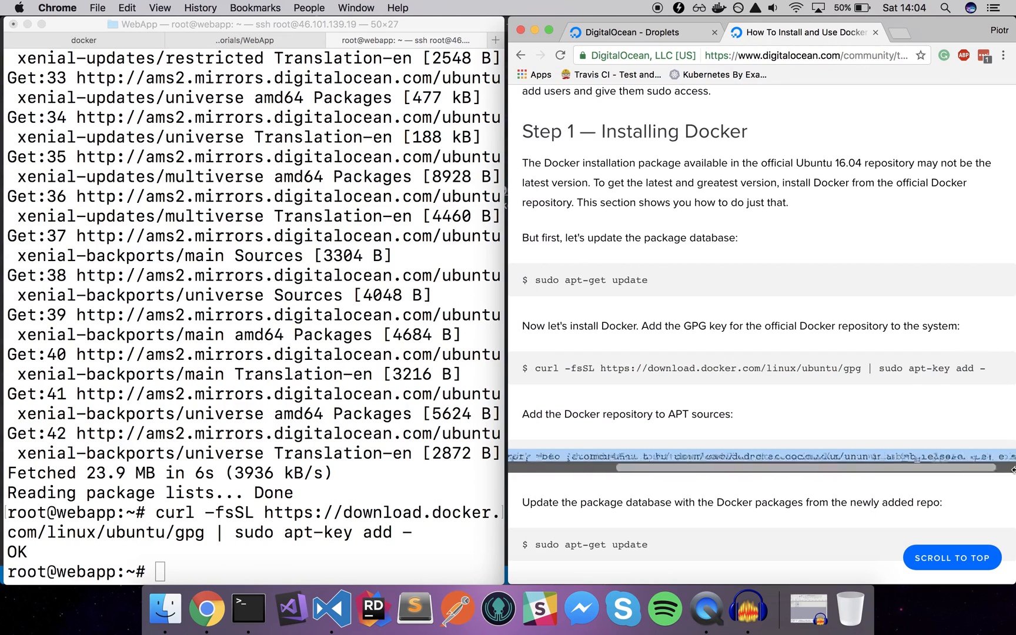
type("sudo add-apt-repository \"deb [arch=amd64] https://download.docker.com/linux/ubuntu $(lsb_release -cs) stable\"")
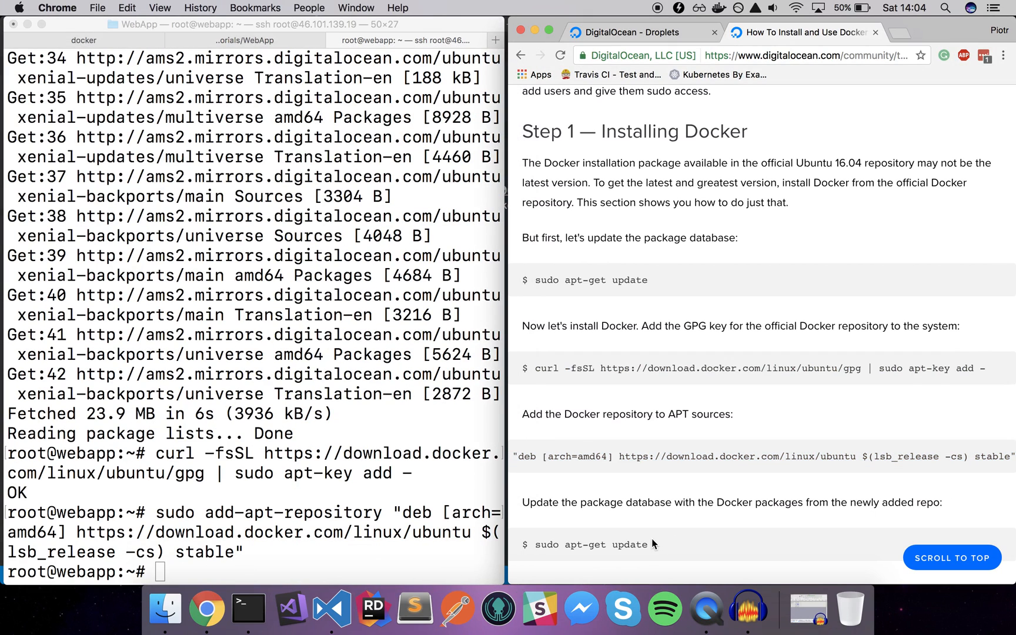
double_click(590, 544)
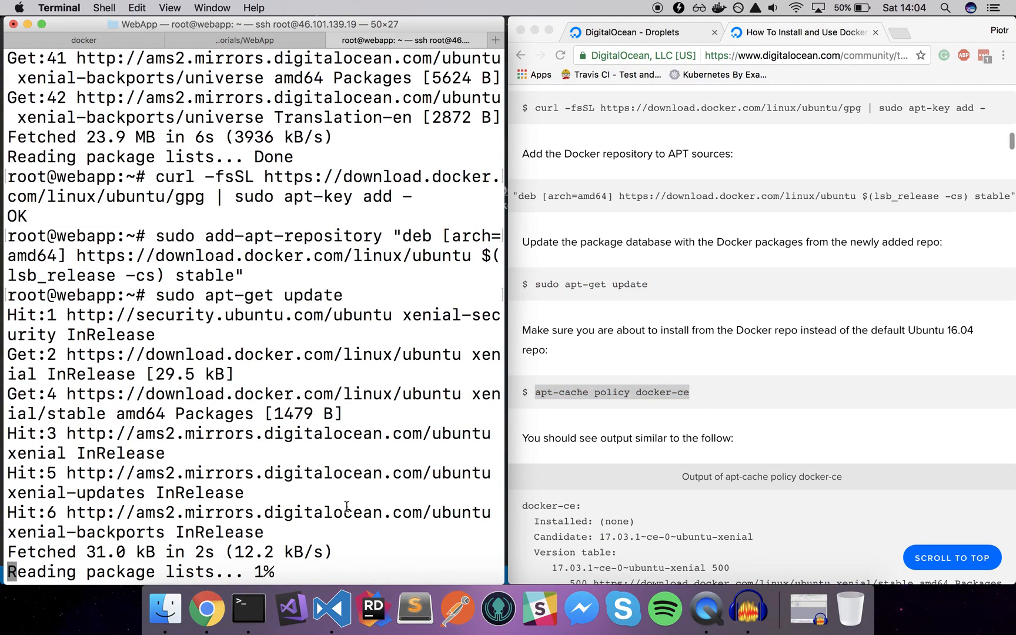
Step: Check apt-cache policy for docker-ce and install it with sudo apt-get install -y docker-ce
type("apt-cache policy docker-ce")
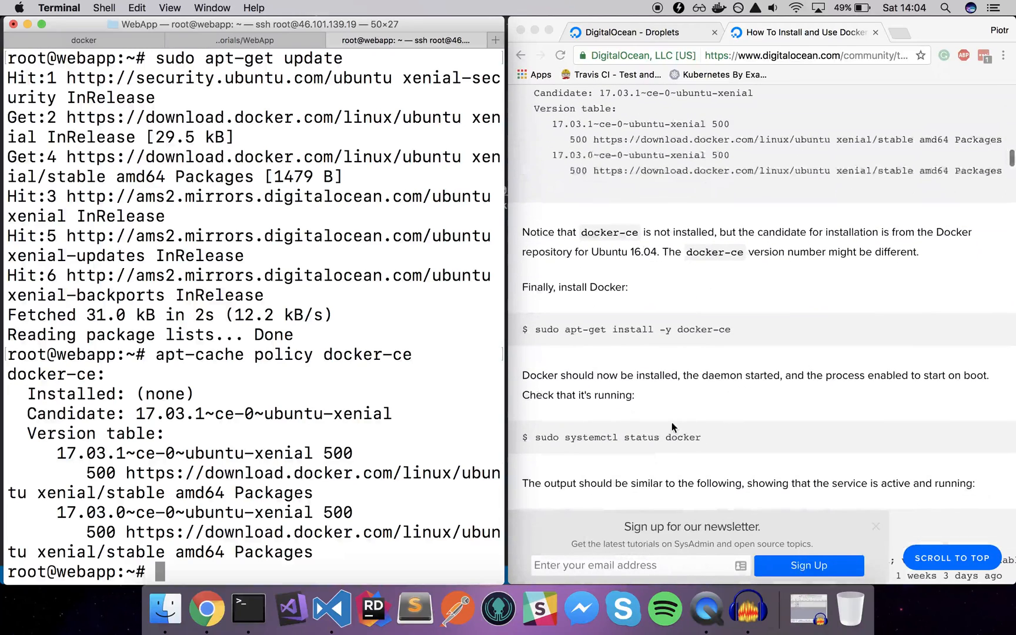
left_click_drag(535, 329, 707, 329)
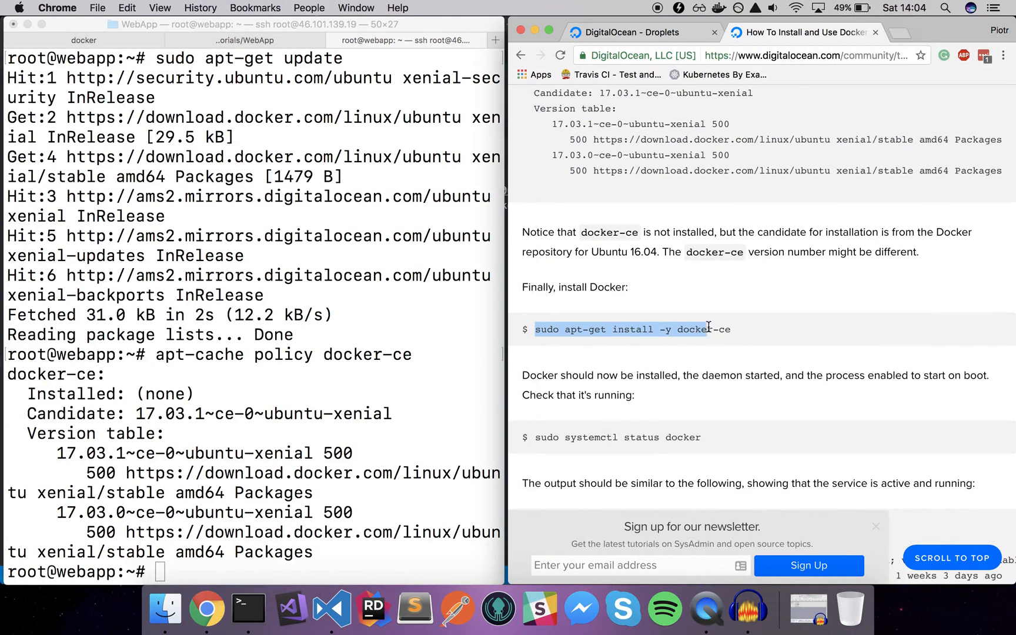
type("sudo apt-get install -y docker-ce")
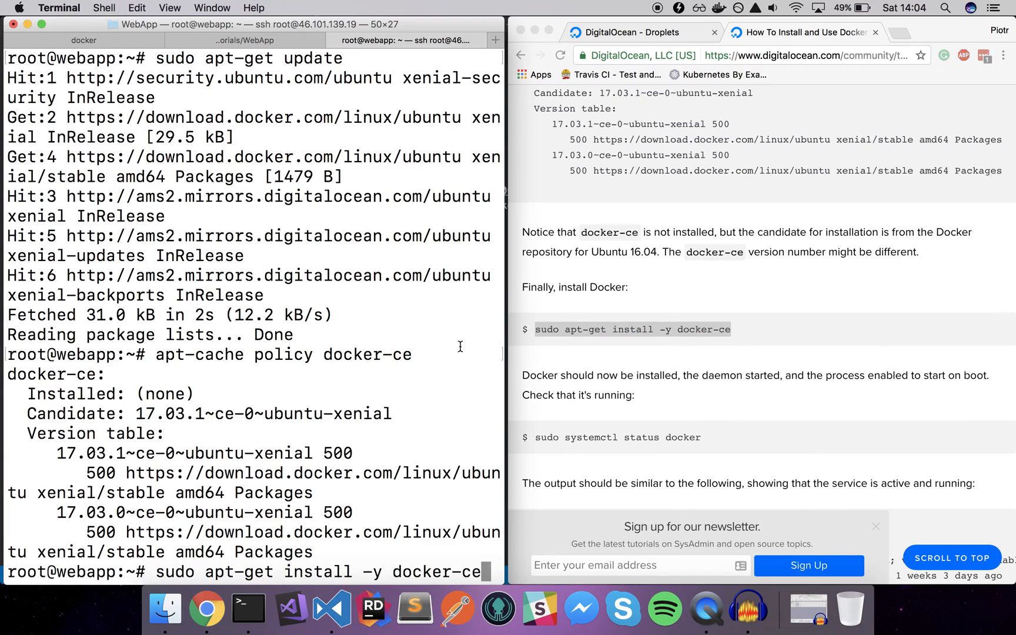
key("Return")
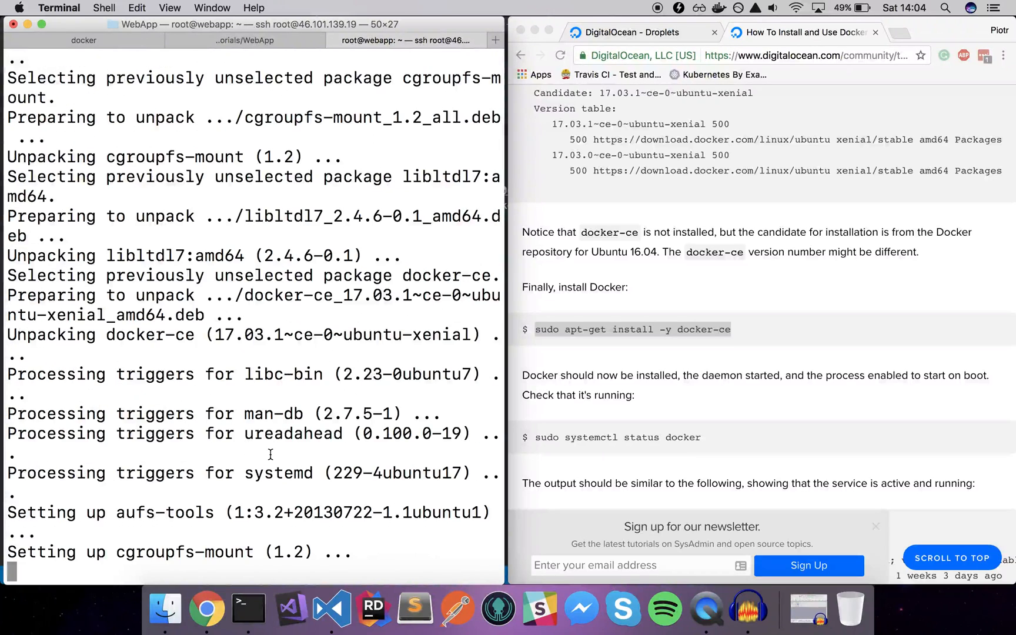
scroll("down", 3)
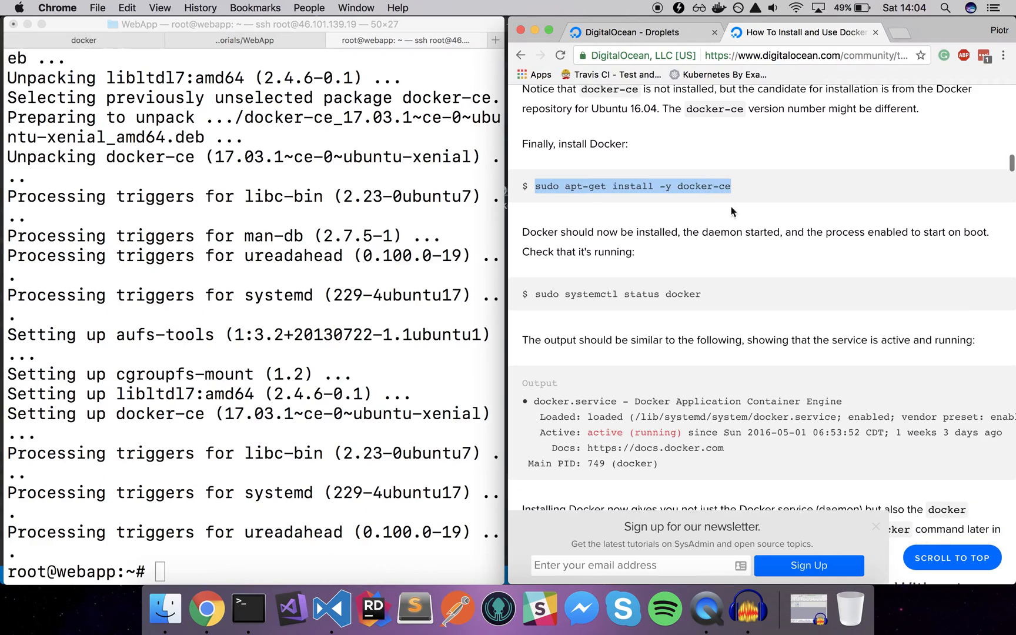
type("d")
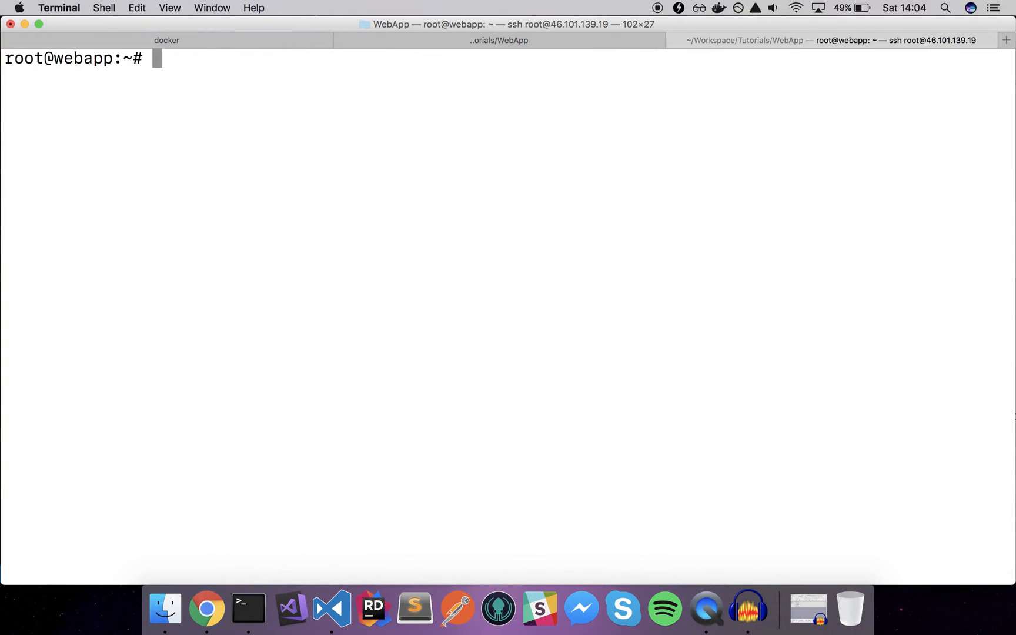
mouse_move(362, 330)
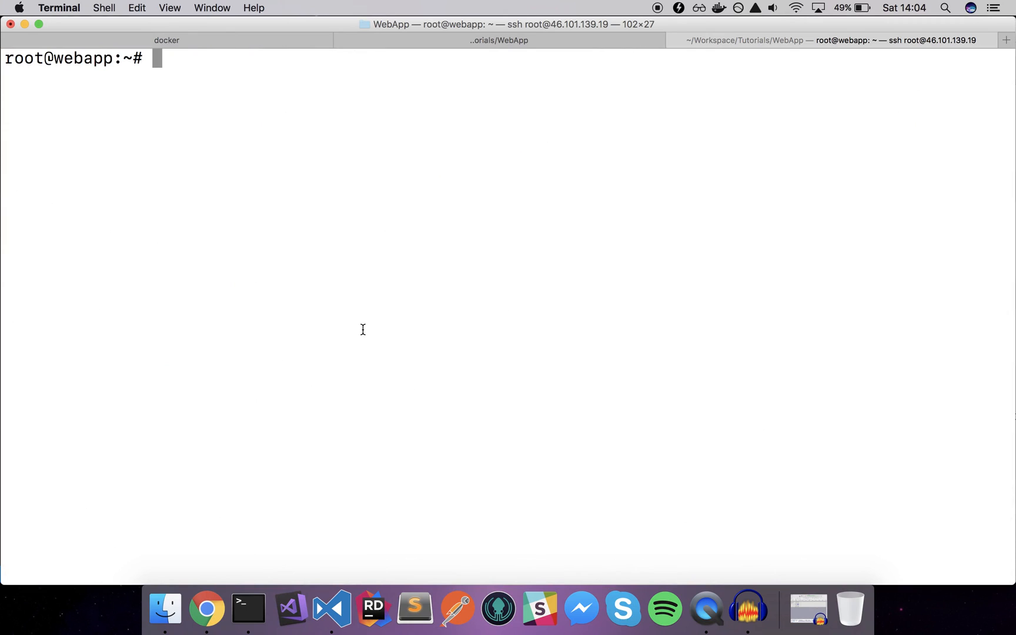
mouse_move(227, 417)
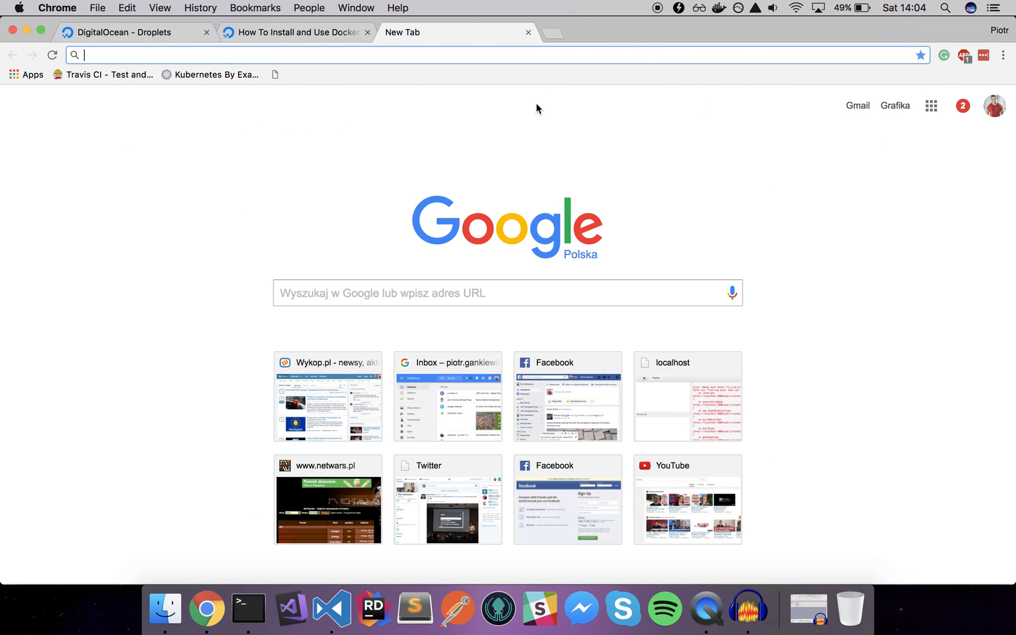
Step: Go to hub.docker.com and open the net-core-tour-2017-demo repository page
type("hub.docker.com")
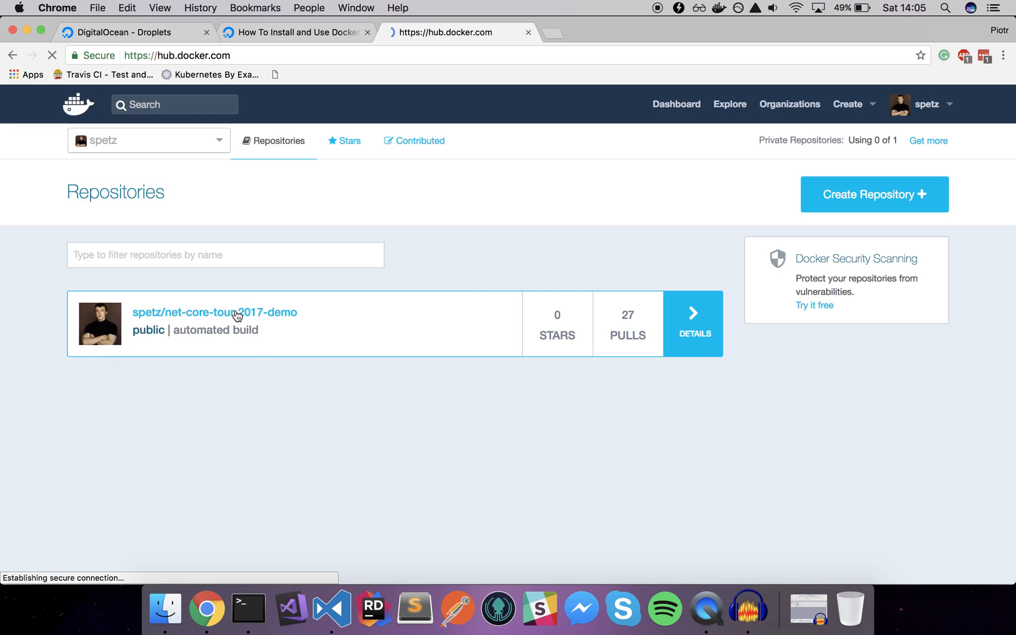
left_click(214, 313)
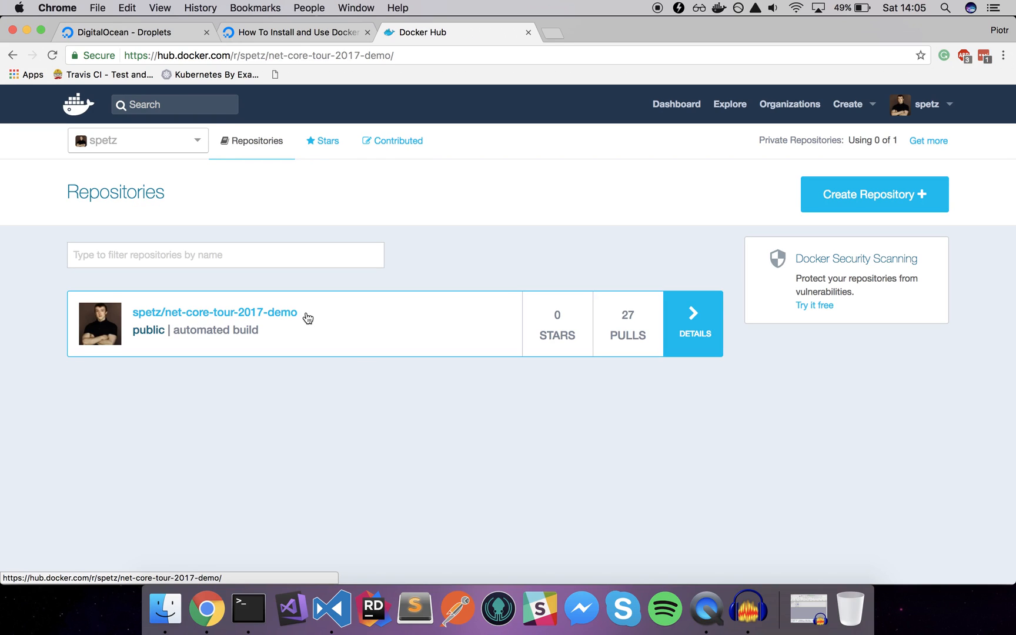
left_click(214, 312)
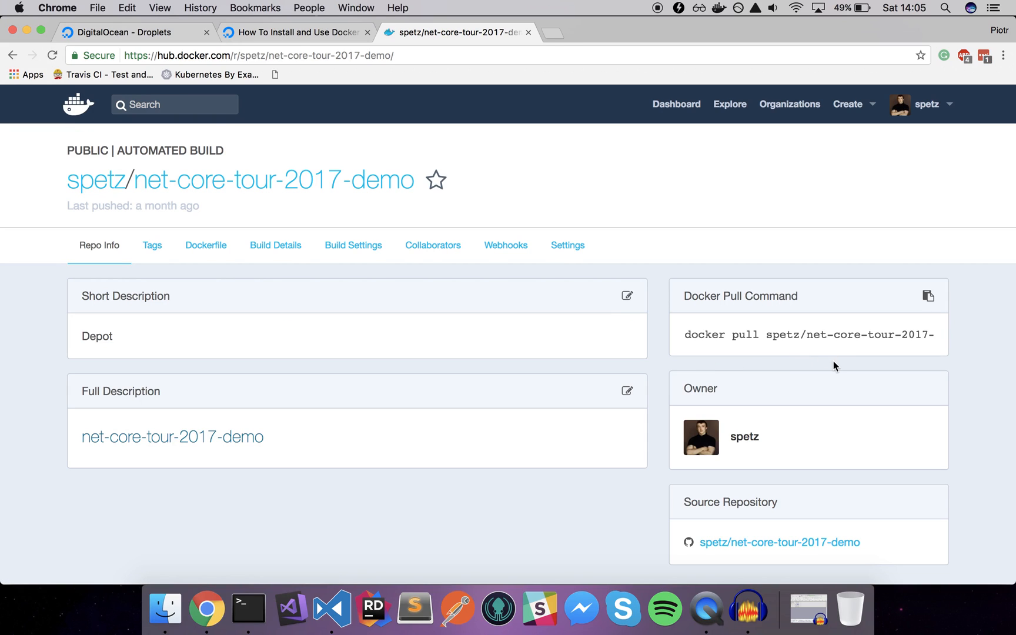
Step: Open the repository's GitHub Source Repository link in another tab
scroll("down", 3)
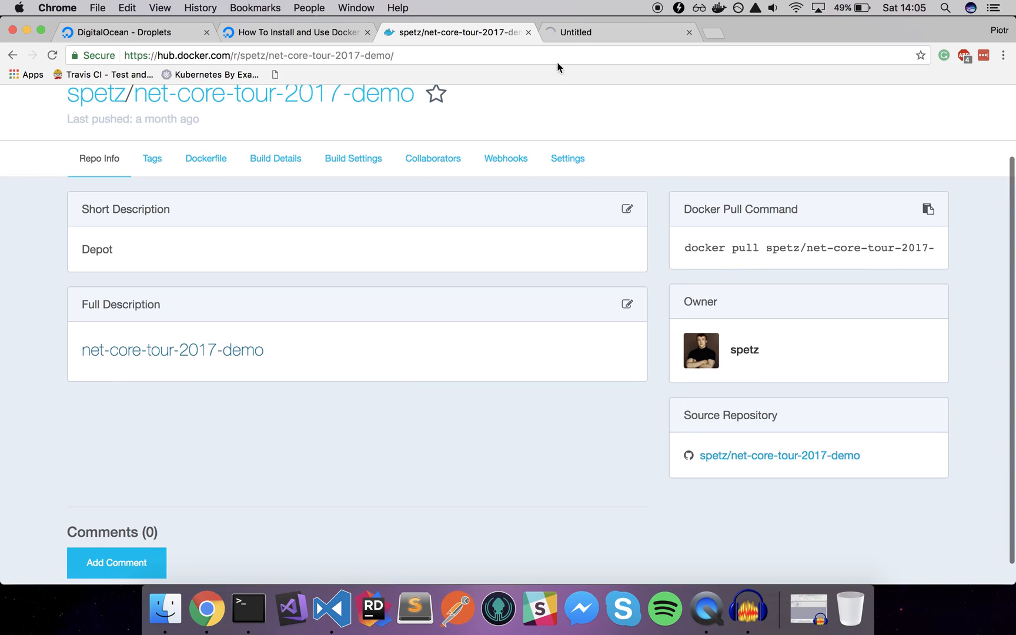
left_click(779, 455)
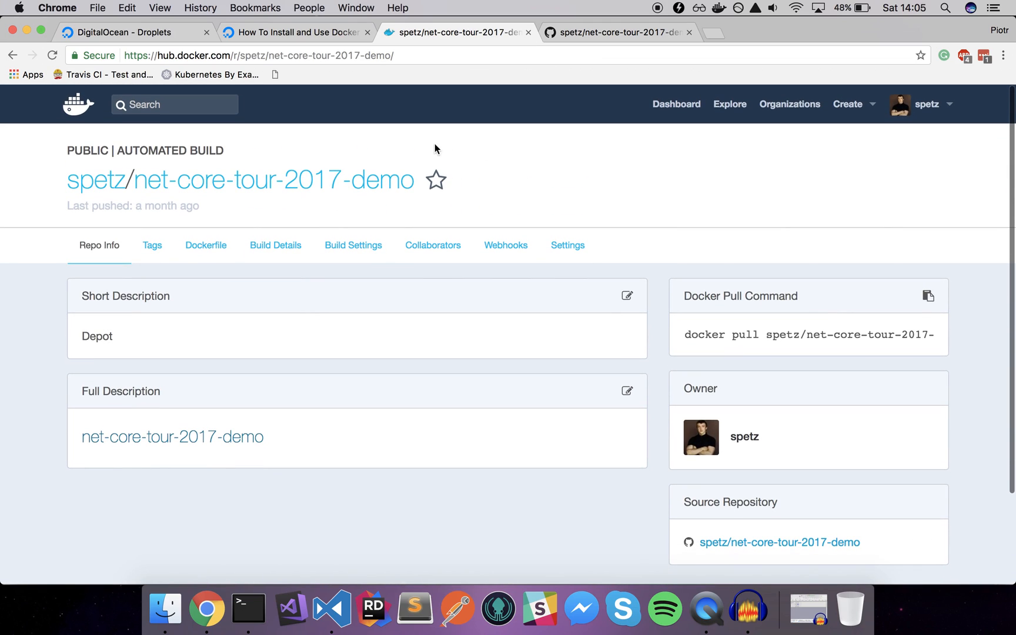
left_click(846, 104)
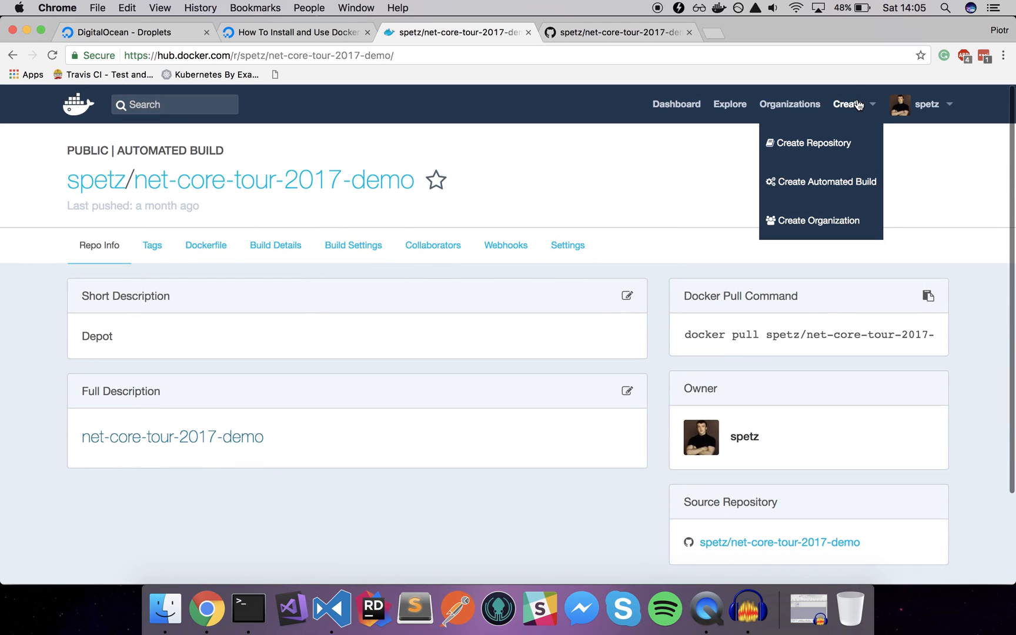
mouse_move(826, 181)
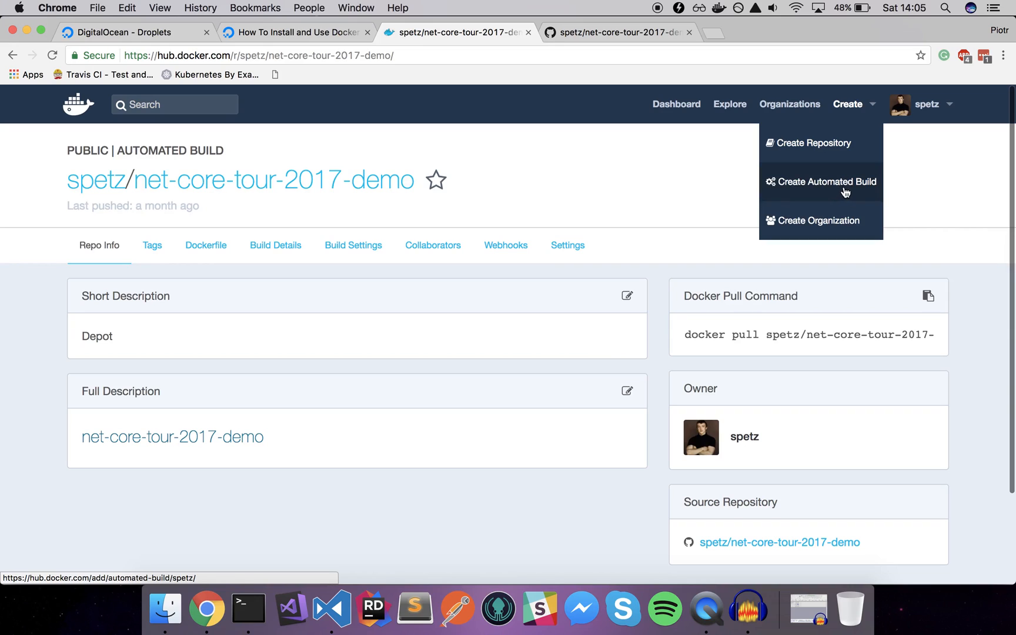
left_click(827, 181)
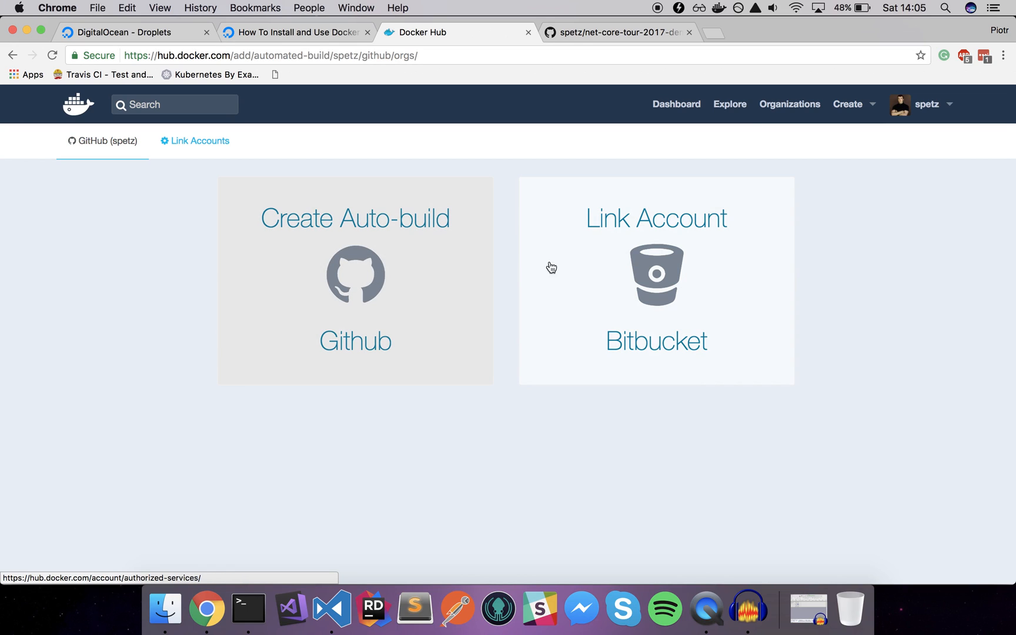
left_click(354, 279)
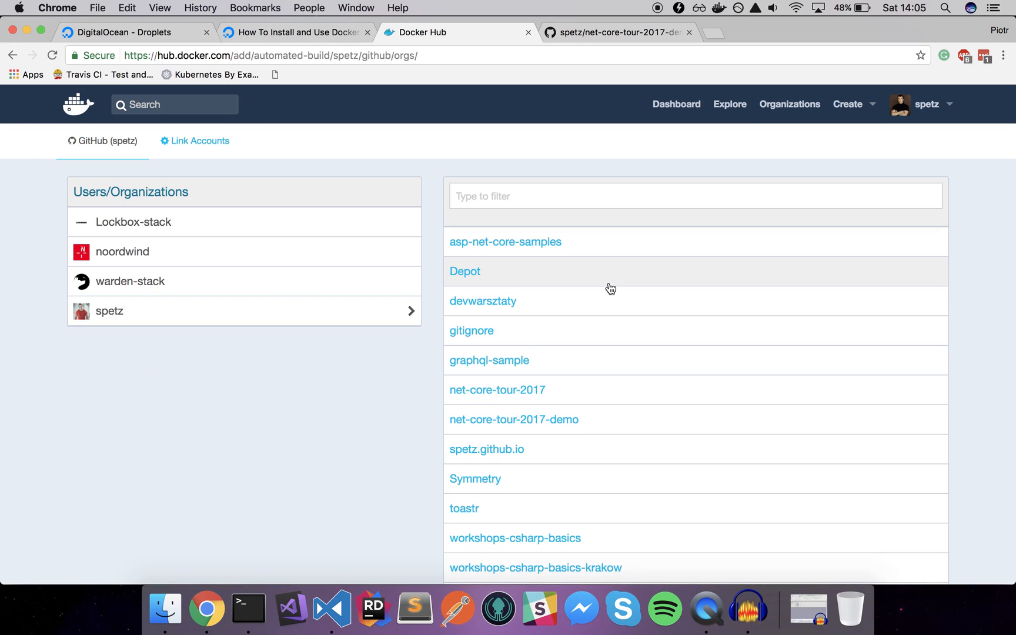
left_click(465, 270)
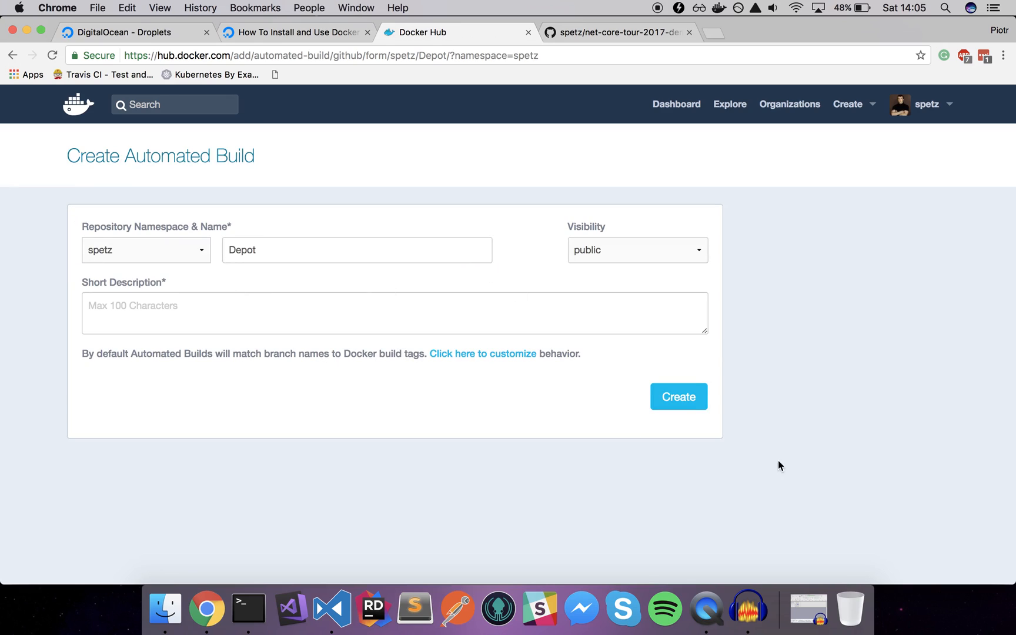
mouse_move(697, 207)
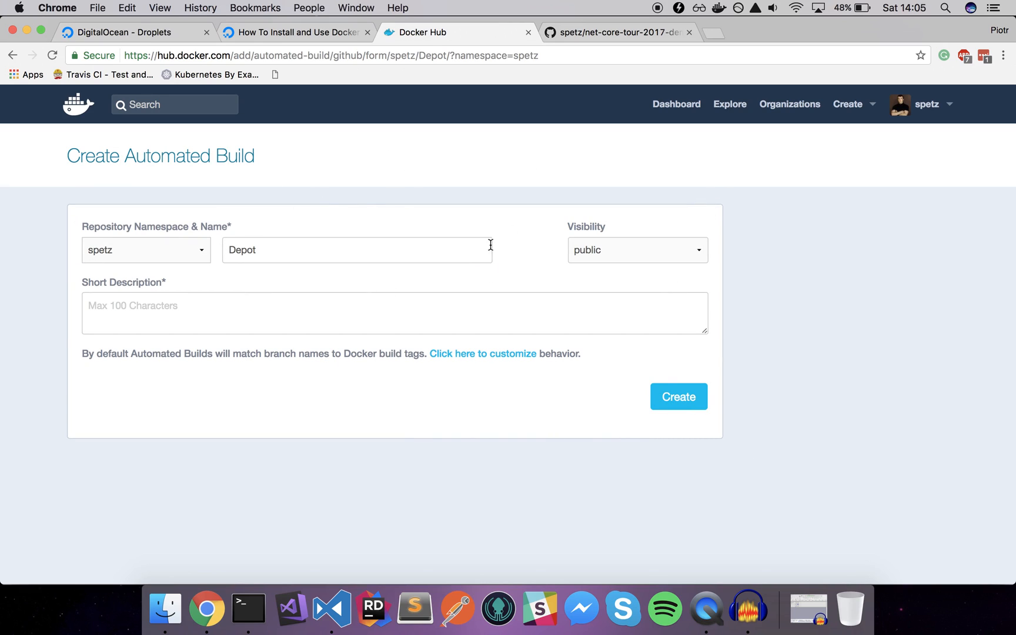
mouse_move(814, 103)
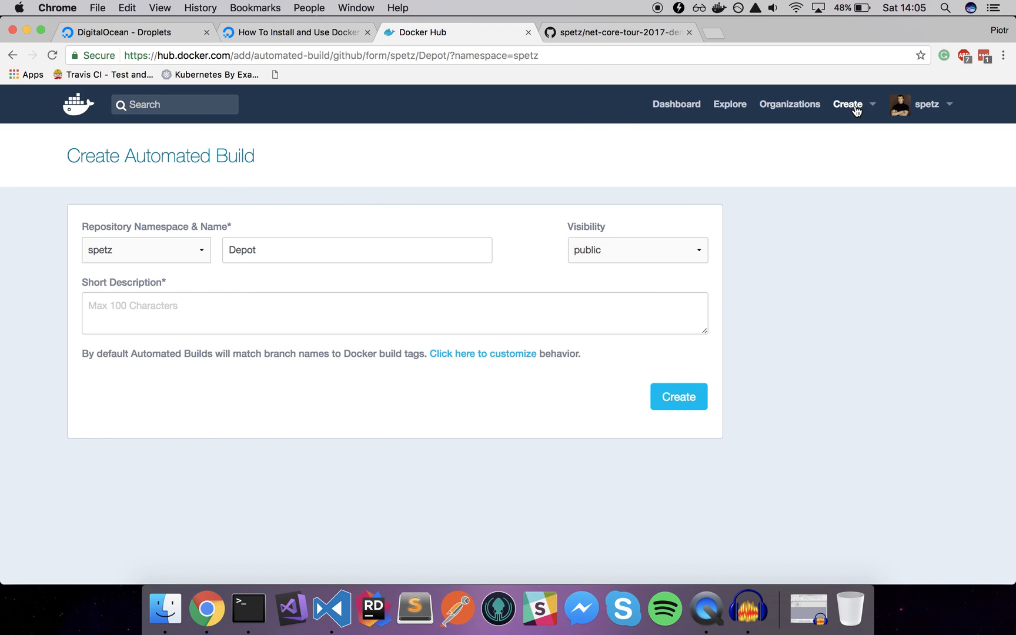
mouse_move(676, 104)
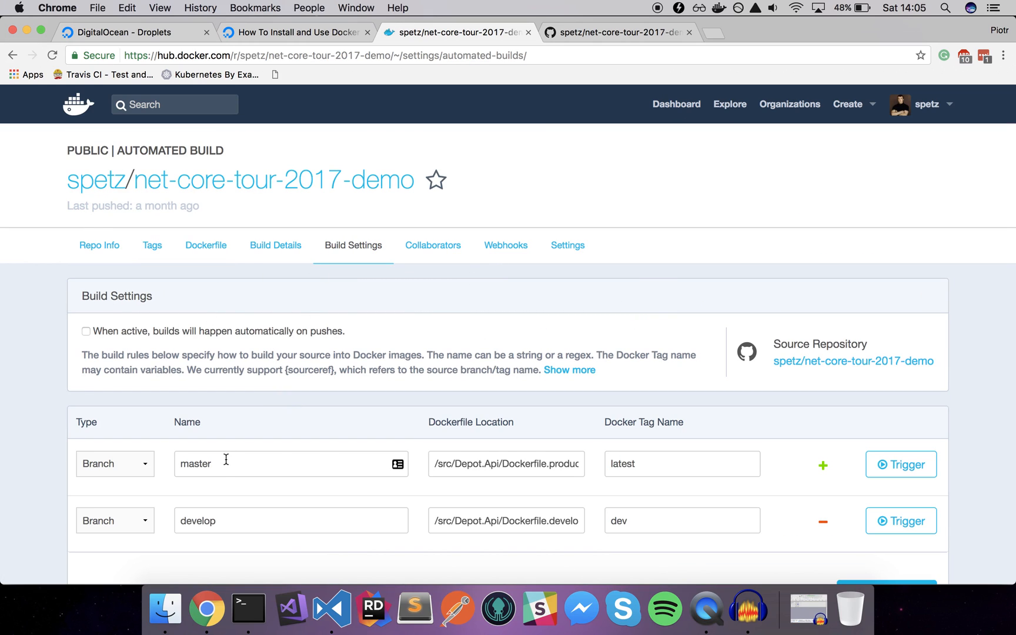
left_click(291, 519)
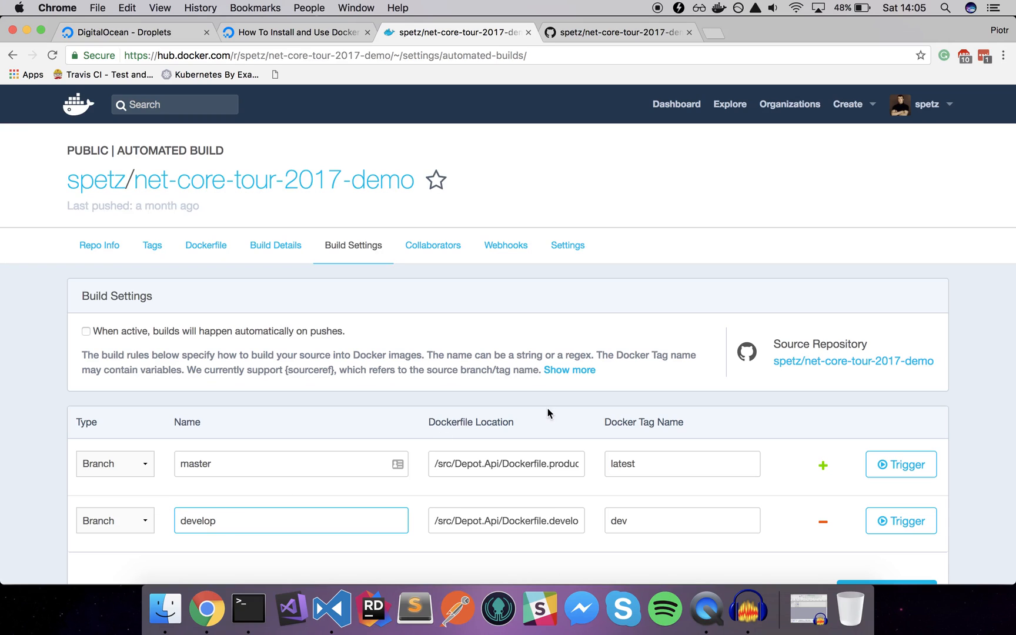
scroll("down", 3)
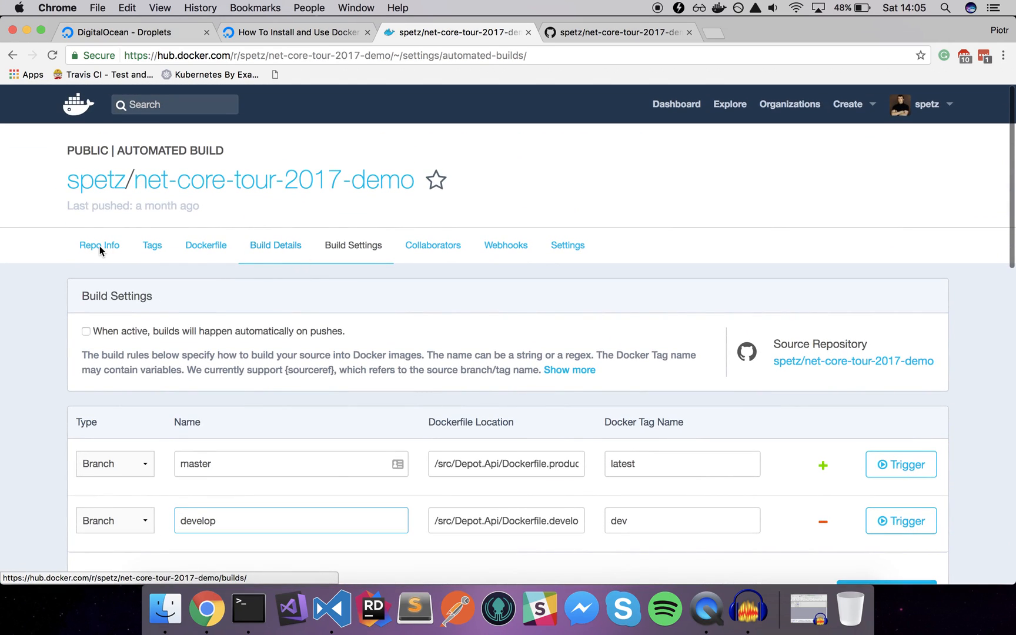
left_click(99, 245)
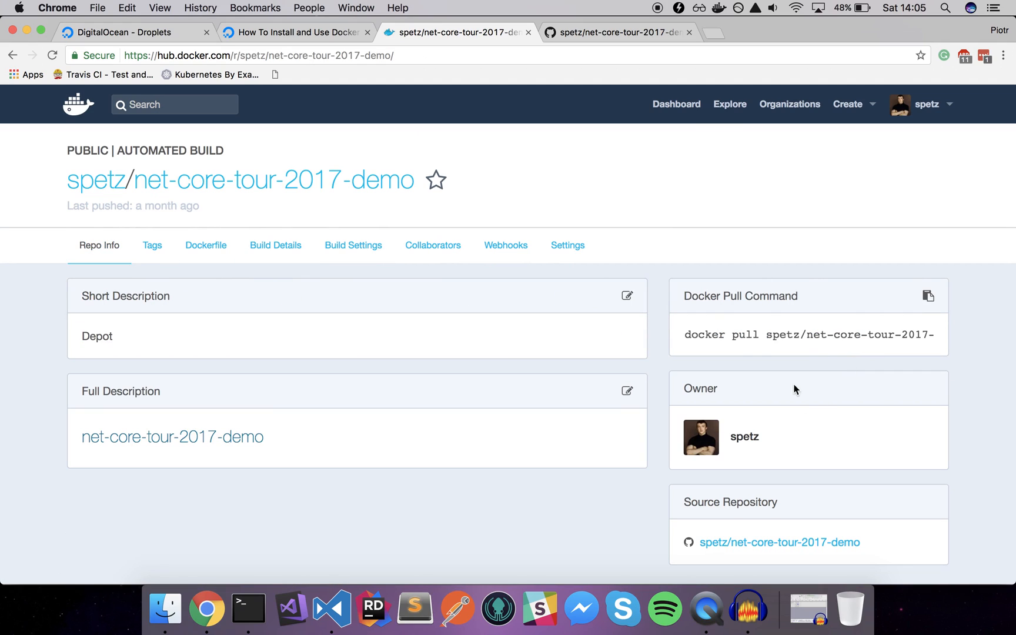
left_click(927, 296)
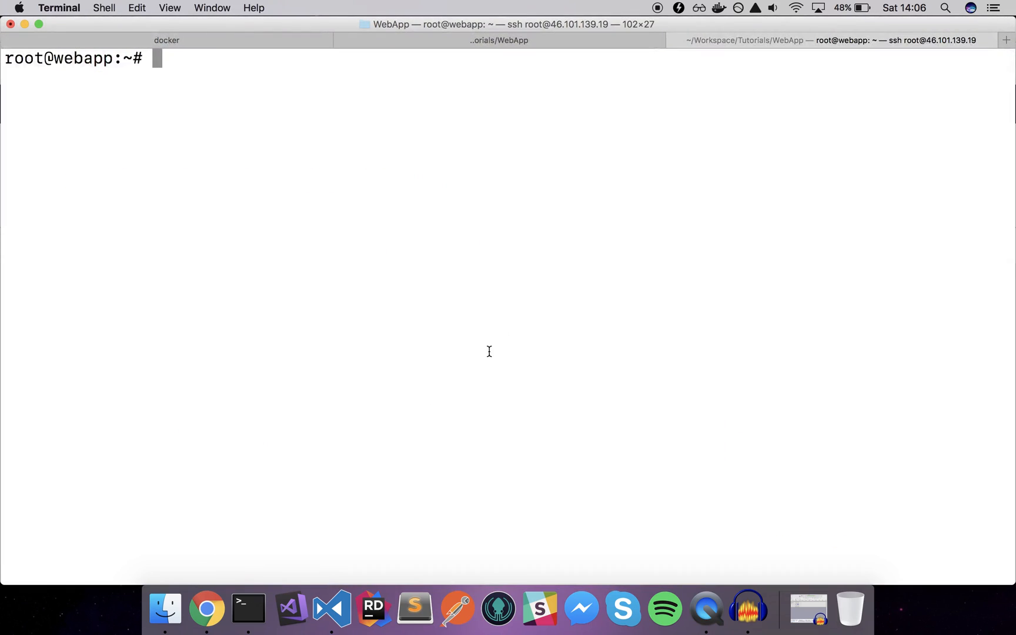
Step: Pull the spetz/net-core-tour-2017-demo image onto the droplet
type("docker pull spetz/net-core-tour-2017-demo")
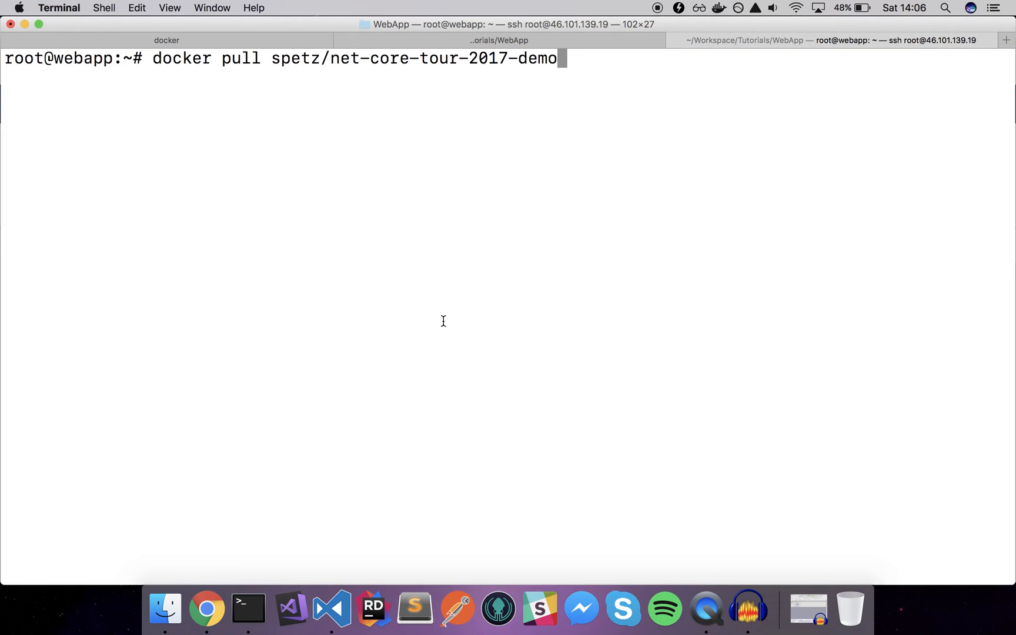
key("Return")
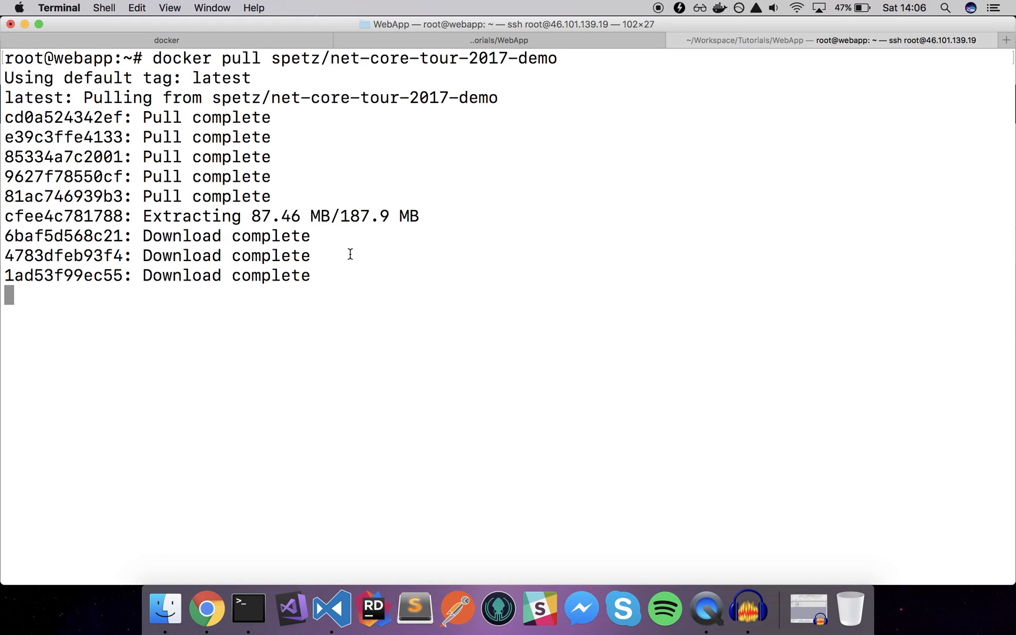
left_click_drag(258, 97, 498, 97)
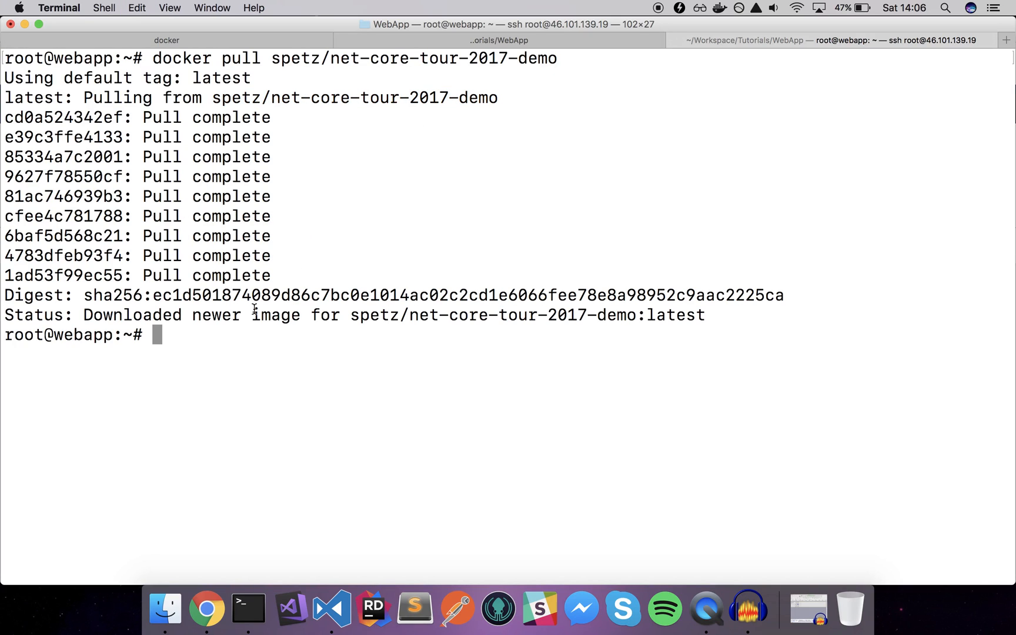
Step: Run spetz/net-core-tour-2017-demo with docker run -p 5000:5000
type("docke")
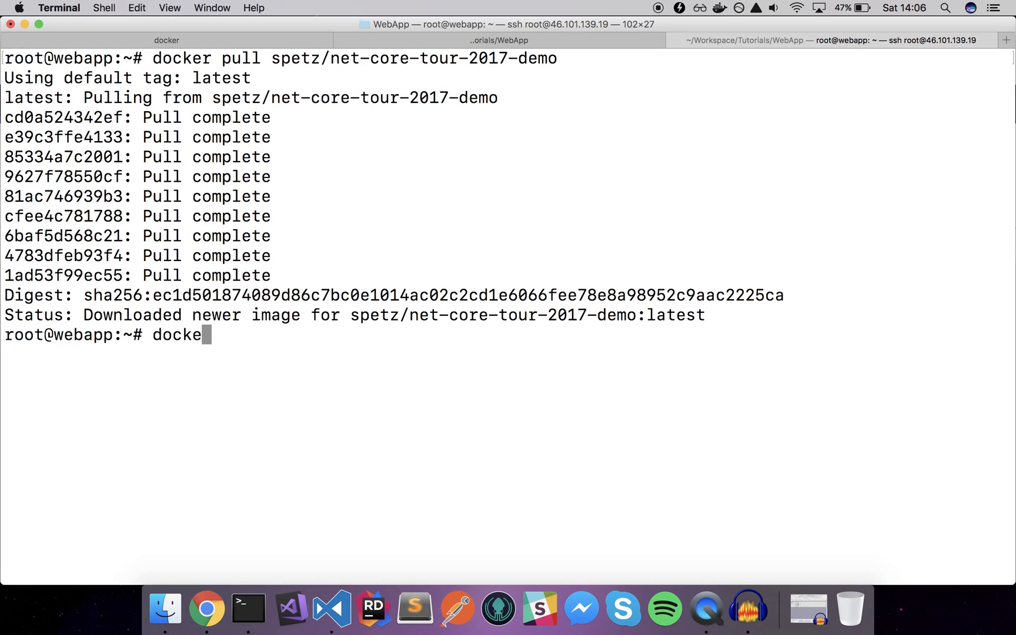
type("run")
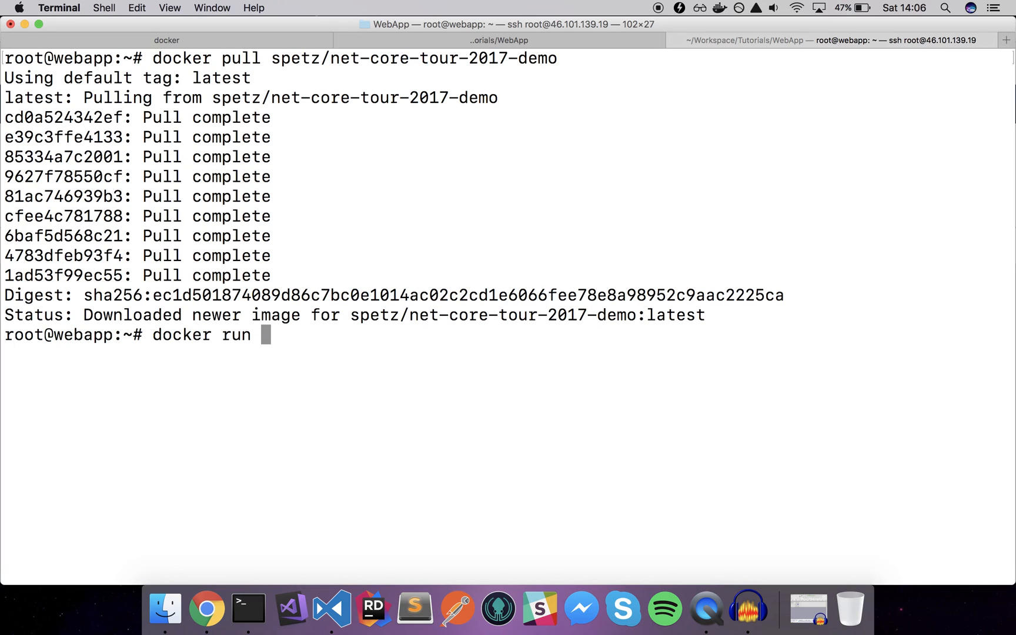
type("-p 5000:5000")
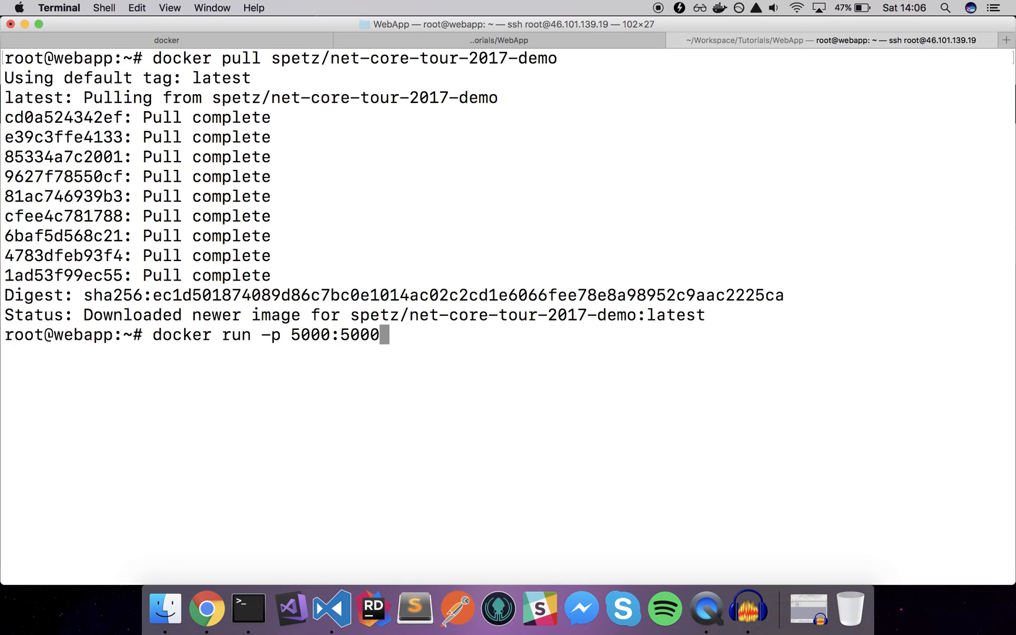
type("spetz/net-core-tour-2017-demo")
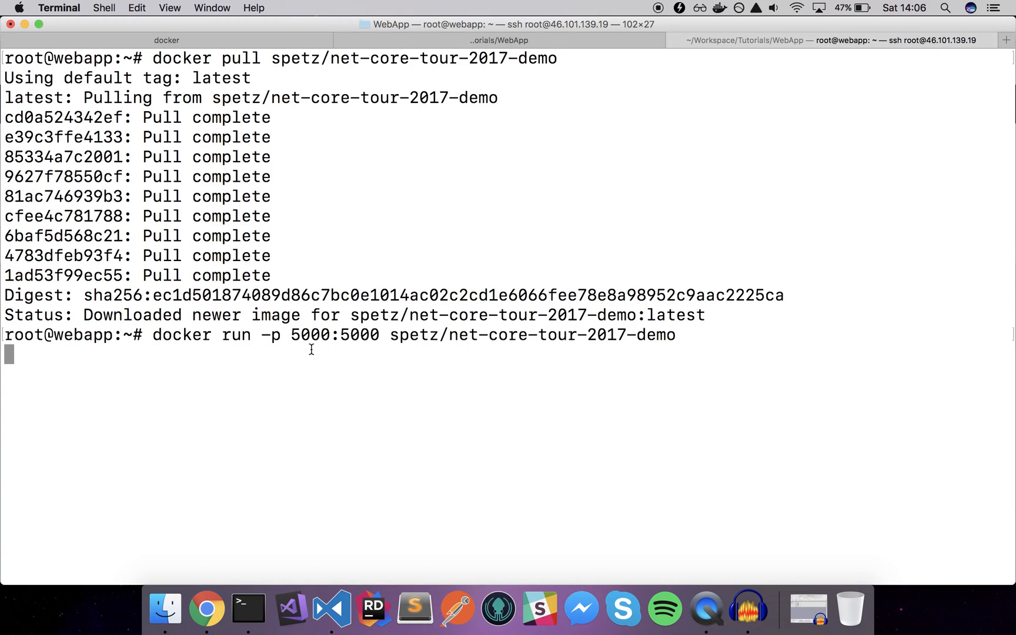
mouse_move(268, 382)
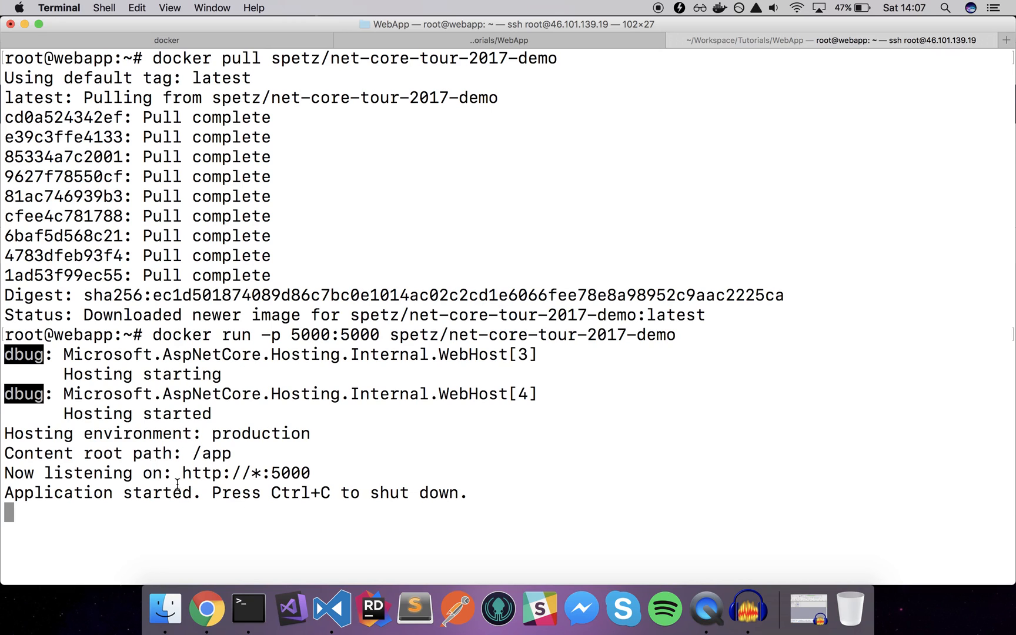
mouse_move(206, 608)
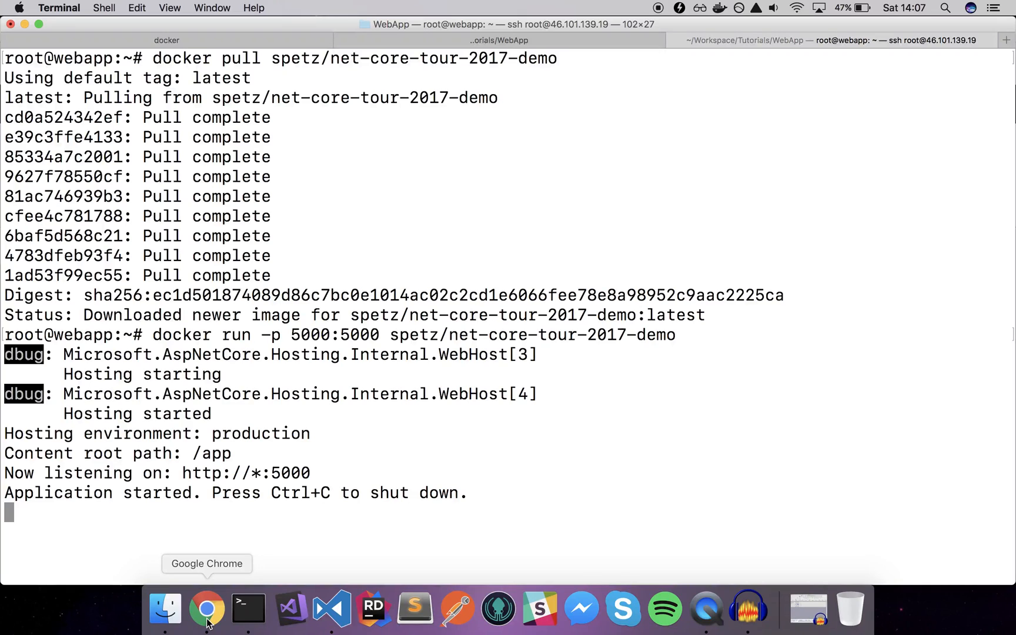
Step: Load 46.101.139.19:5000/entries in Chrome and see the JSON list k1, k2, k3
left_click(206, 608)
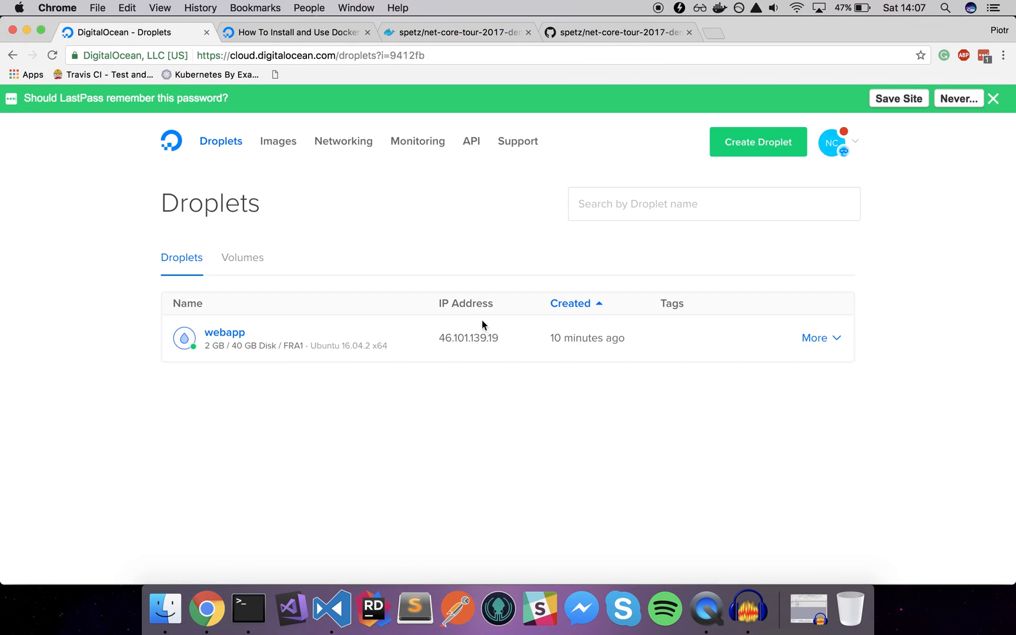
type("46.101.139.19")
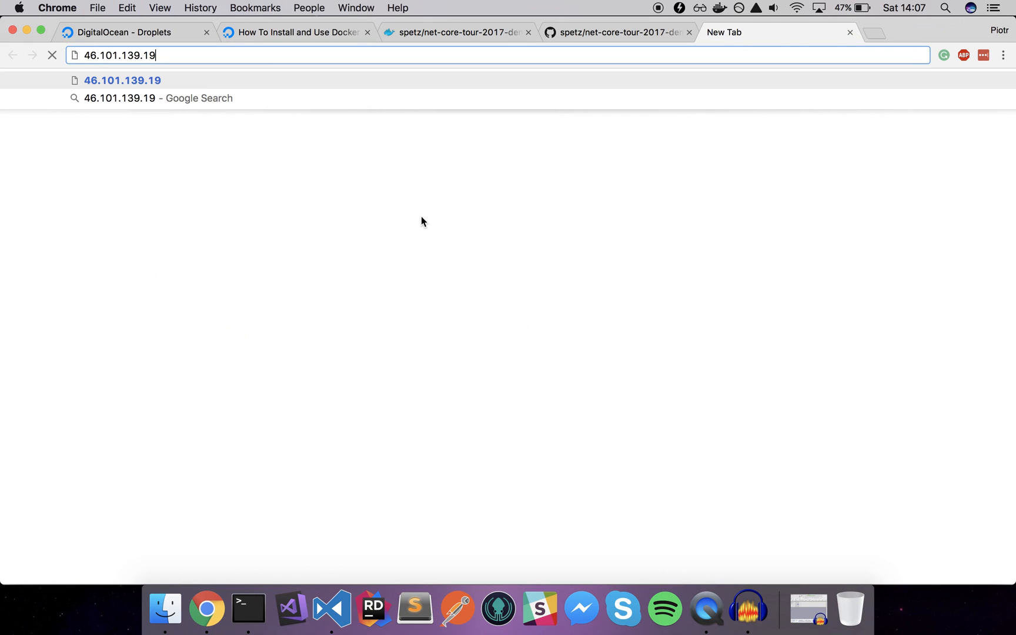
type(":5000")
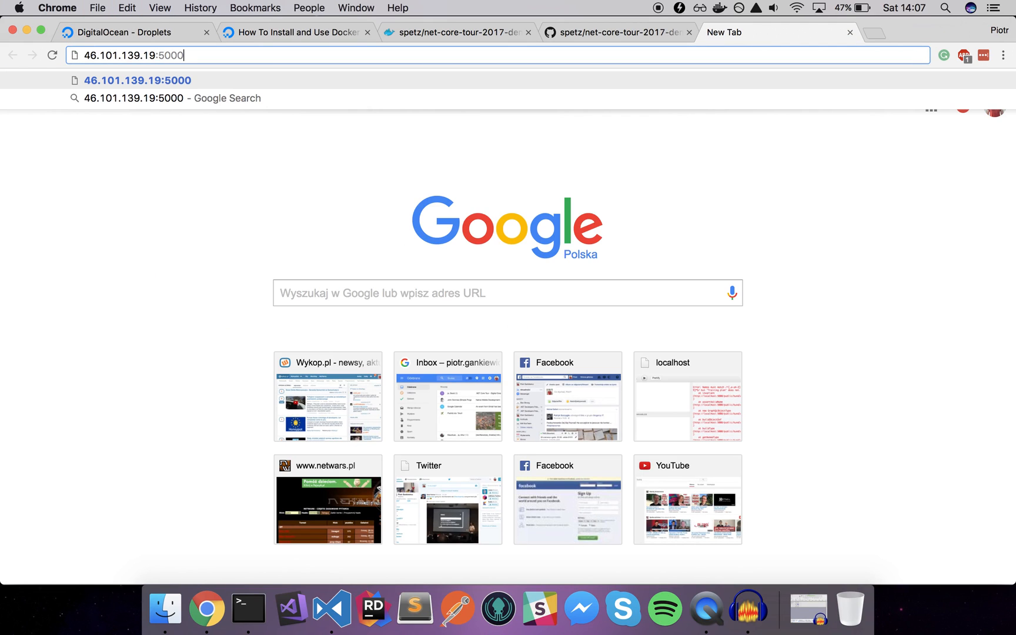
type("/entrie")
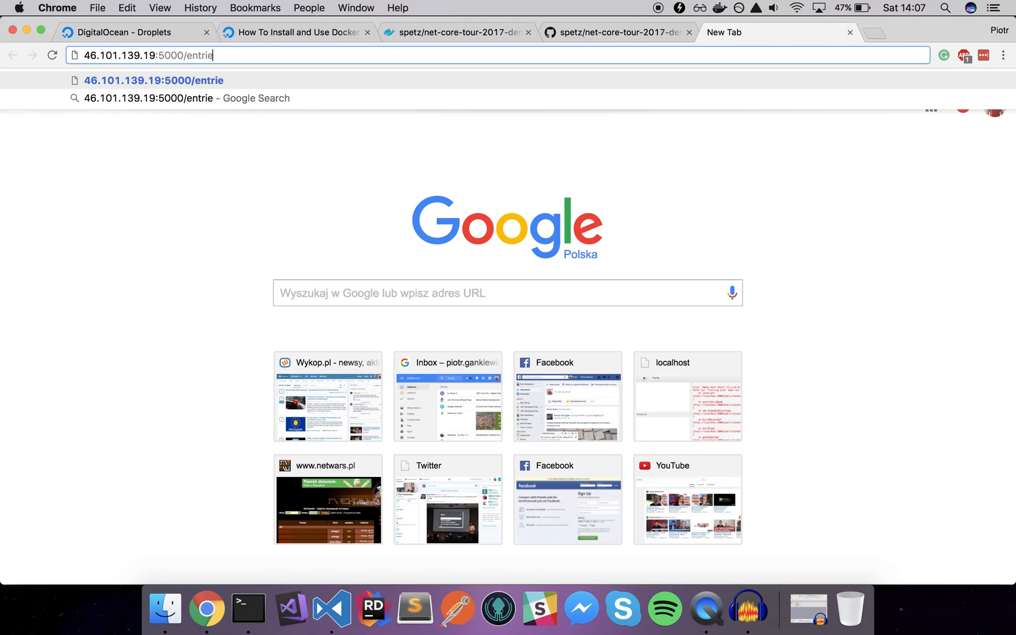
type("s")
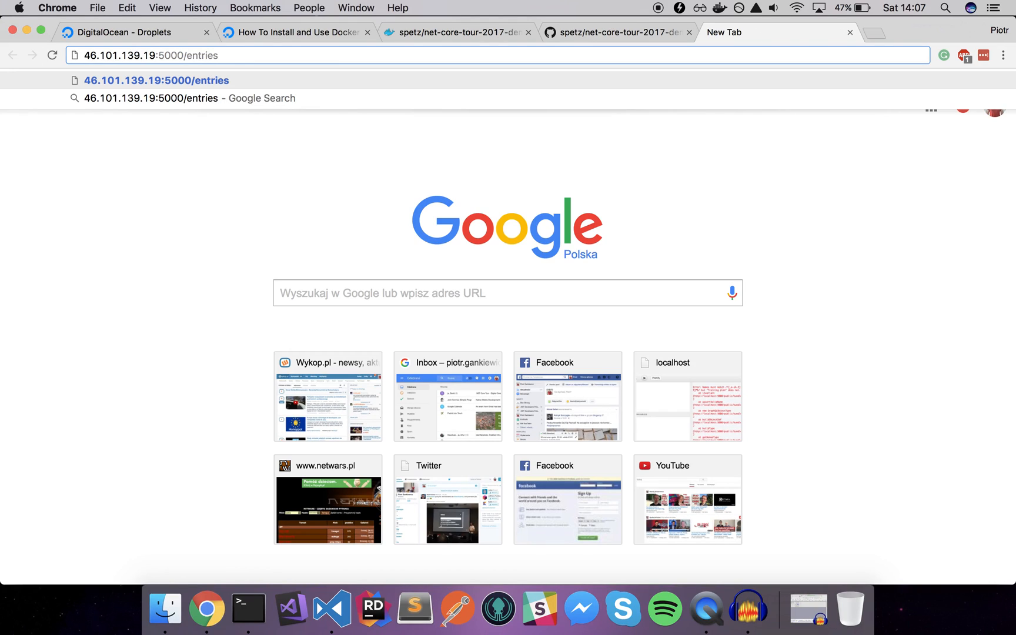
key("Return")
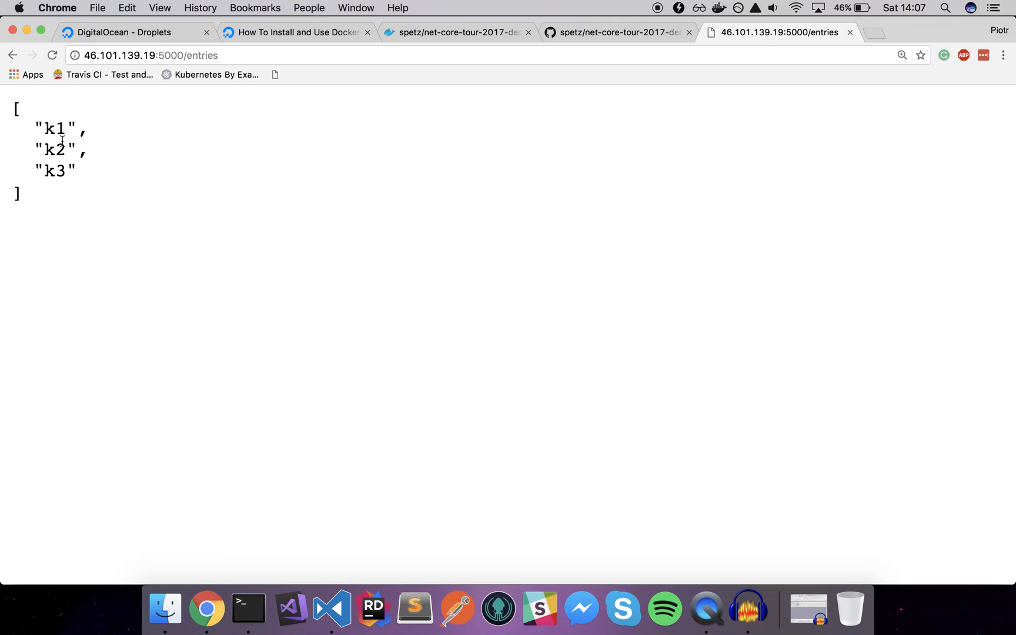
mouse_move(291, 163)
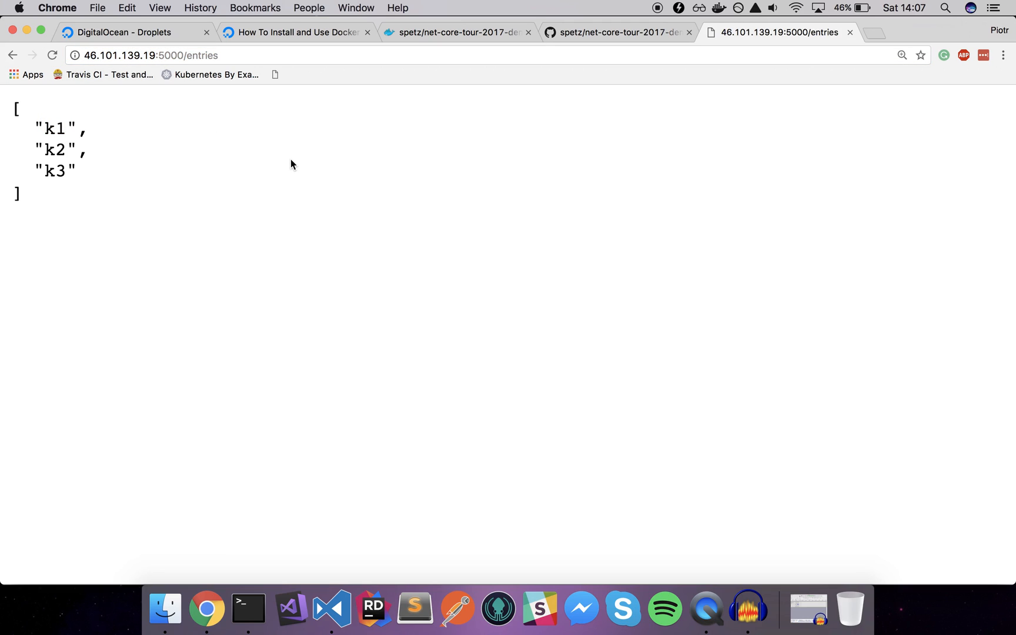
double_click(170, 55)
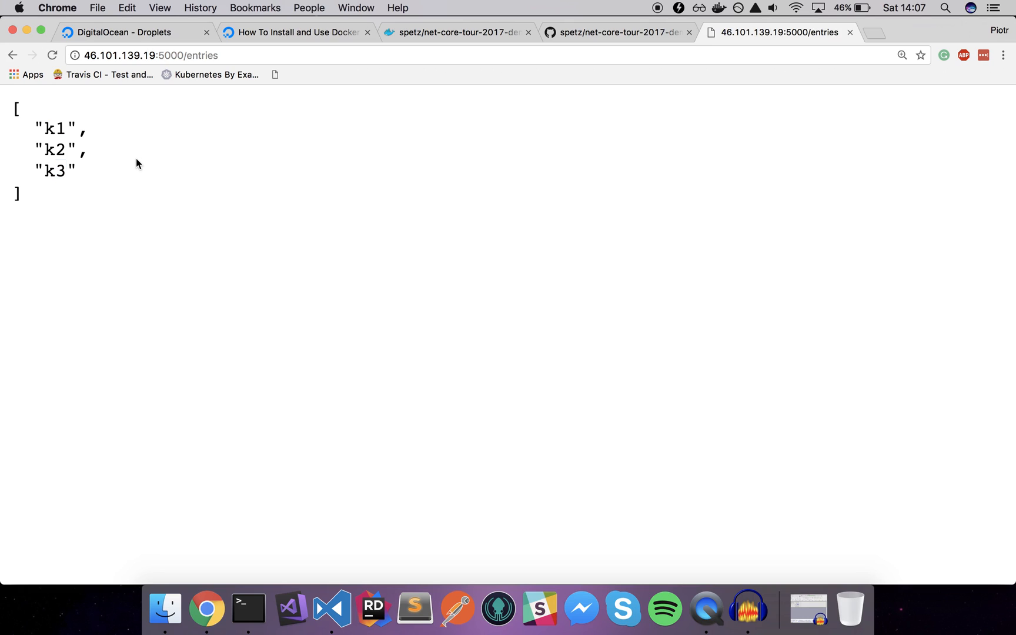
mouse_move(227, 484)
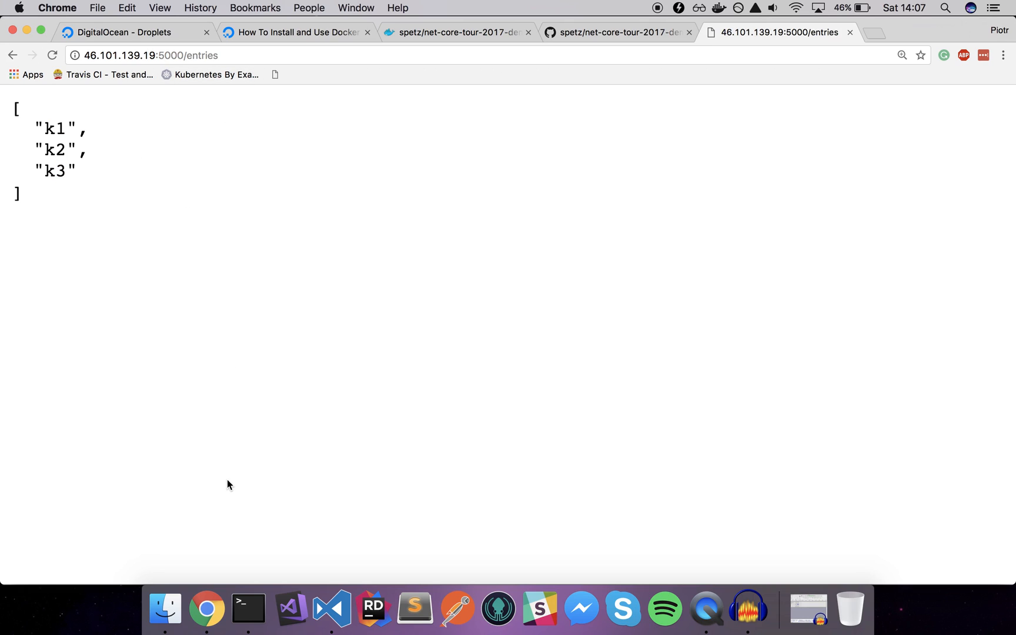
mouse_move(308, 444)
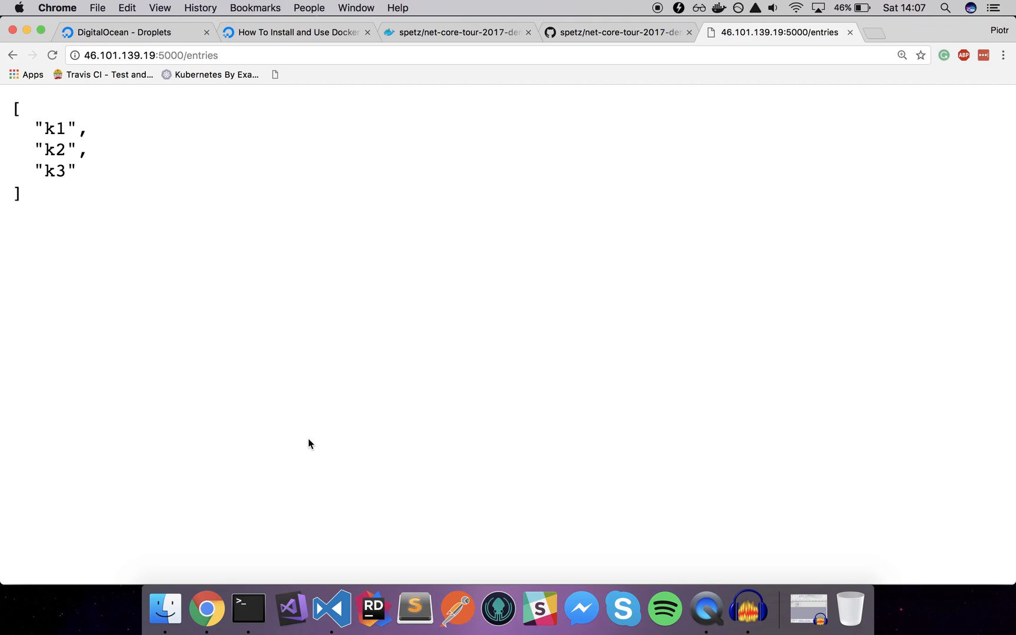
mouse_move(181, 532)
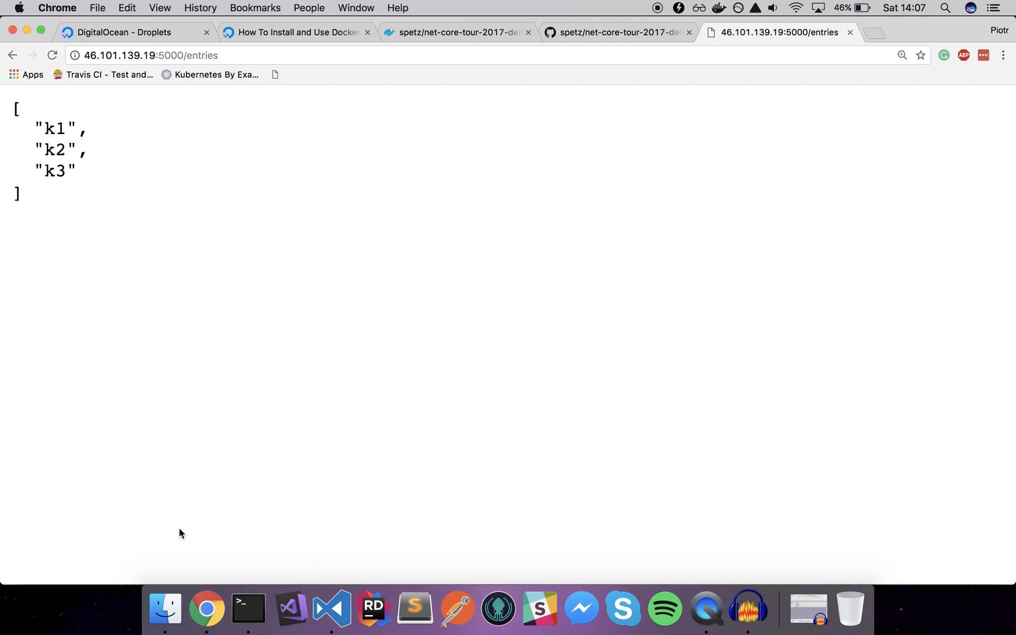
mouse_move(199, 530)
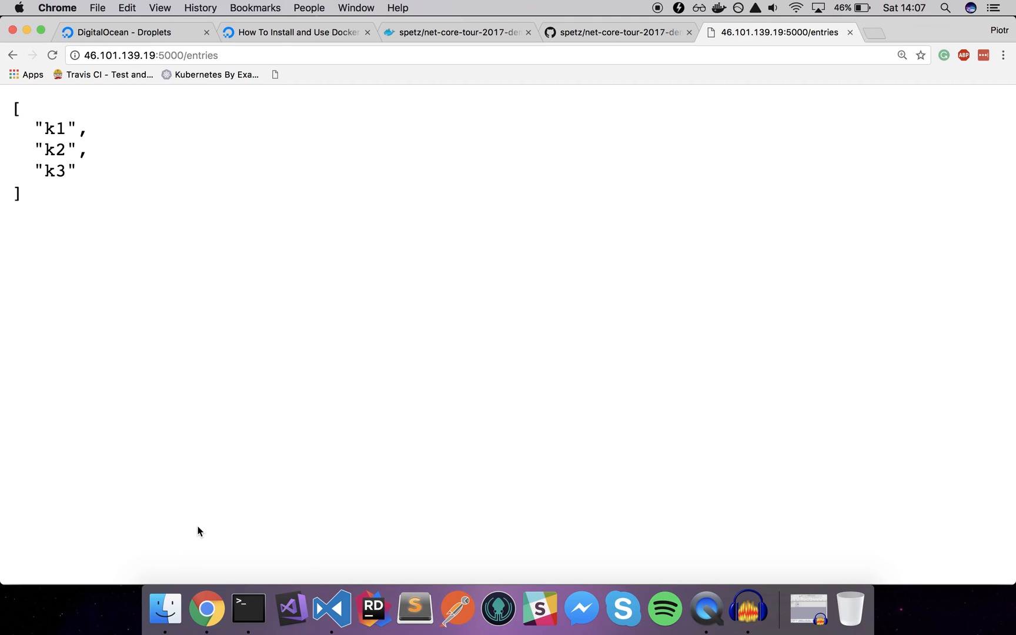
mouse_move(292, 434)
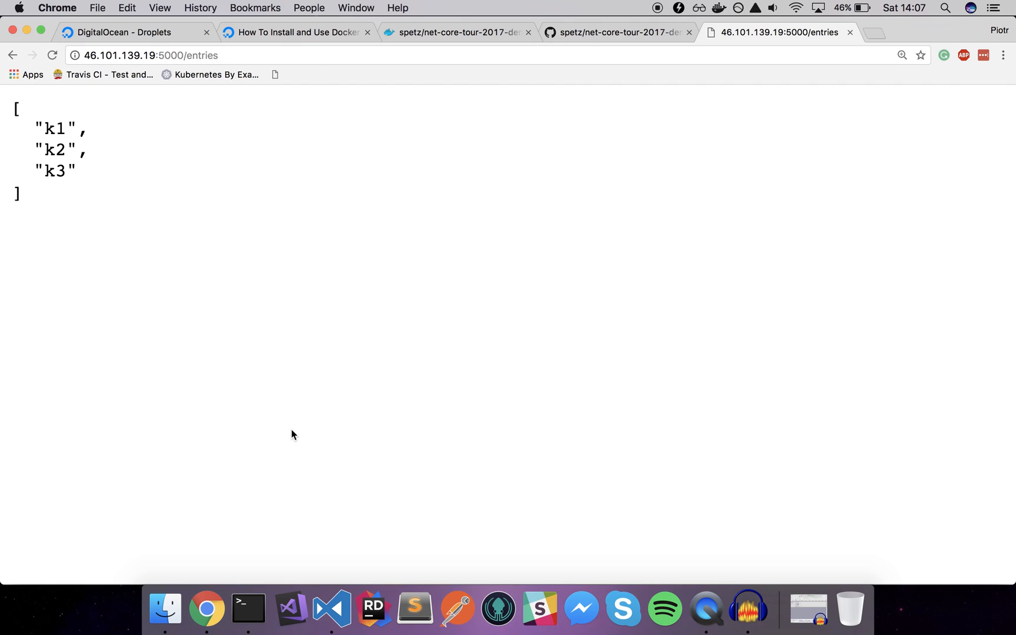
mouse_move(198, 346)
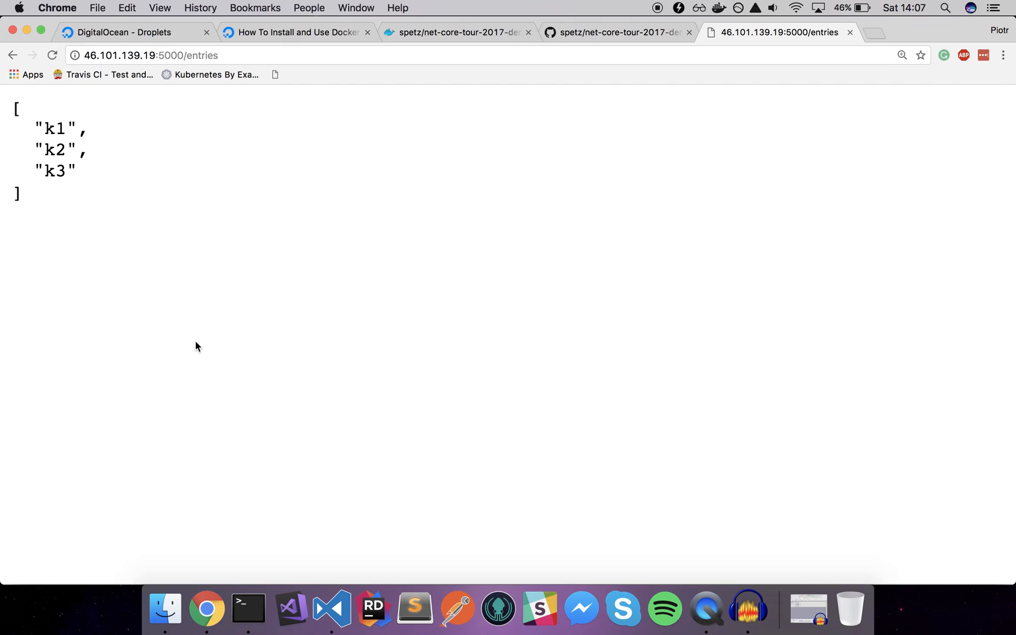
mouse_move(161, 234)
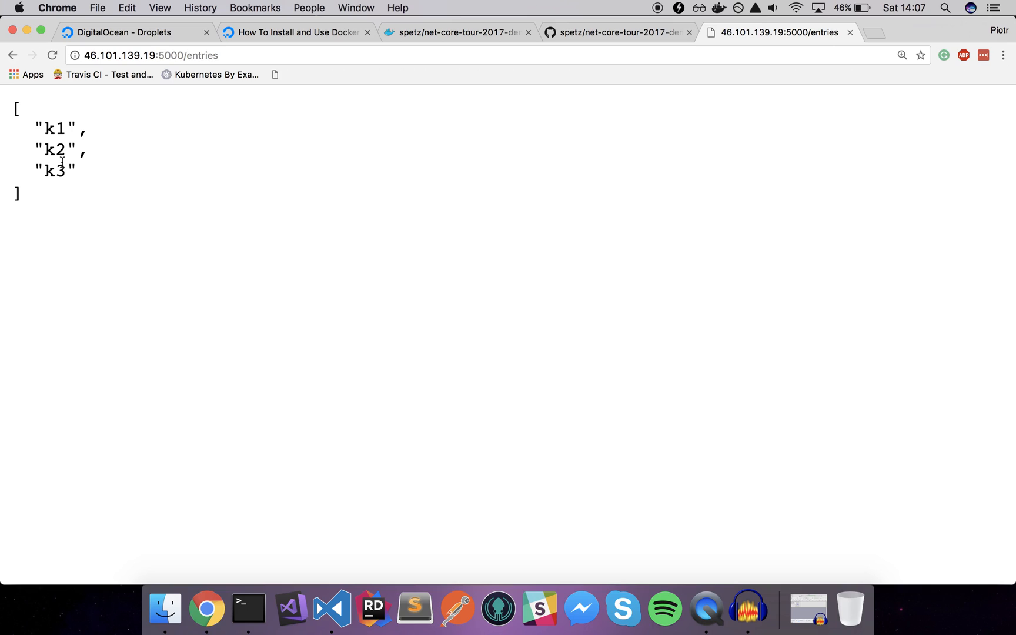
double_click(54, 171)
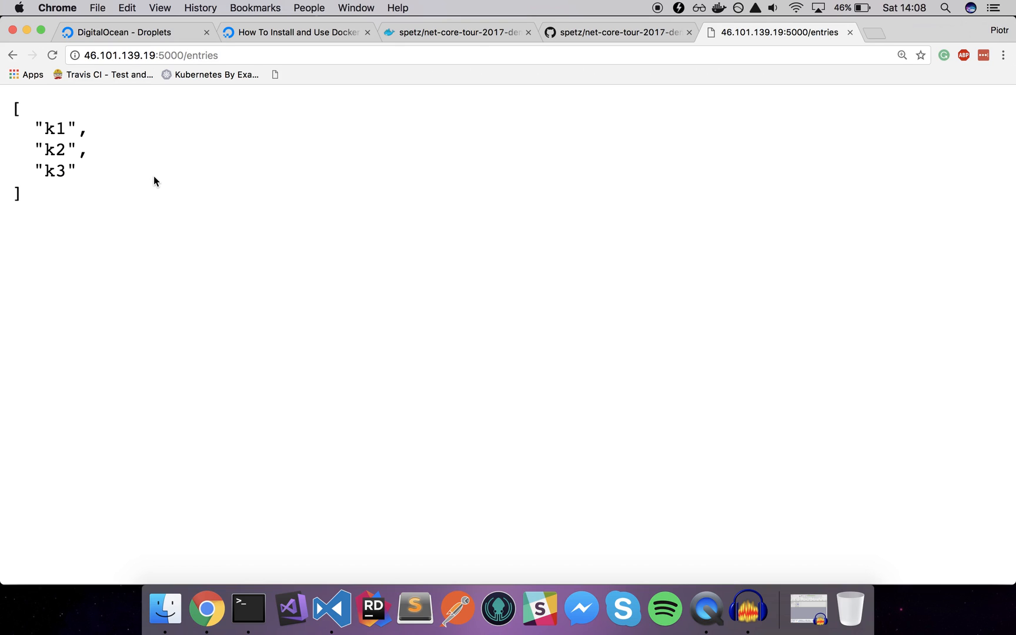
mouse_move(233, 585)
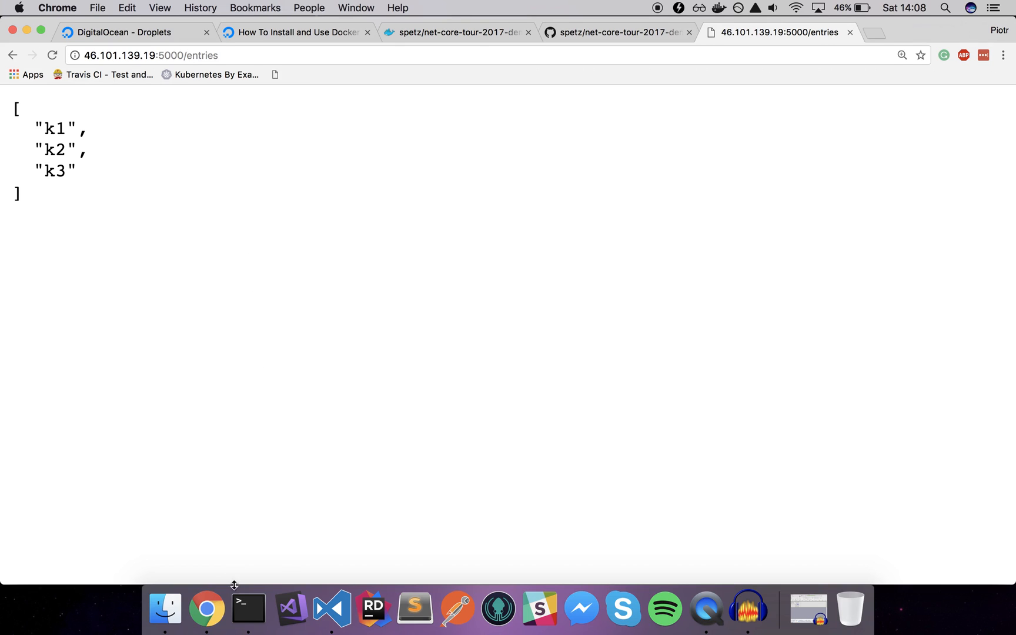
left_click(247, 608)
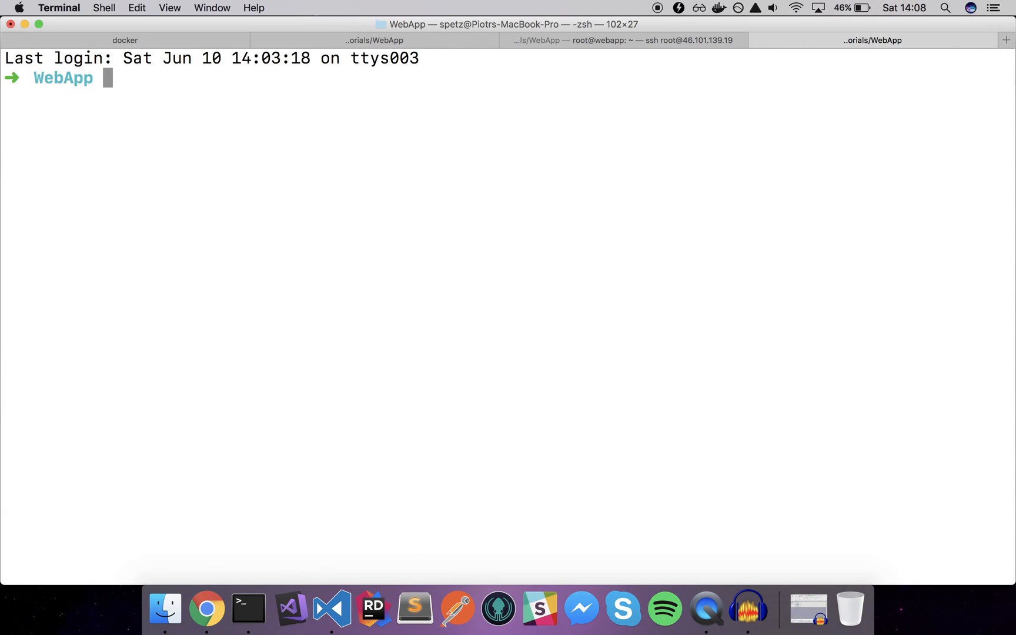
type("ssh root@46.101.139.19")
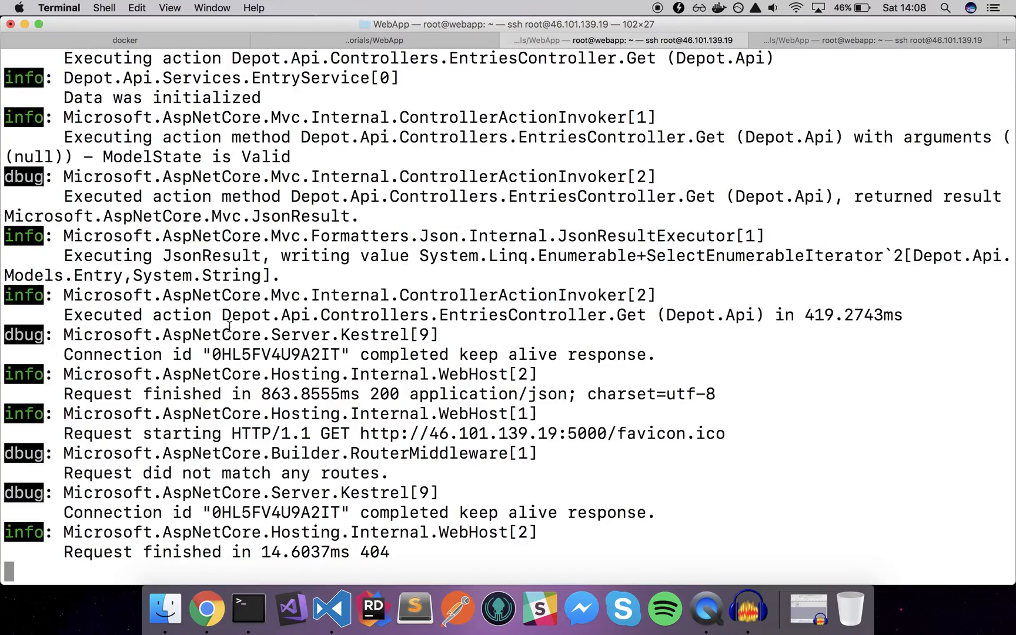
scroll("down", 3)
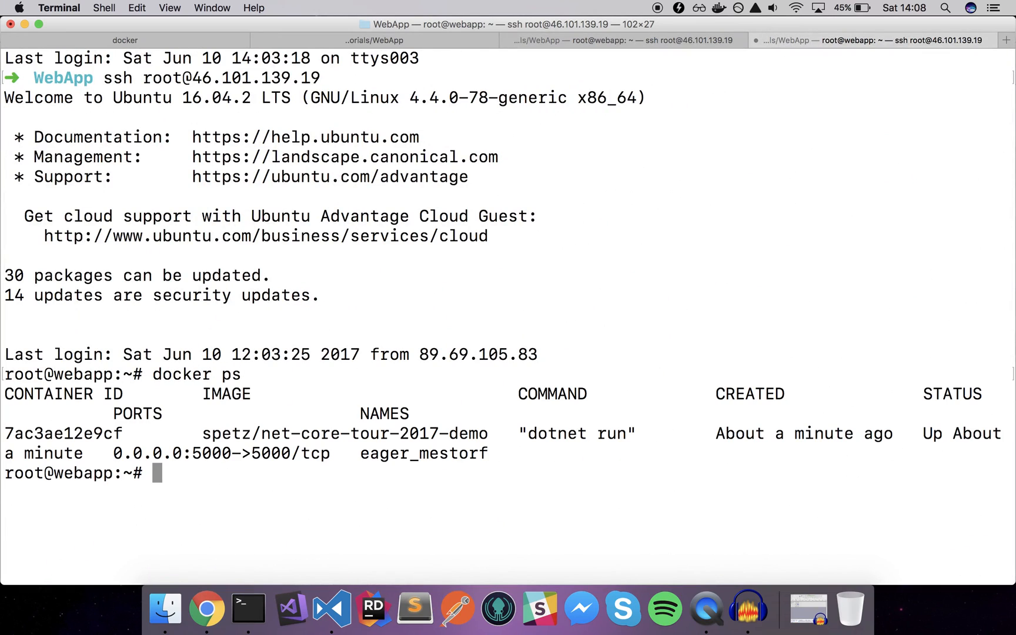
Step: Stop container 7ac and rerun the demo image detached with -d -p 5000:5000
type("docker stop")
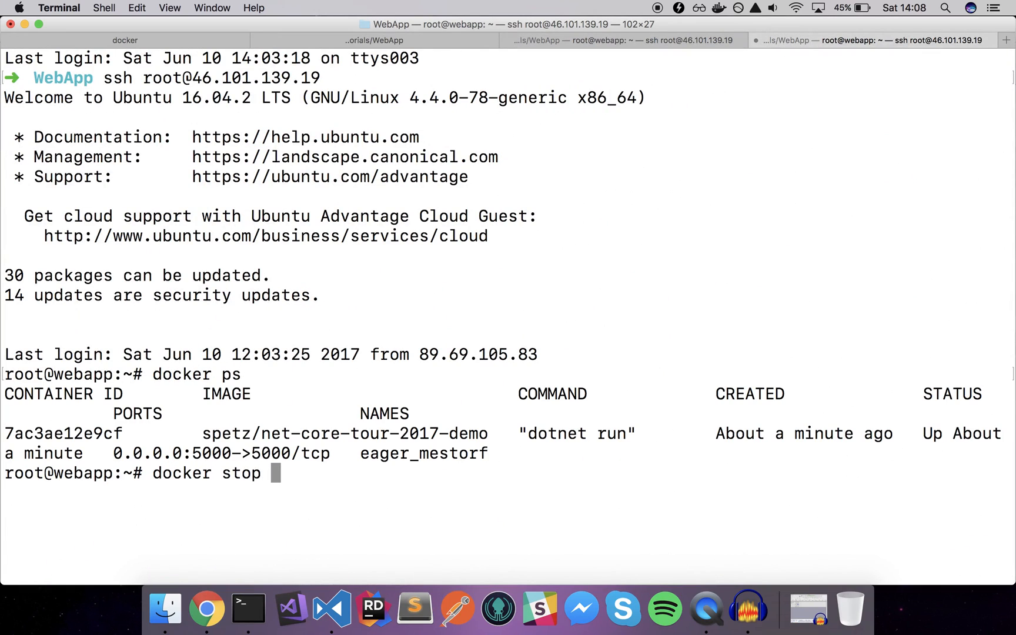
type("7ac")
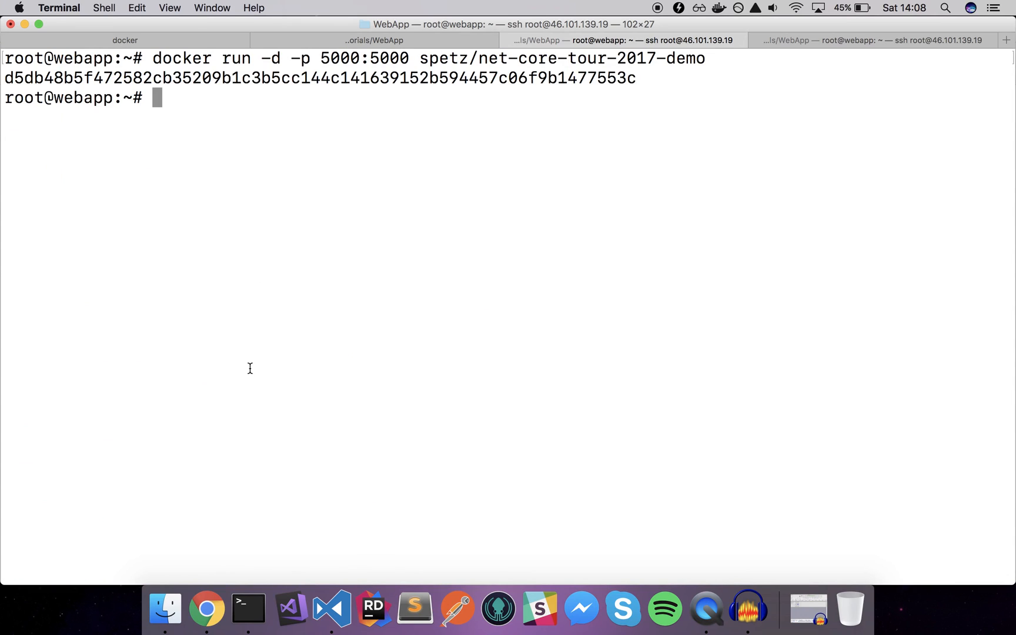
mouse_move(253, 398)
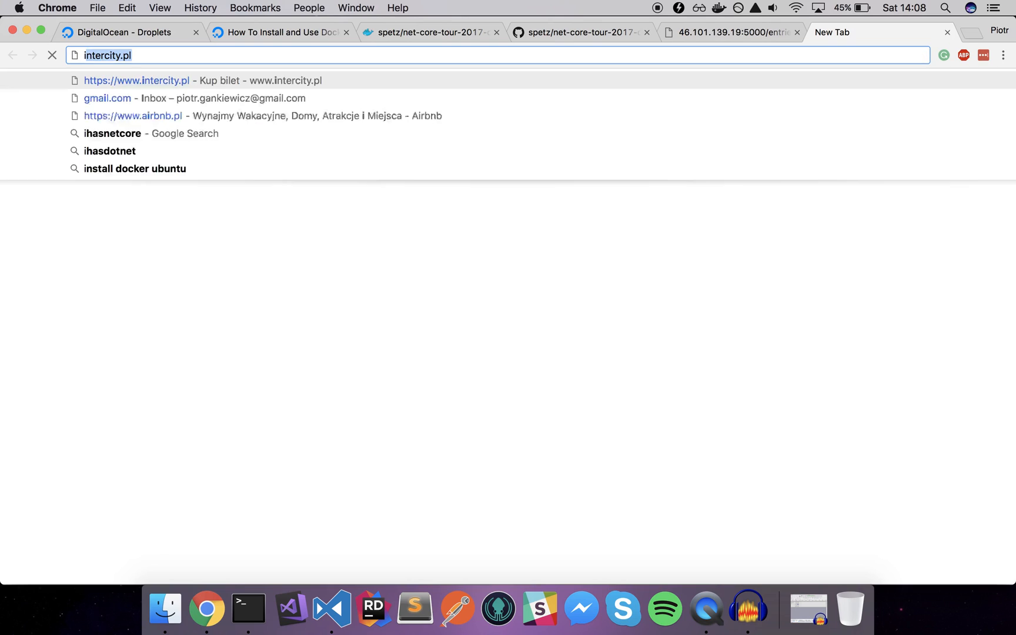
Step: Load nginx.org in a new Chrome tab
type("nginx.org")
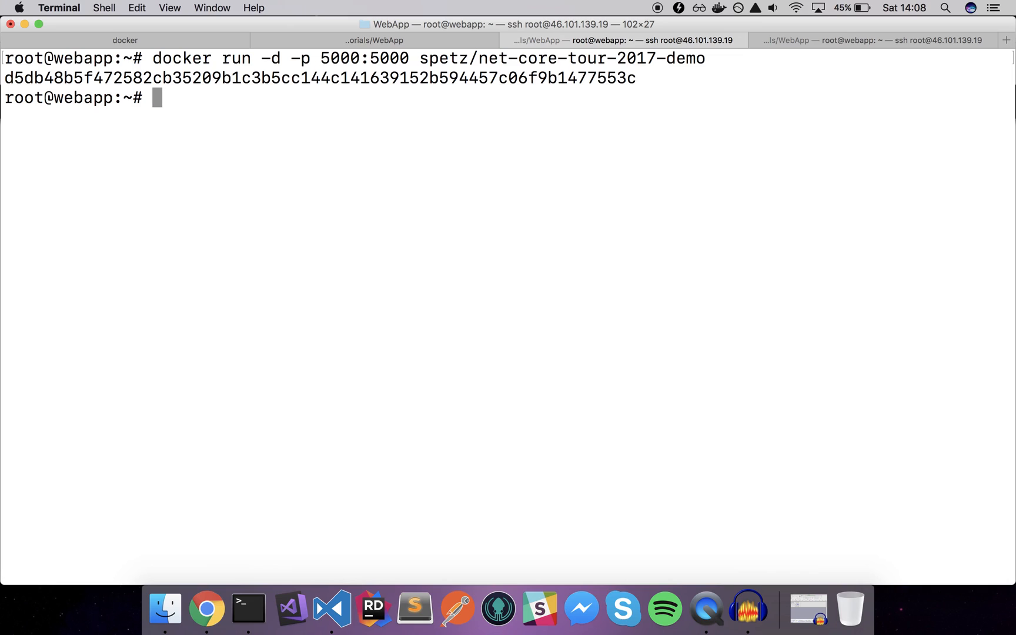
Step: Install nginx on the droplet with sudo apt-get install nginx
type("sud")
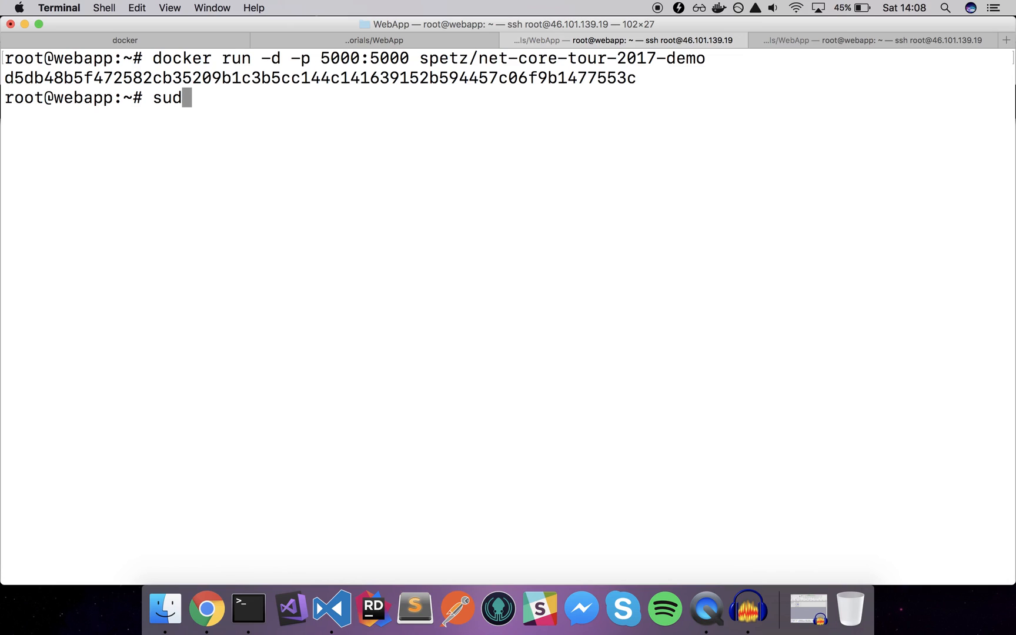
type("ap")
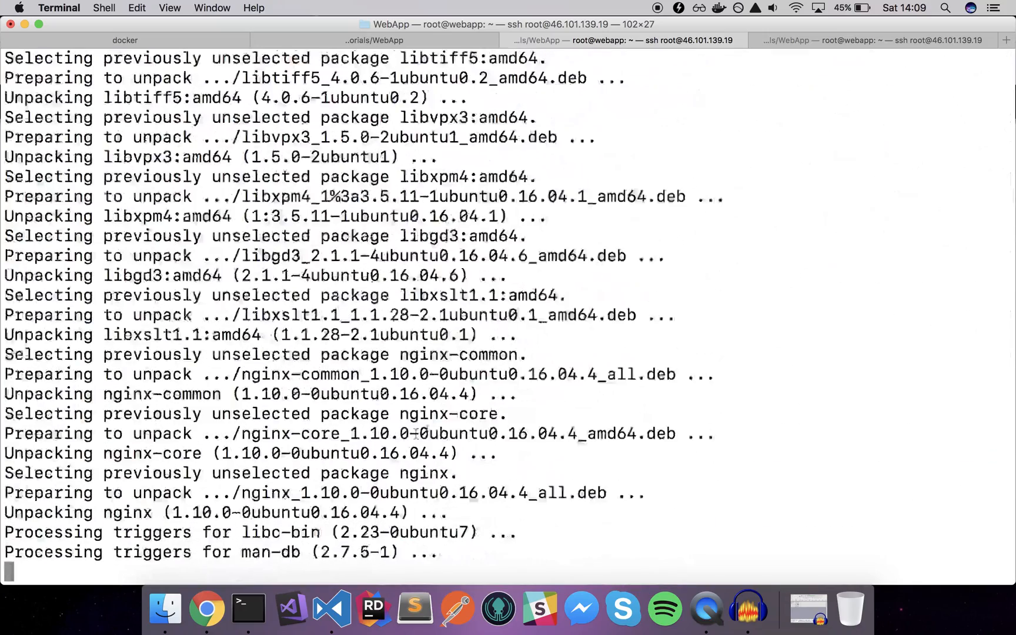
scroll("down", 3)
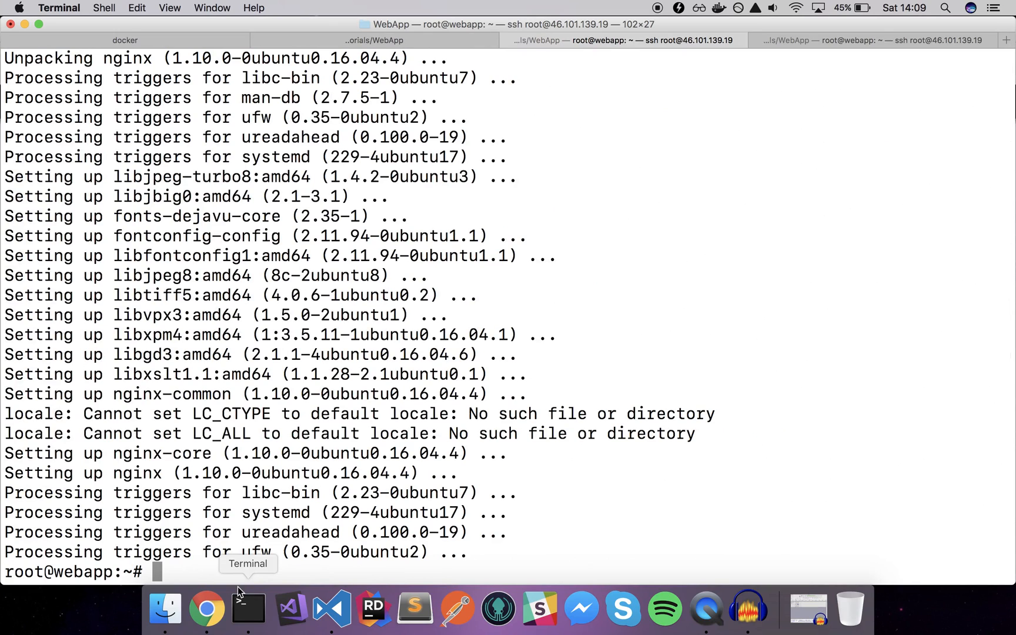
left_click(206, 608)
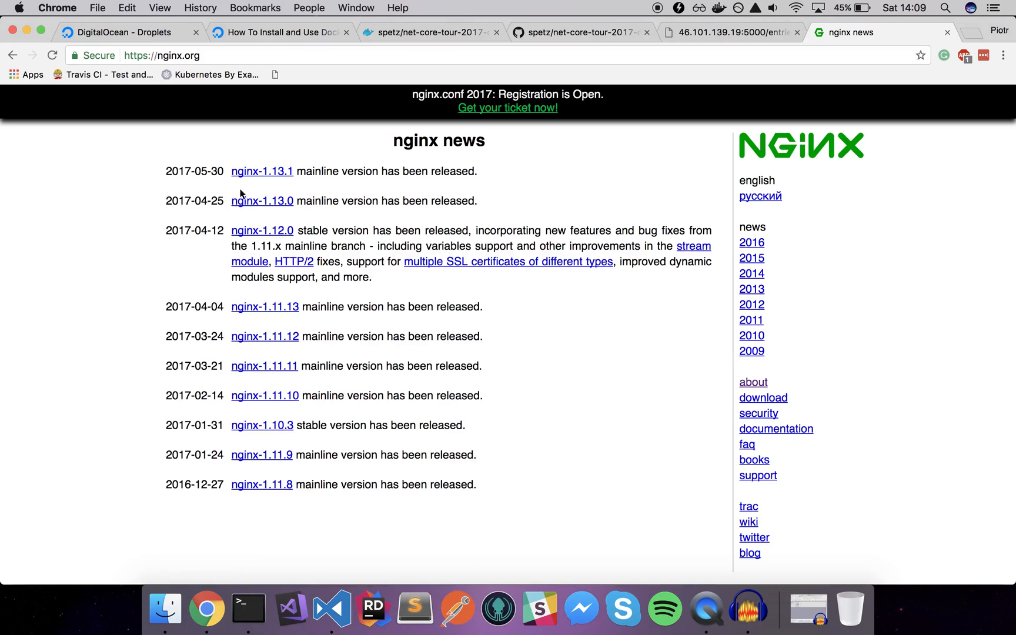
Step: Check 46.101.139.19:5000/entries still returns k1, k2, k3, then view the 'Welcome to nginx!' page on port 80
left_click(731, 33)
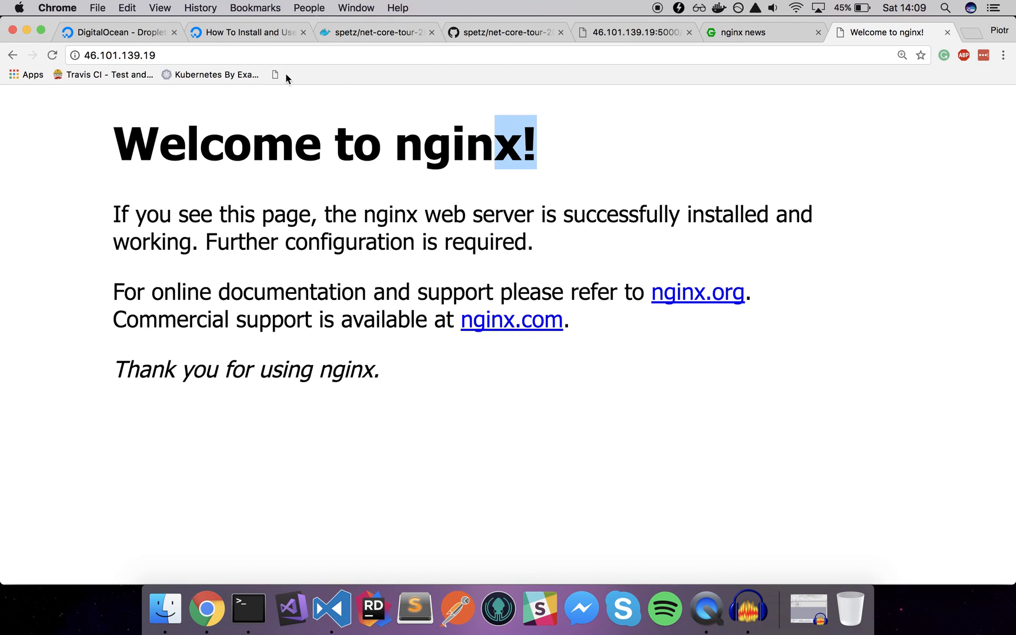
left_click_drag(511, 143, 155, 143)
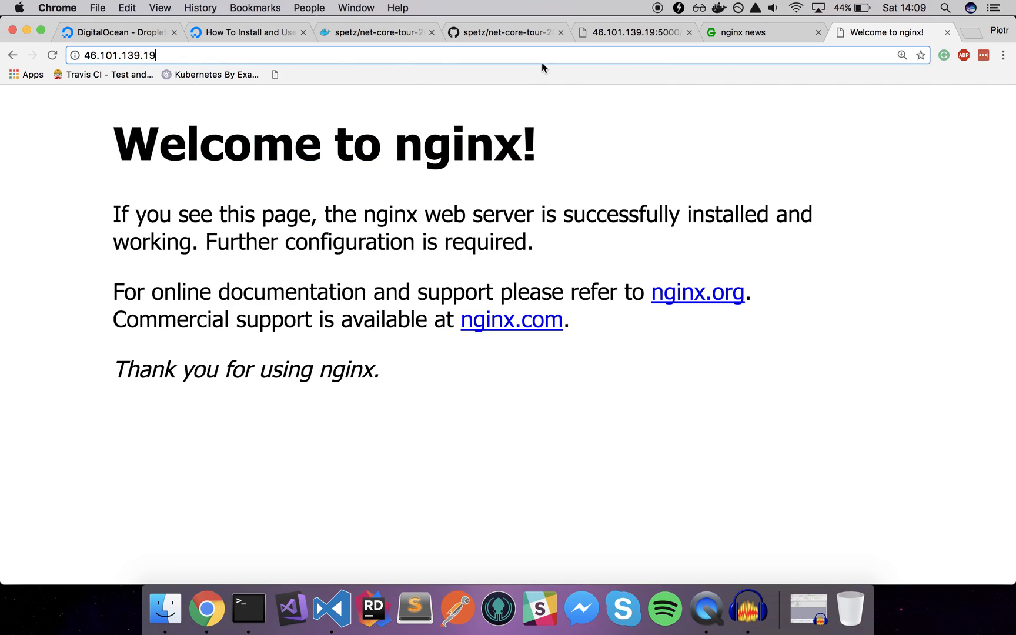
left_click(631, 32)
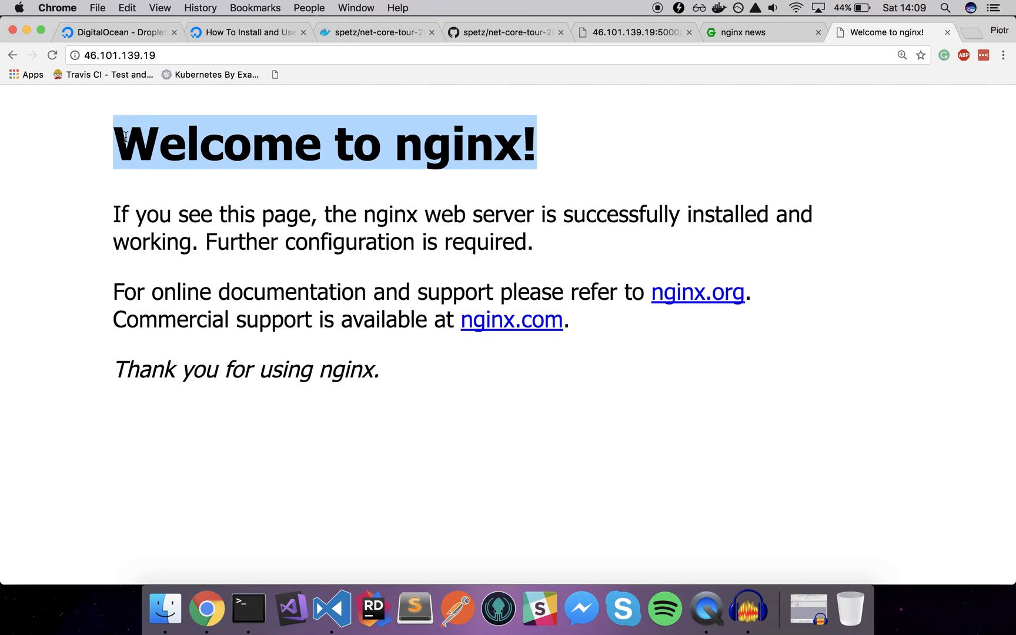
left_click(625, 33)
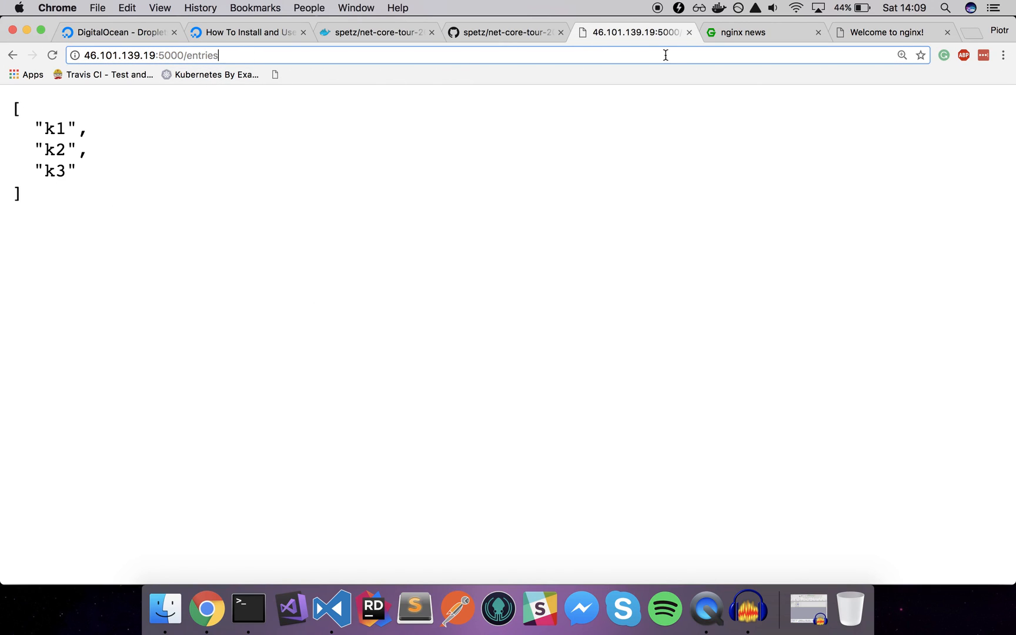
left_click(891, 32)
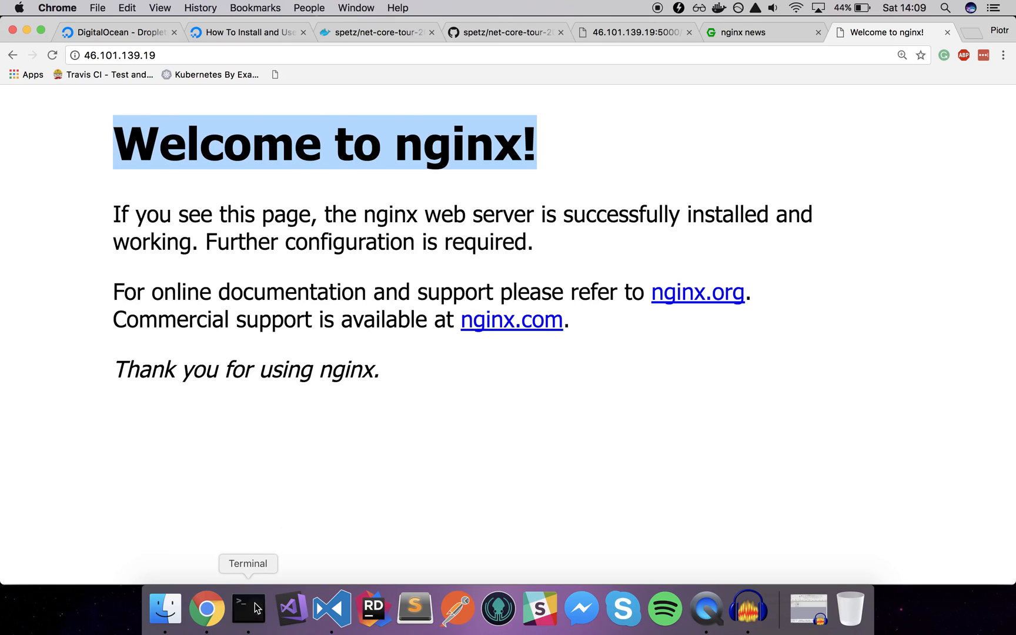
Step: In the droplet terminal, inspect and remove the default nginx site config, then reopen a blank default in nano
left_click(248, 607)
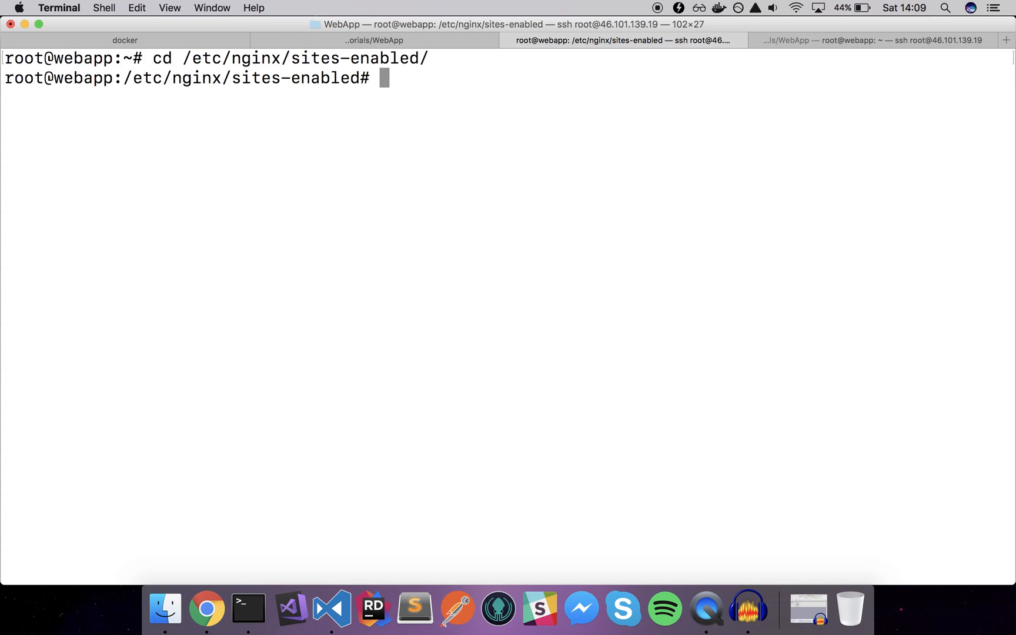
mouse_move(514, 88)
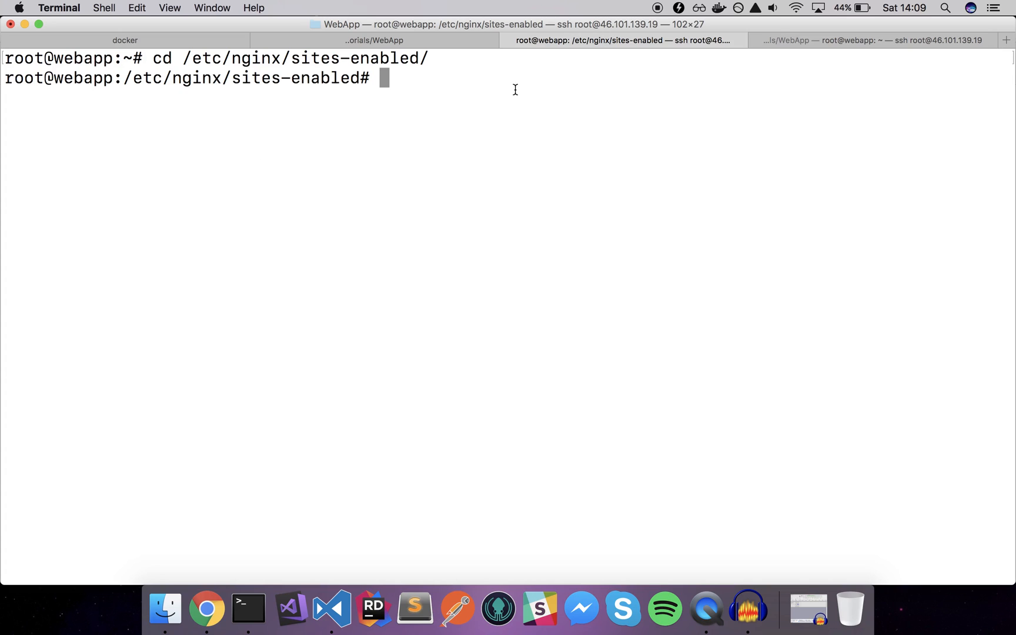
mouse_move(418, 86)
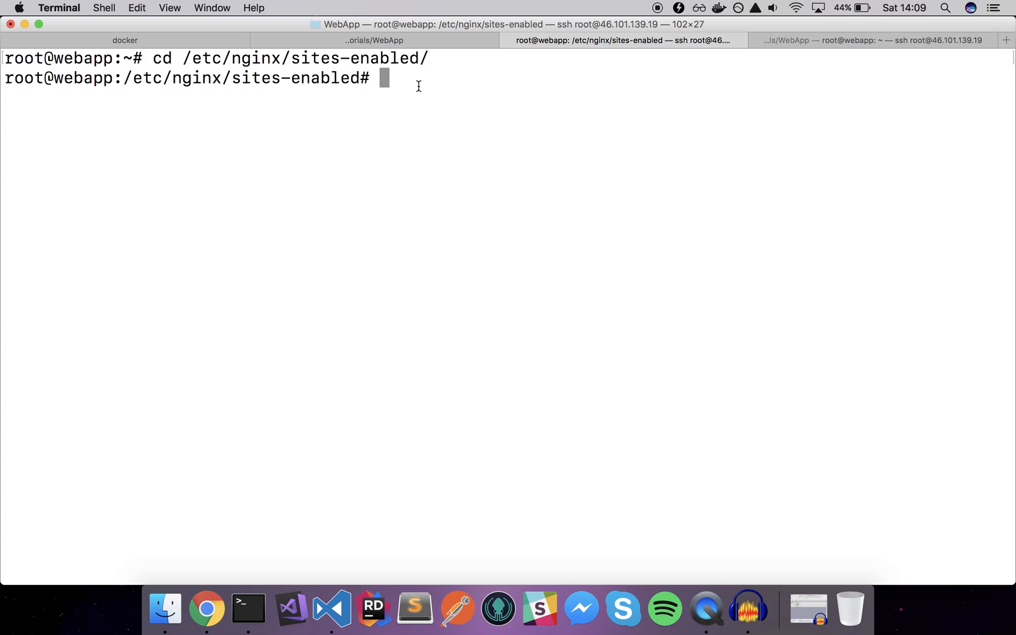
mouse_move(427, 62)
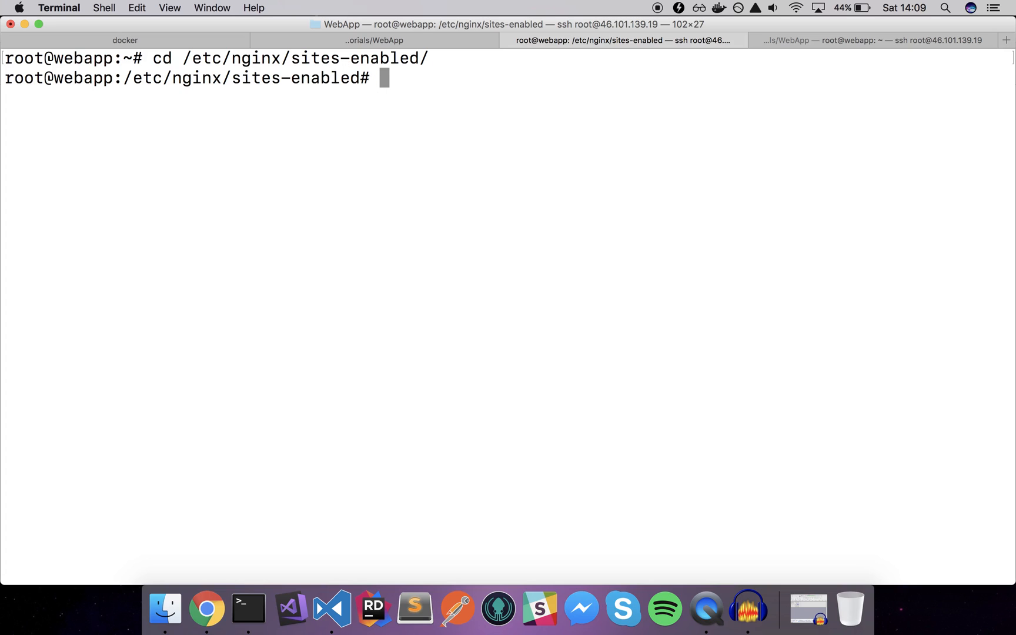
type("nano default")
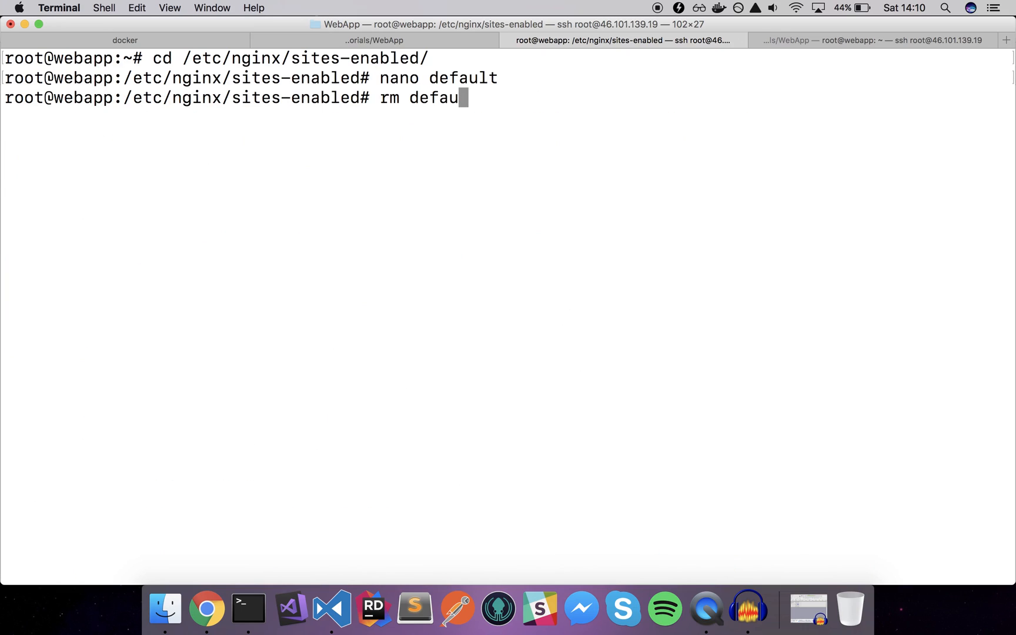
type("nano de")
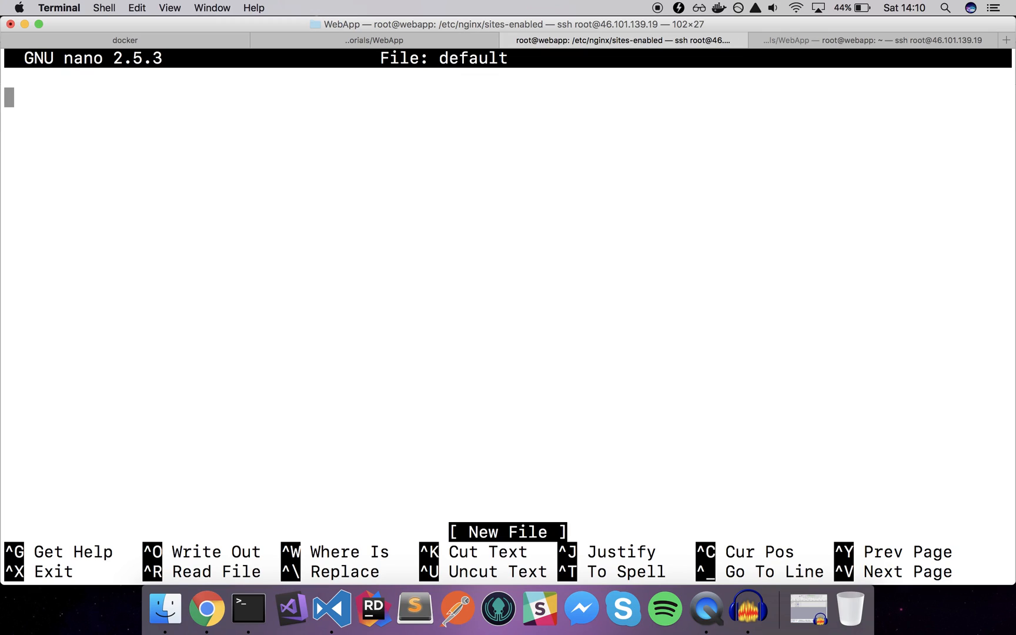
type("server {")
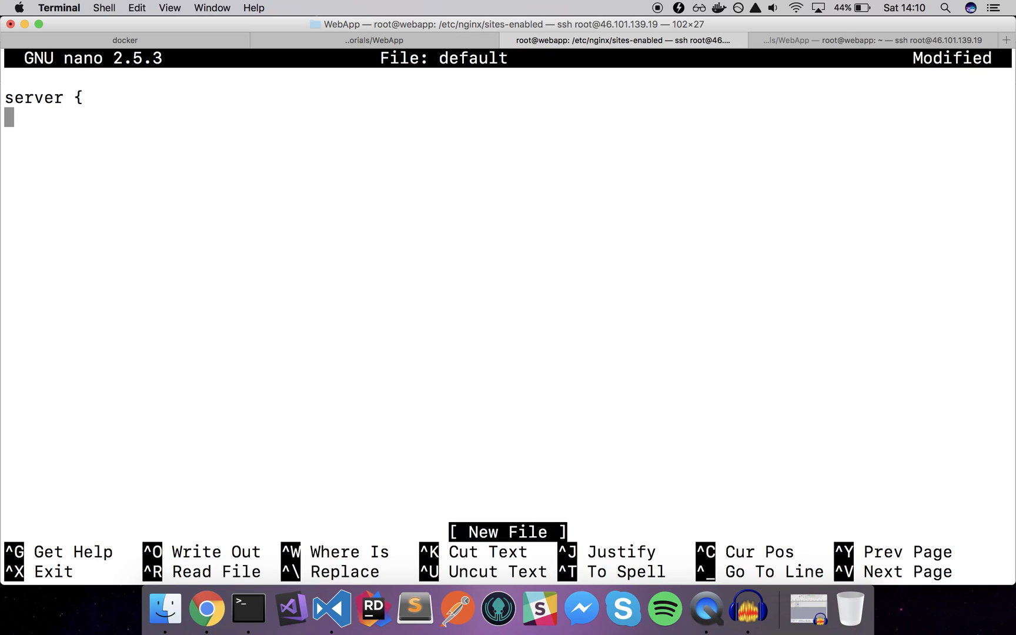
type("list")
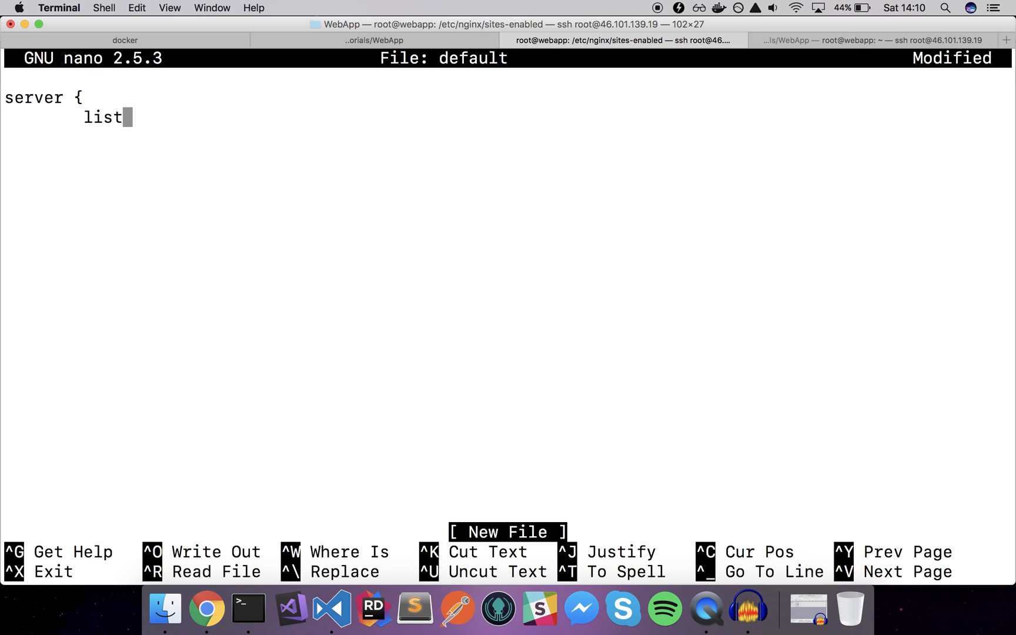
type("en 80;")
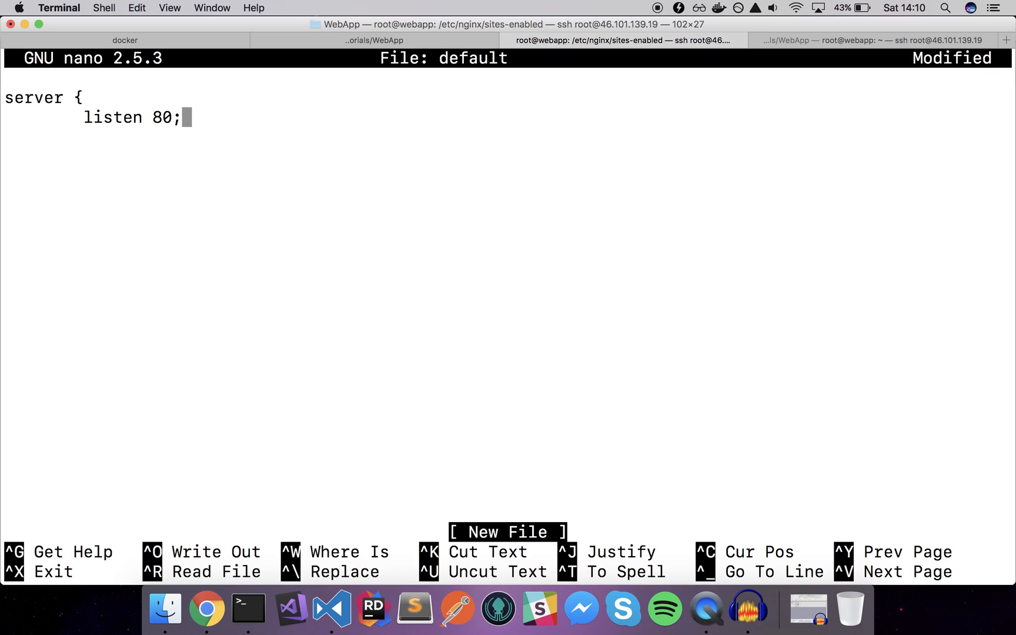
key("Return")
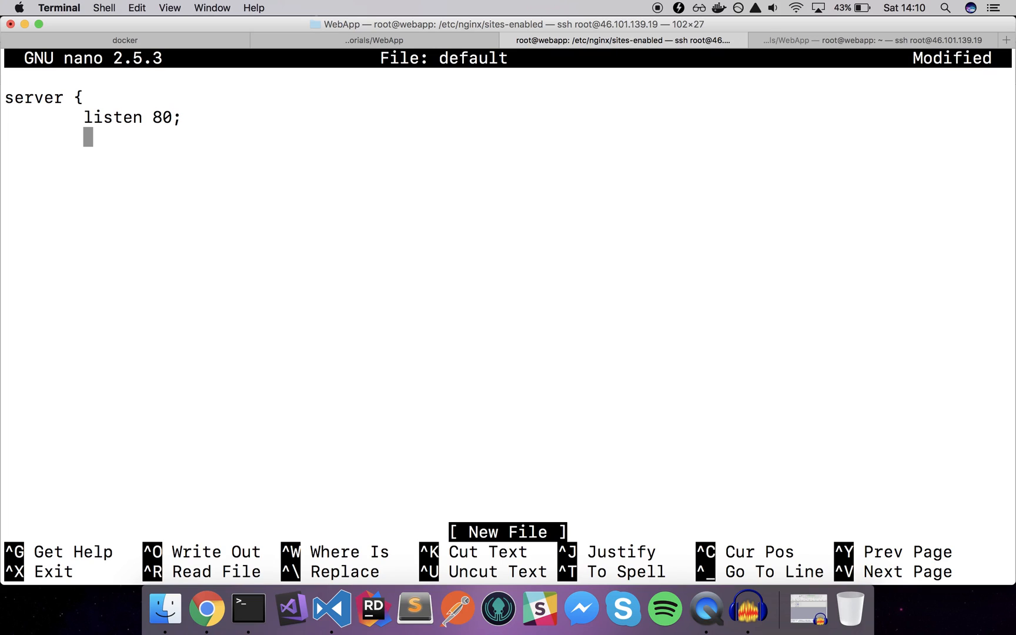
type("location / {")
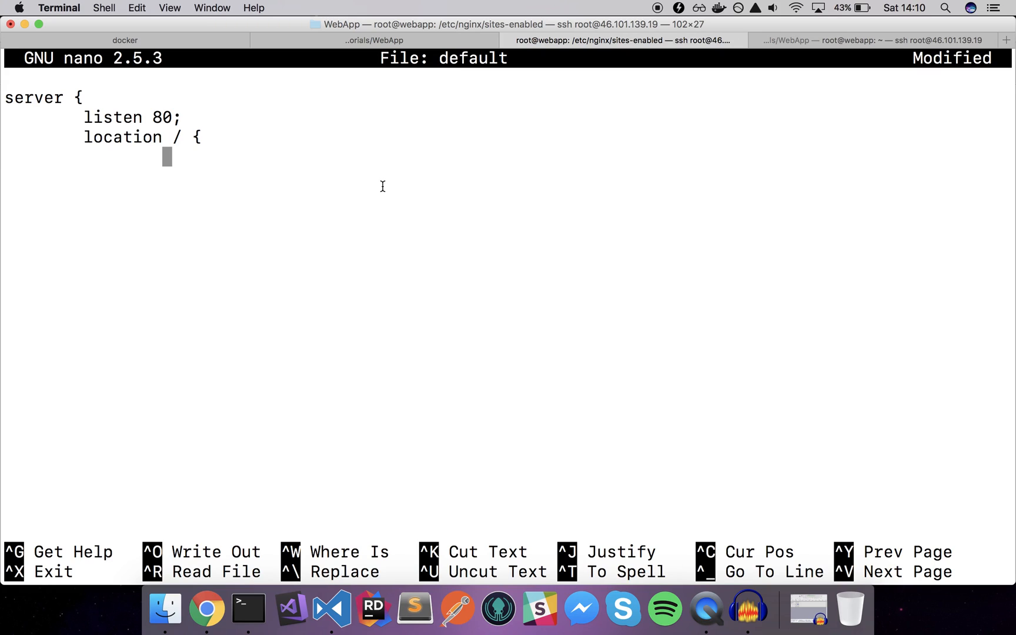
type("proxy_")
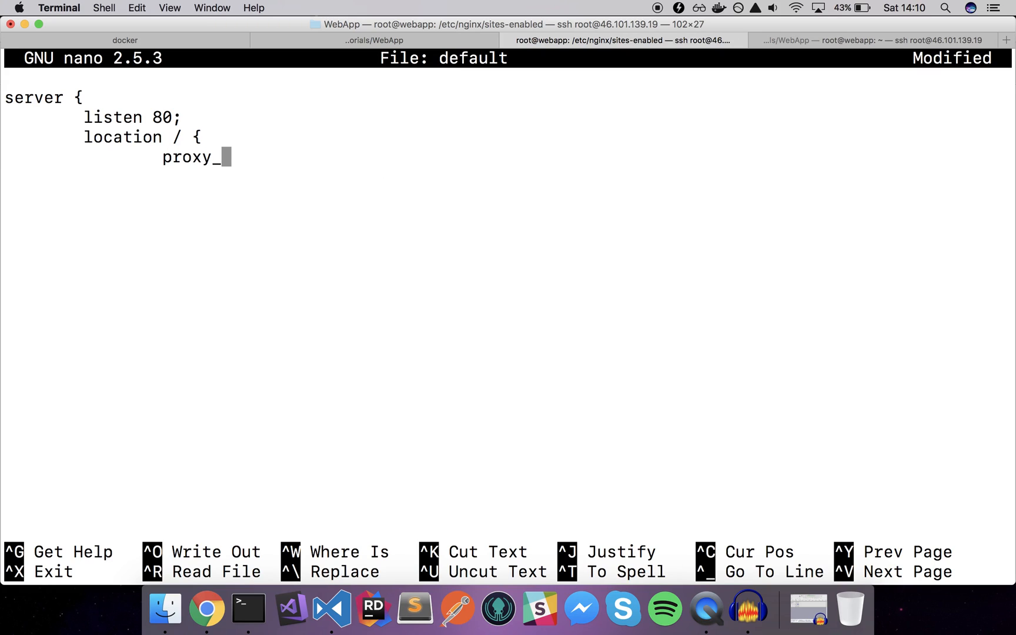
type("pass")
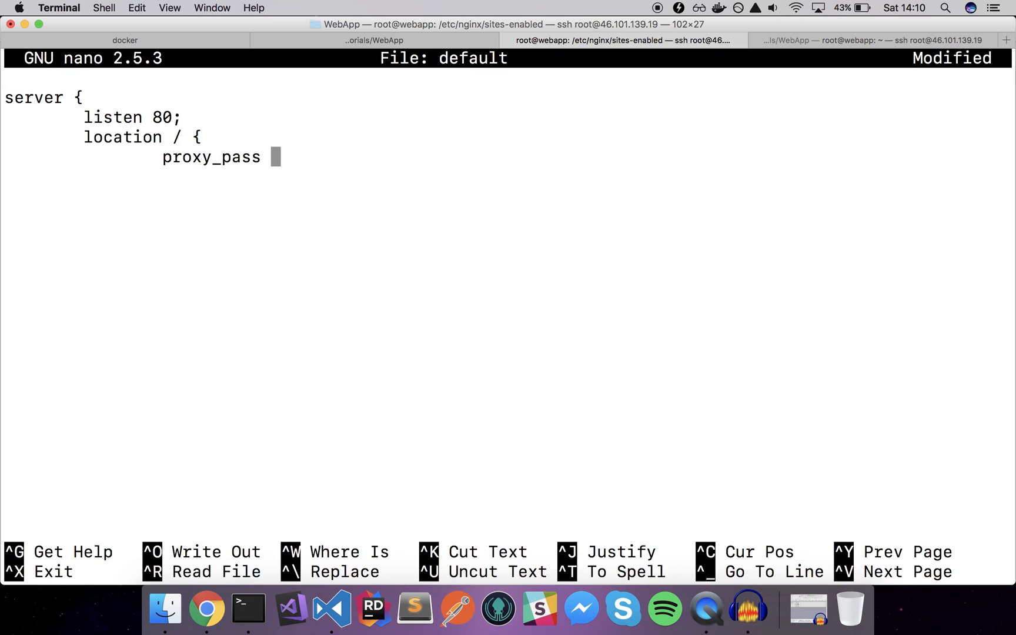
mouse_move(382, 187)
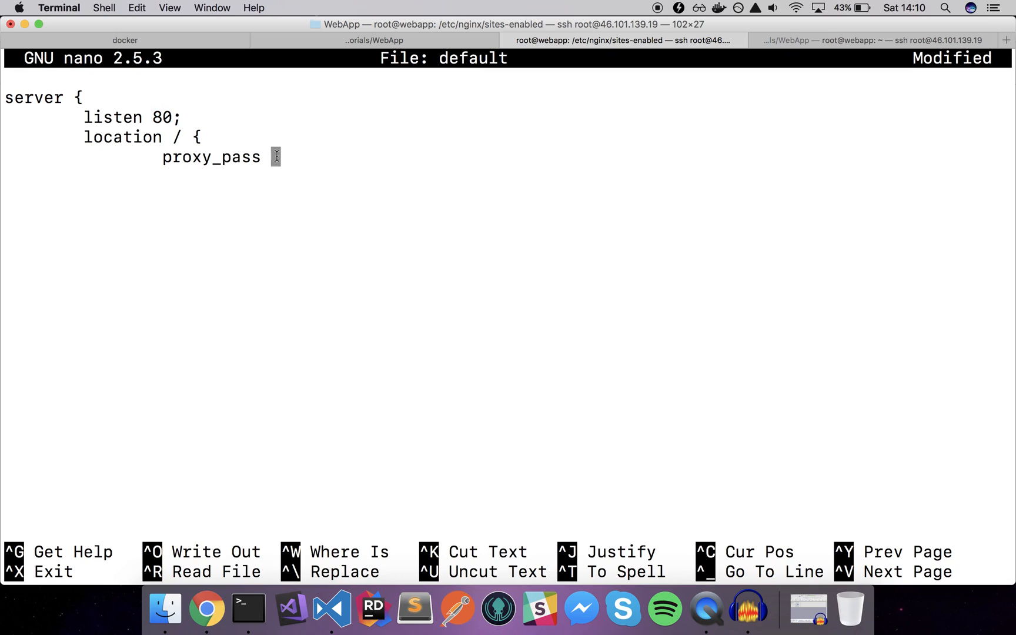
type("http")
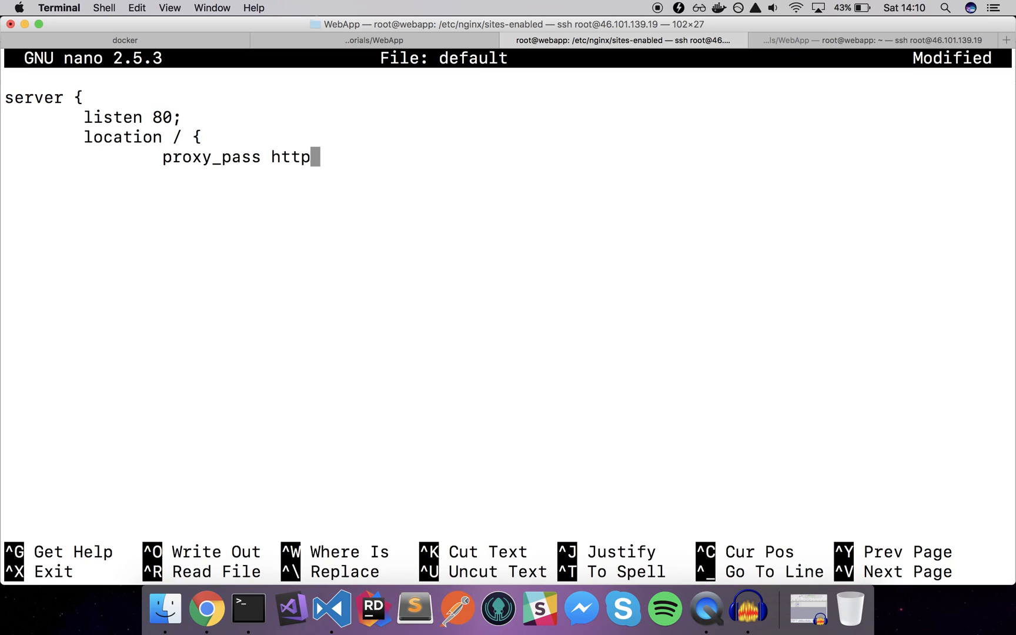
type("://local")
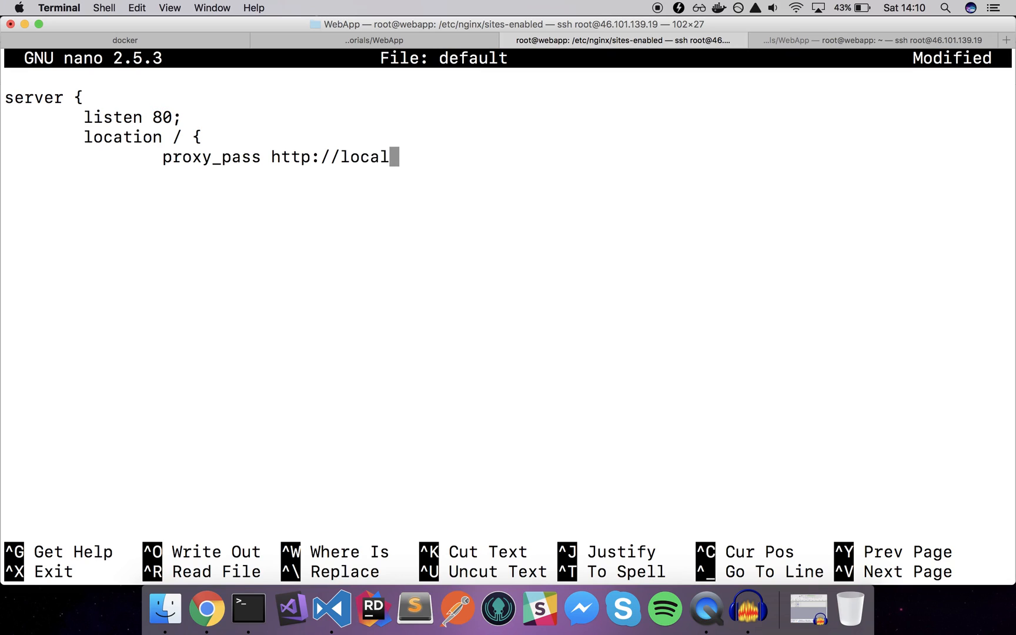
type("host:50-0-0")
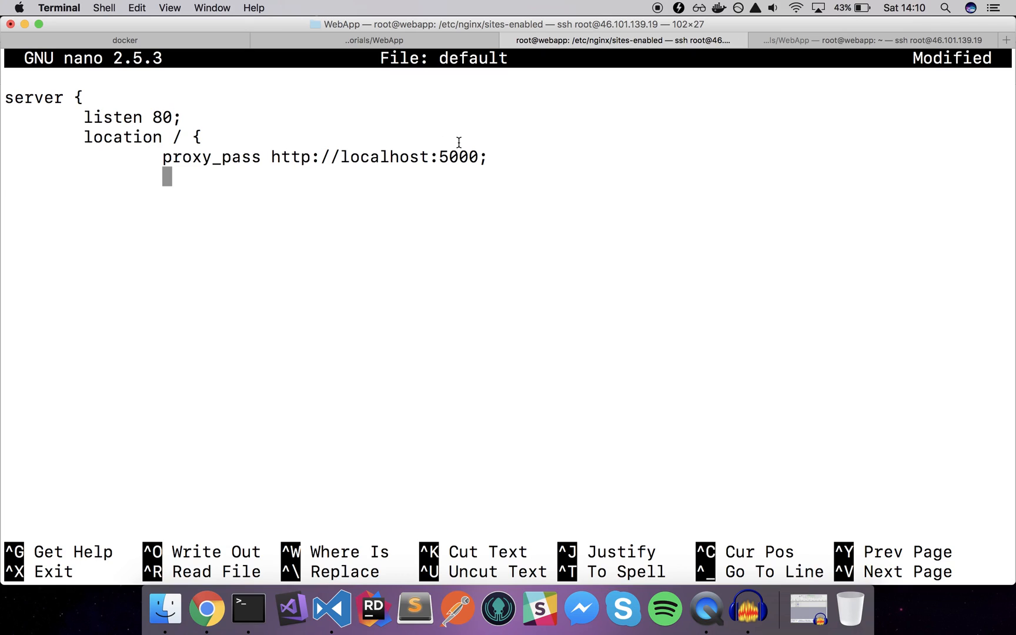
Step: Add proxy_set_header Upgrade $http_upgrade and Connection 'upgrade' lines
type("proxy")
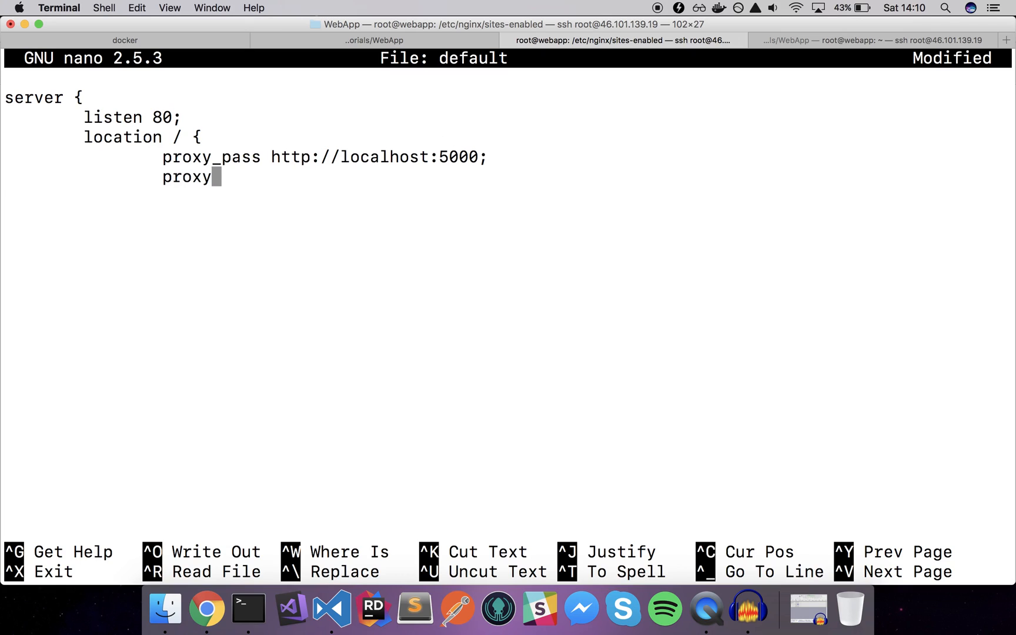
type("_set_")
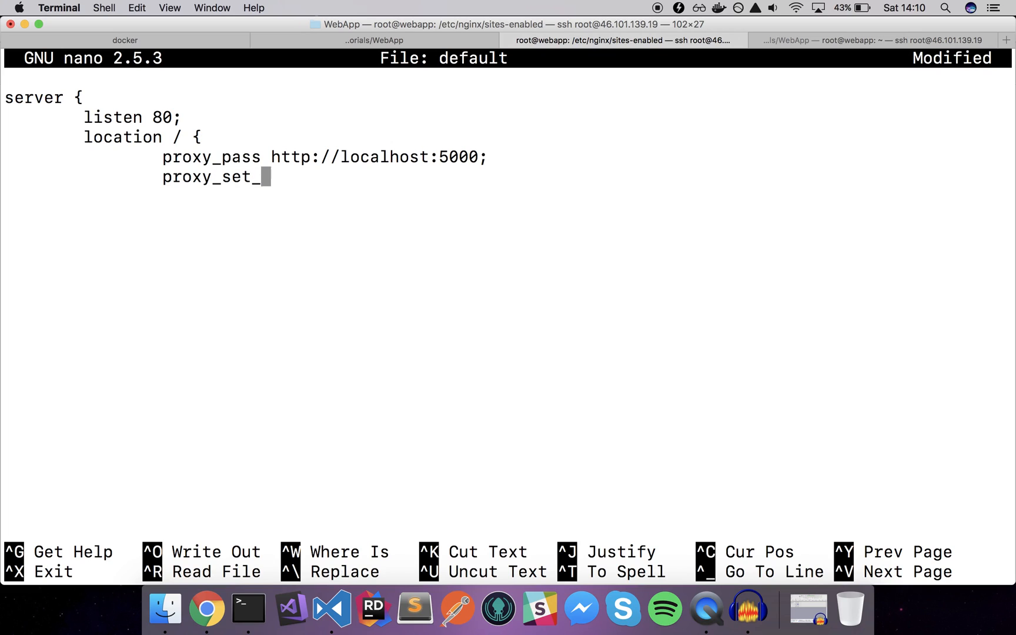
type("header")
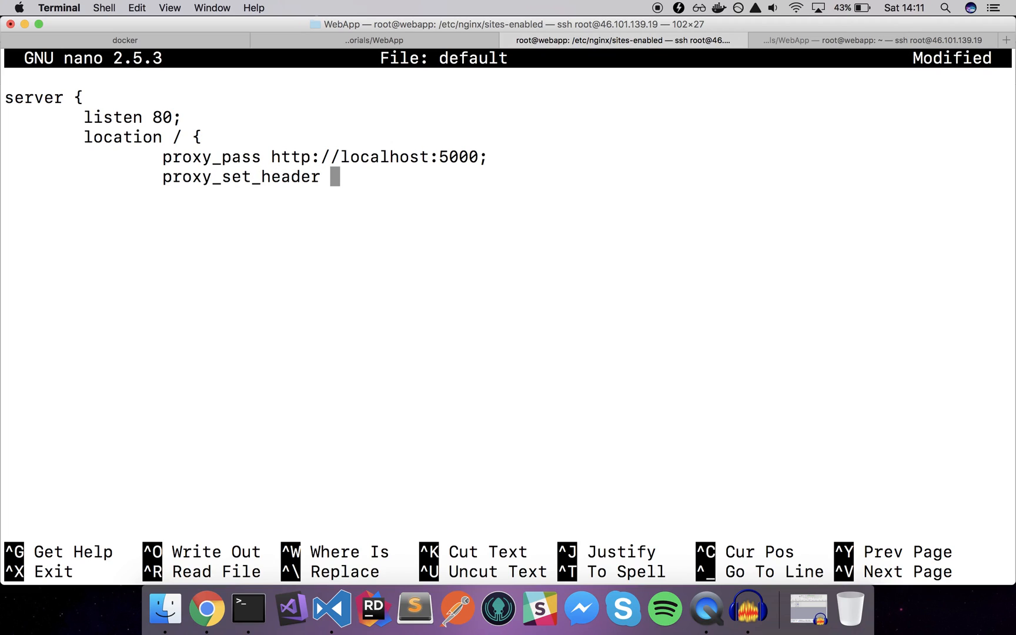
type("Upgrade")
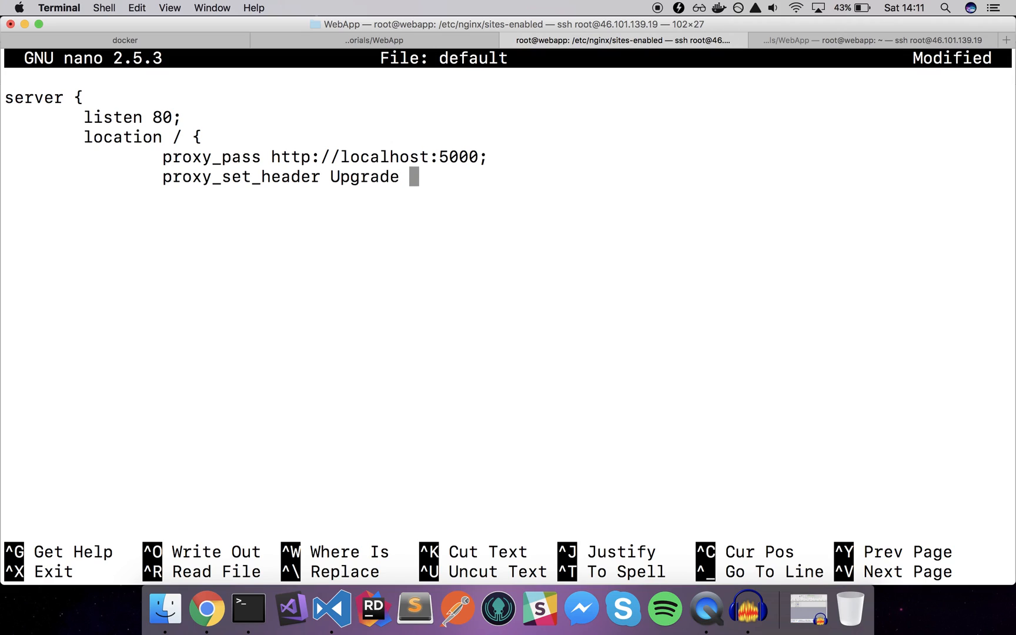
type("$http")
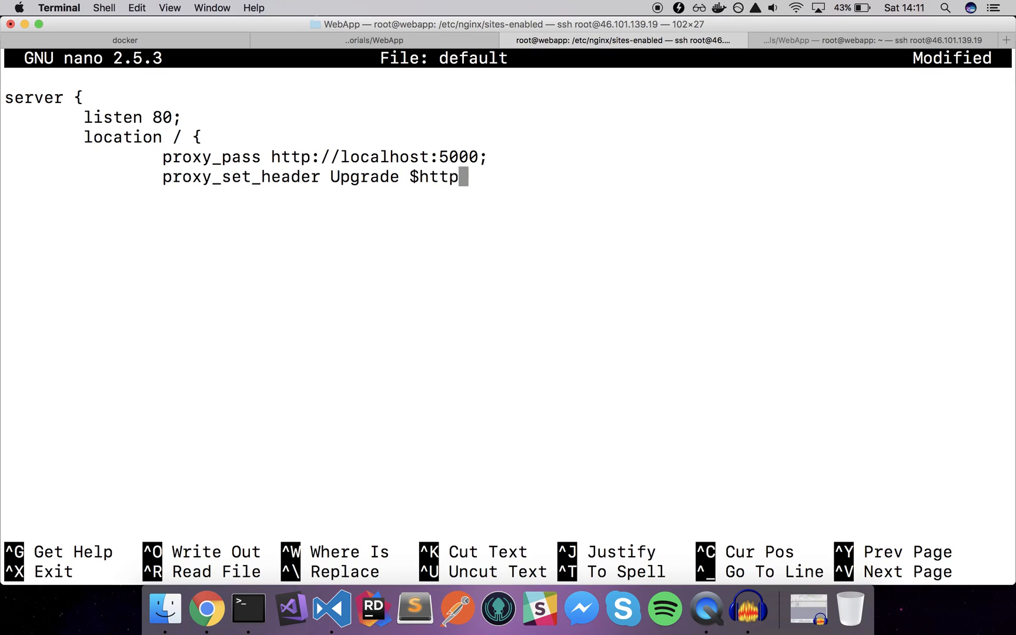
type("_")
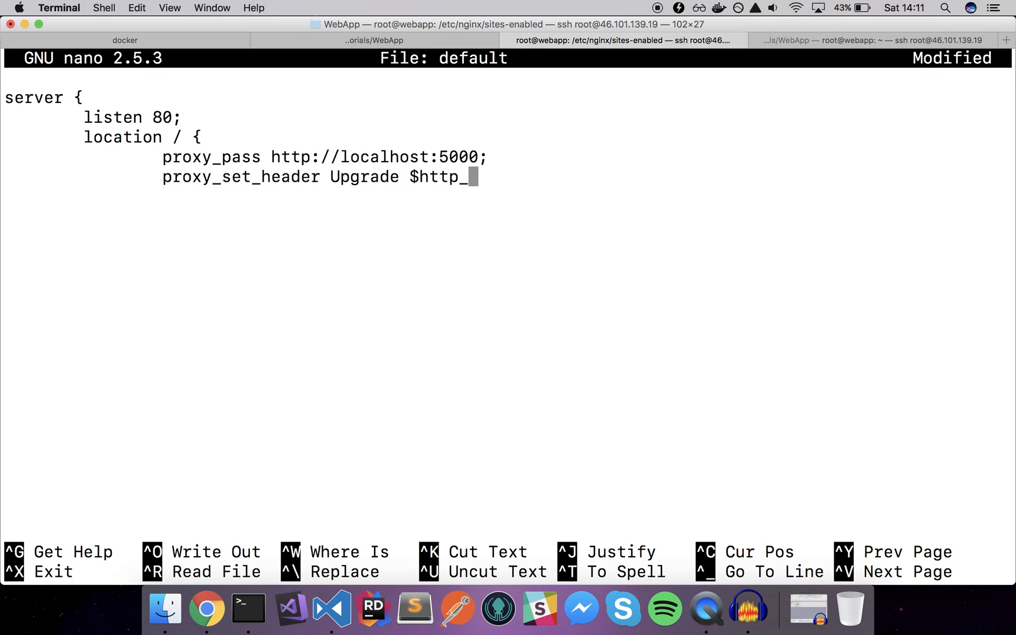
type("upgrade;")
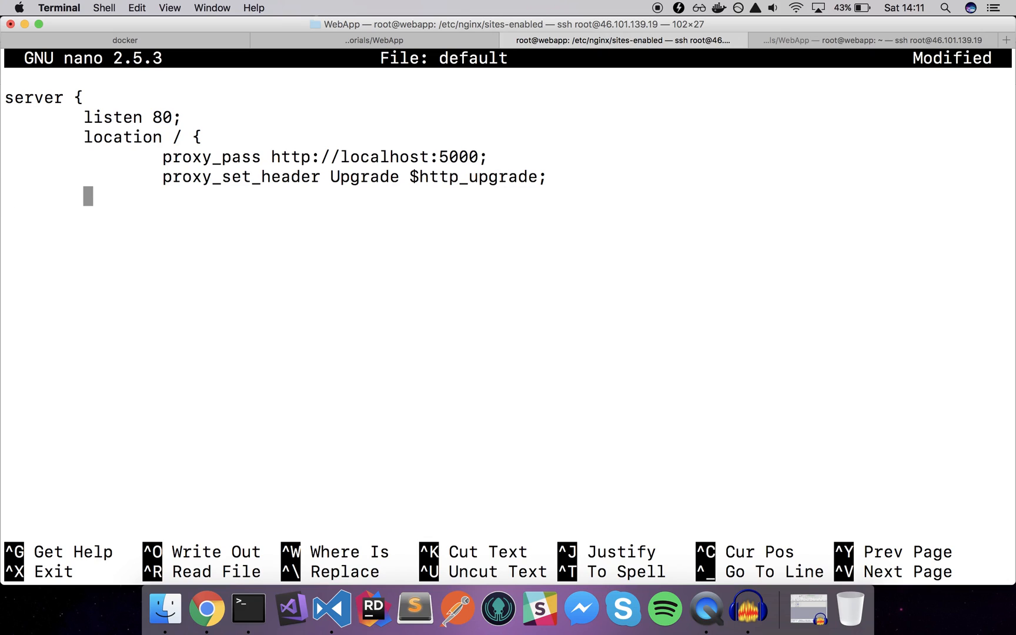
type("proxy")
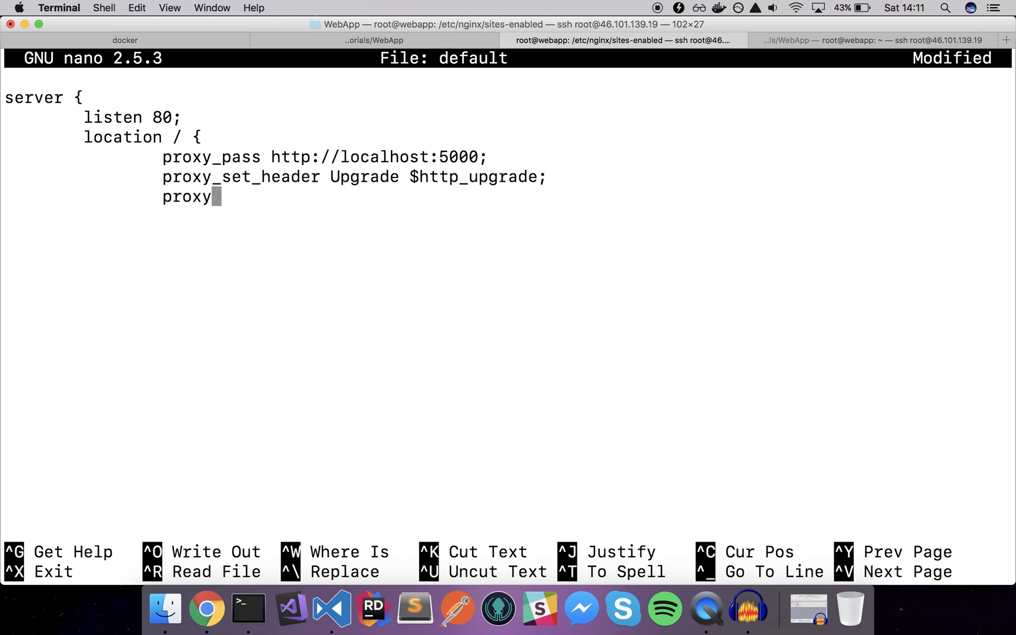
type("_set_header")
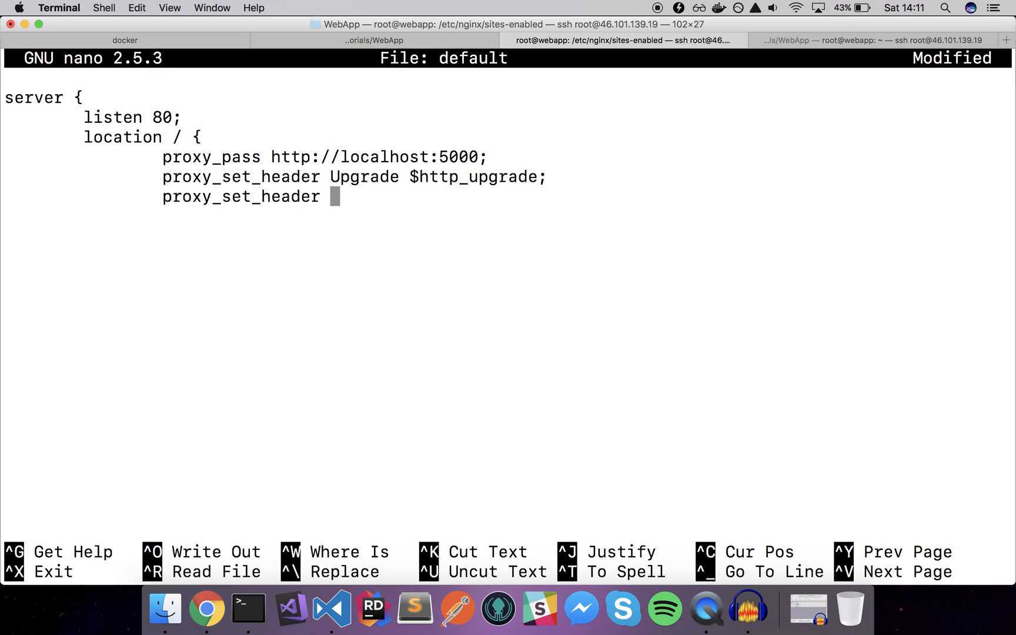
type("Connection")
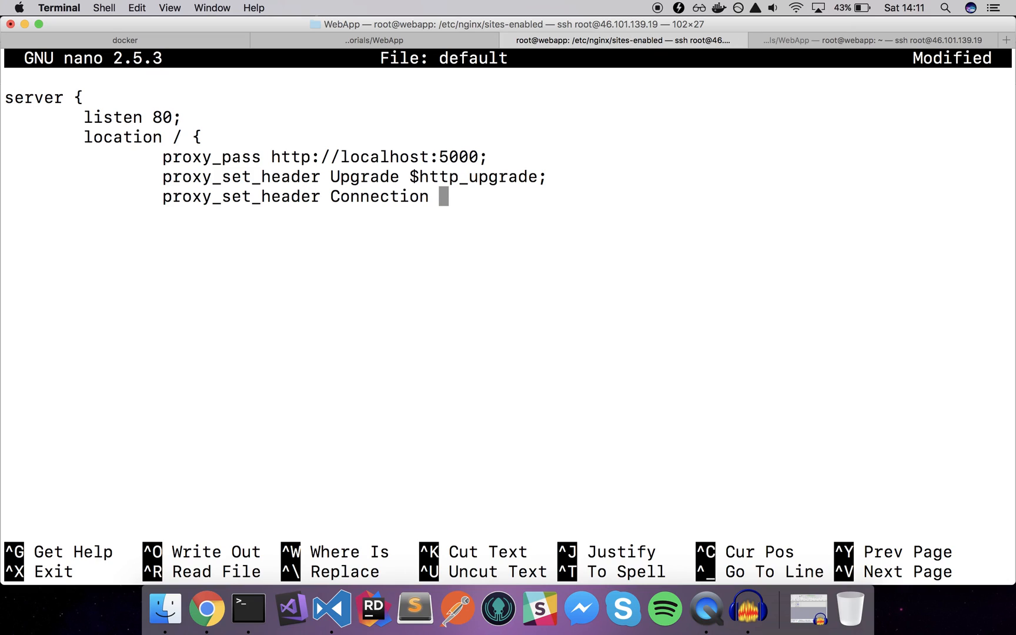
type("'upgrade';")
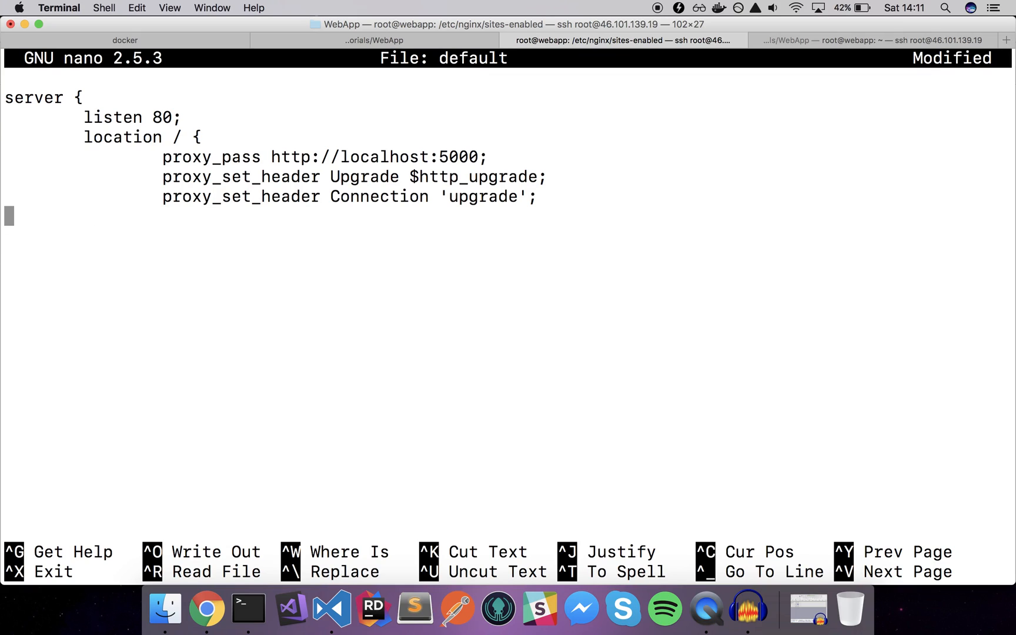
Step: Add proxy_set_header Host $host and proxy_cache_bypass $http_upgrade, close the braces and save the config
type("or")
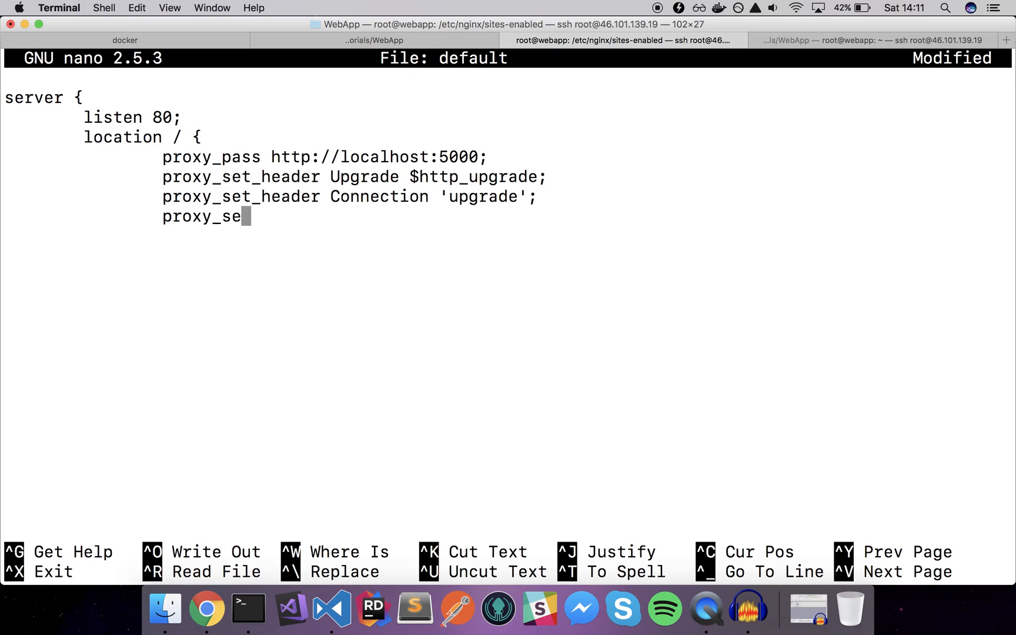
type("t_header H")
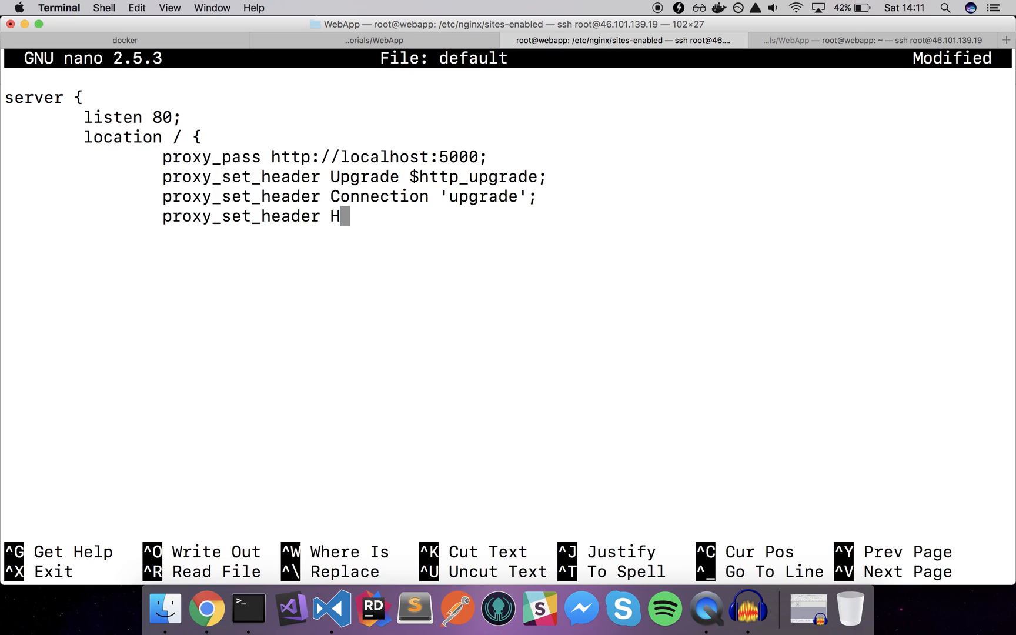
type("ost $host;")
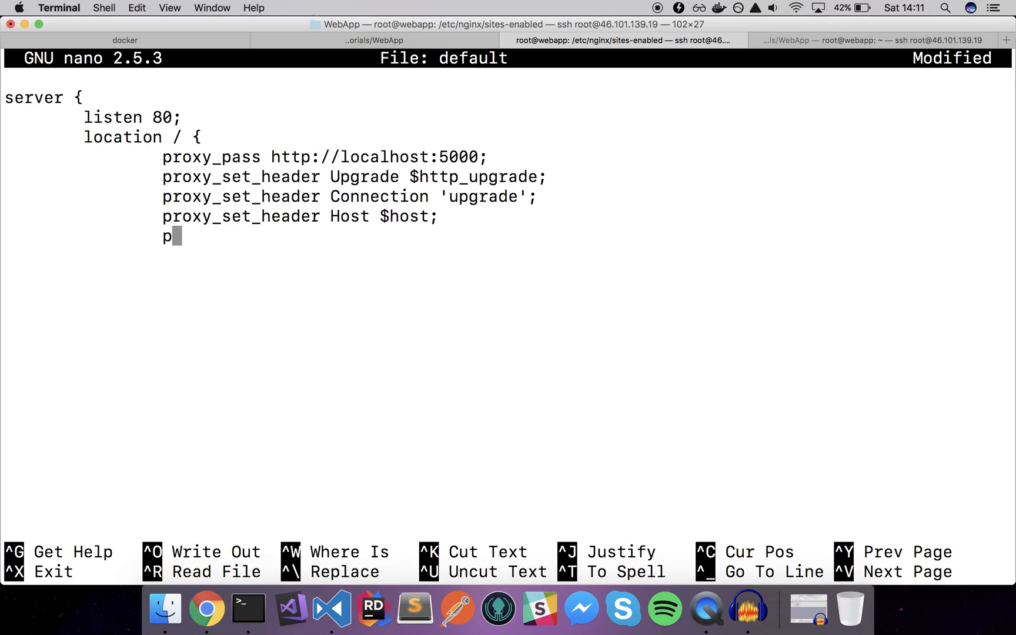
type("roxy_cache")
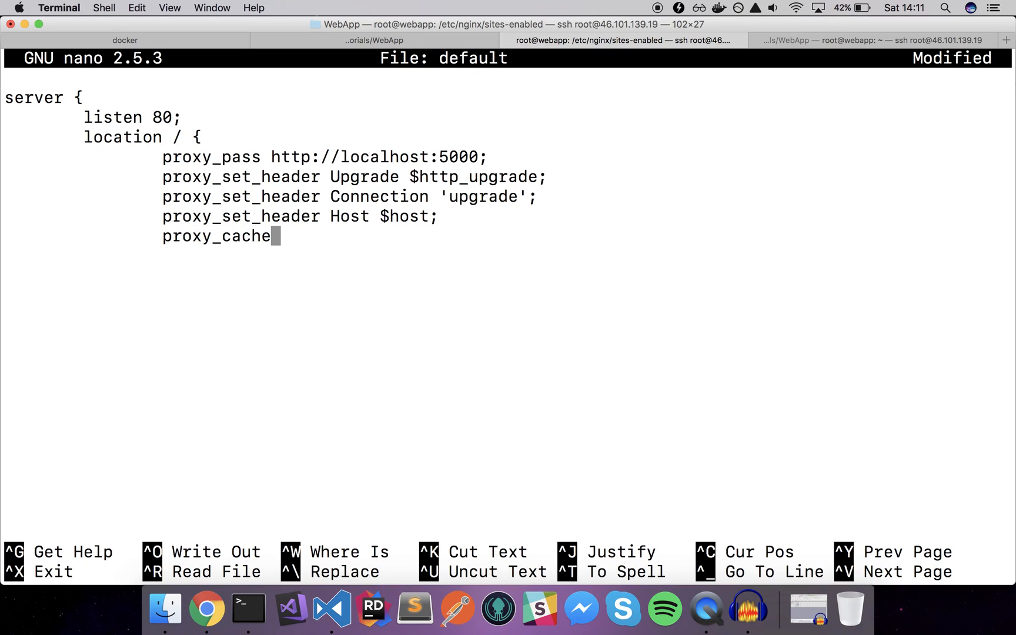
type("_bypass")
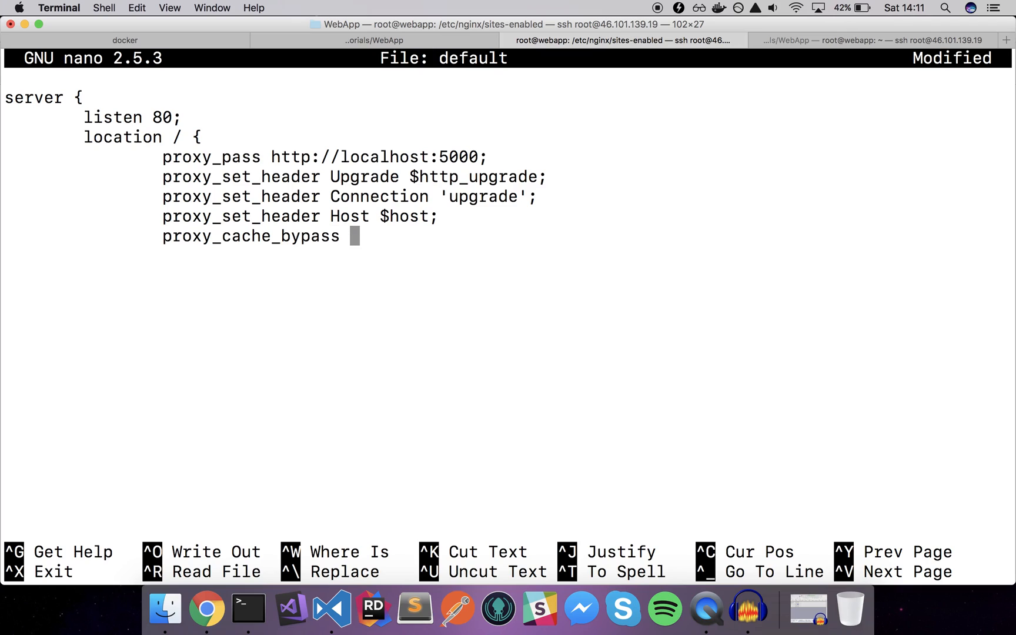
type("$http_upgr")
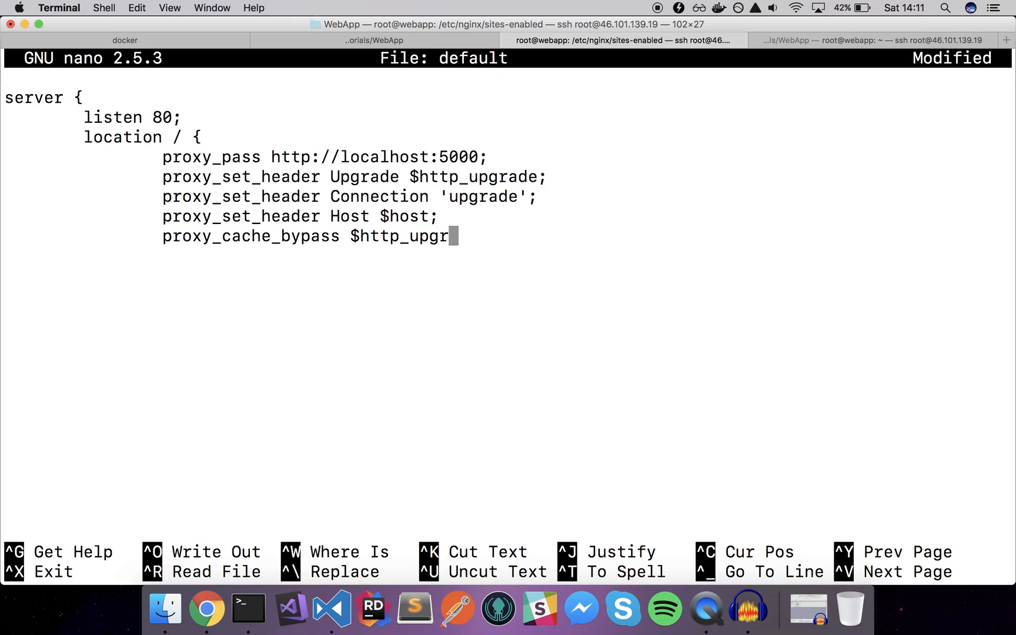
type("ade;")
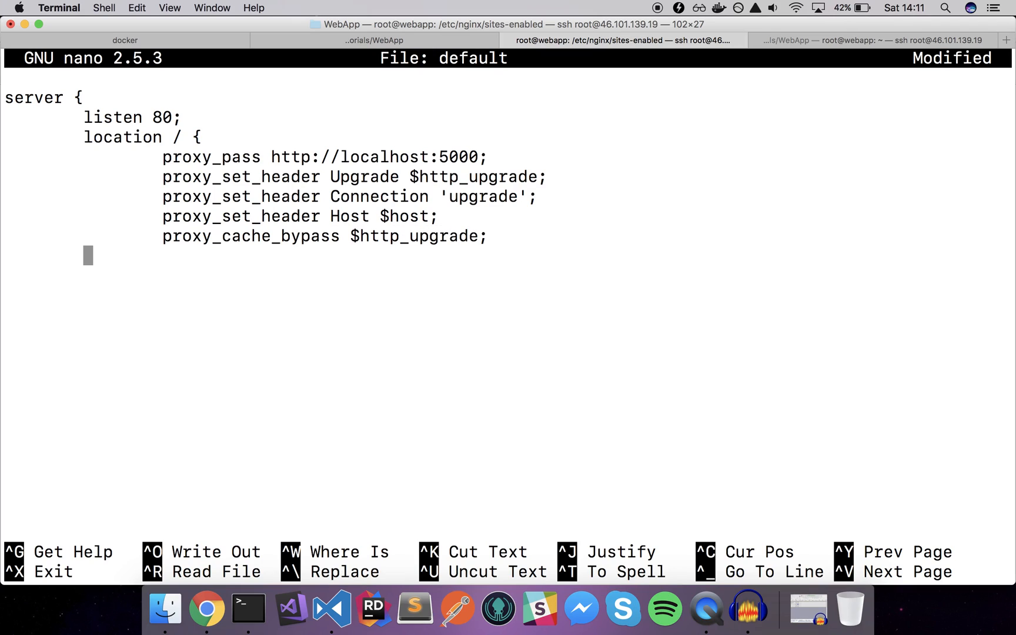
type("}")
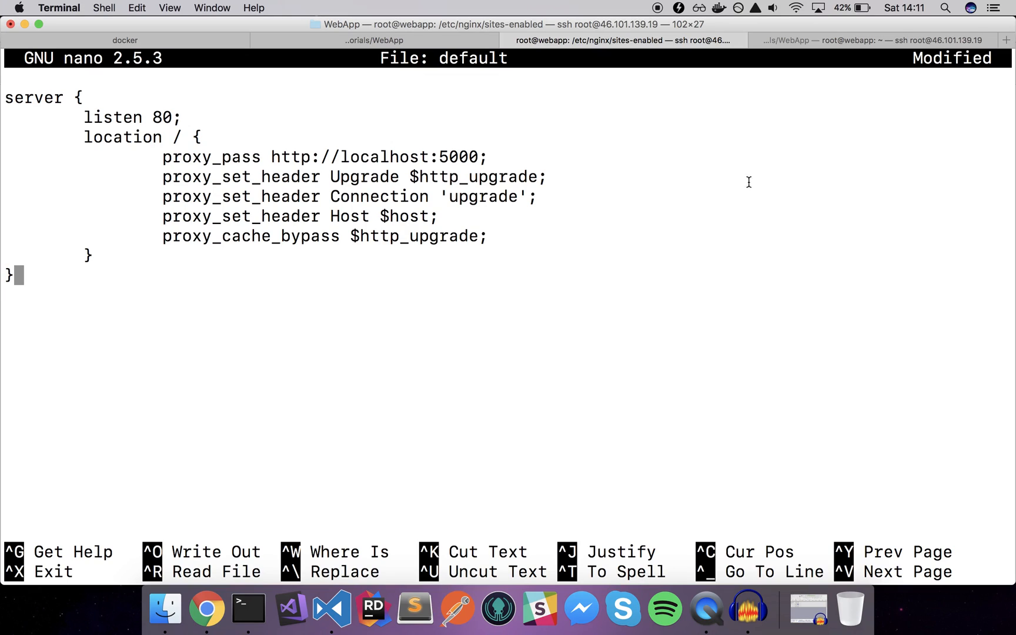
mouse_move(515, 166)
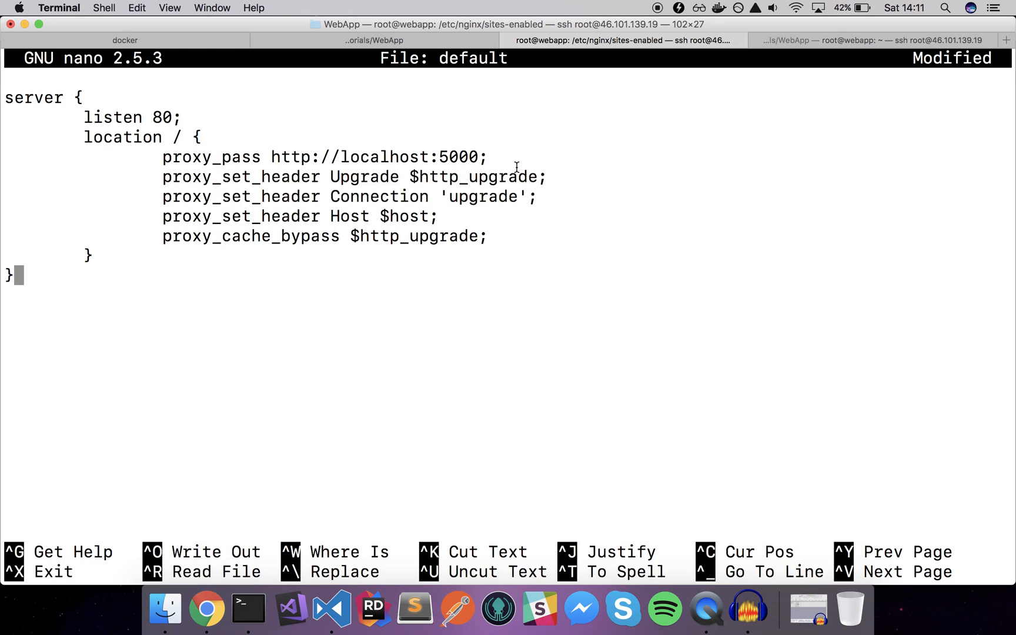
mouse_move(413, 239)
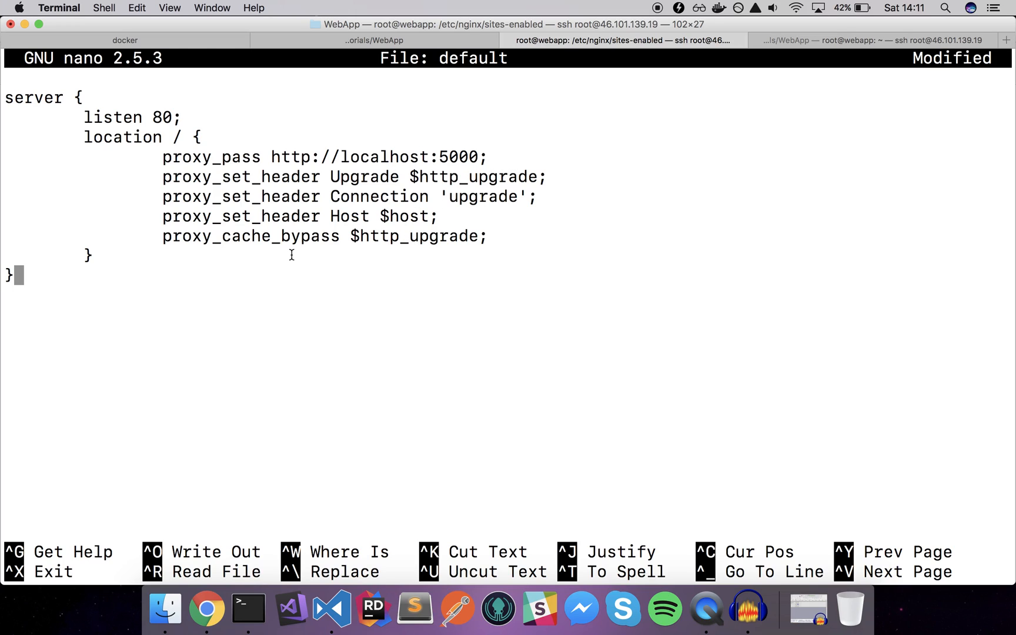
key("ctrl+o")
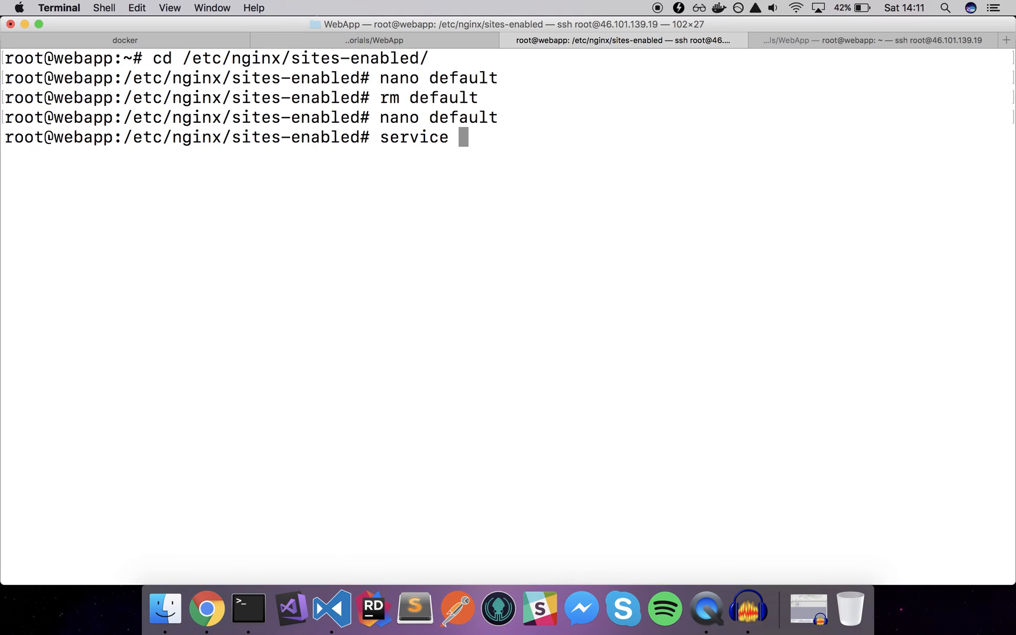
Step: Run service nginx restart to apply the reverse proxy configuration
type("nginx restart")
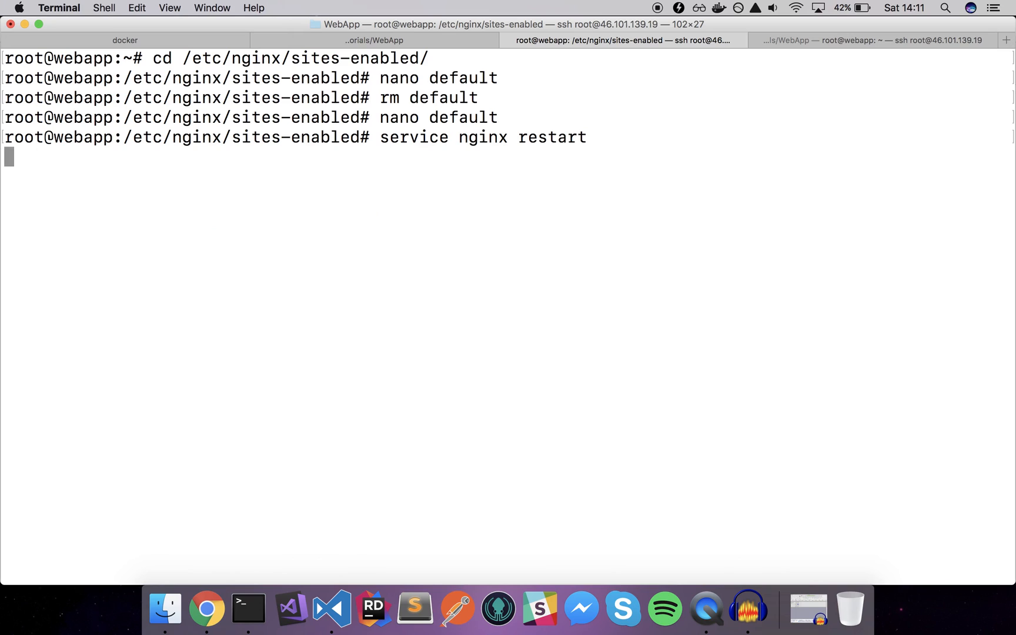
left_click(206, 608)
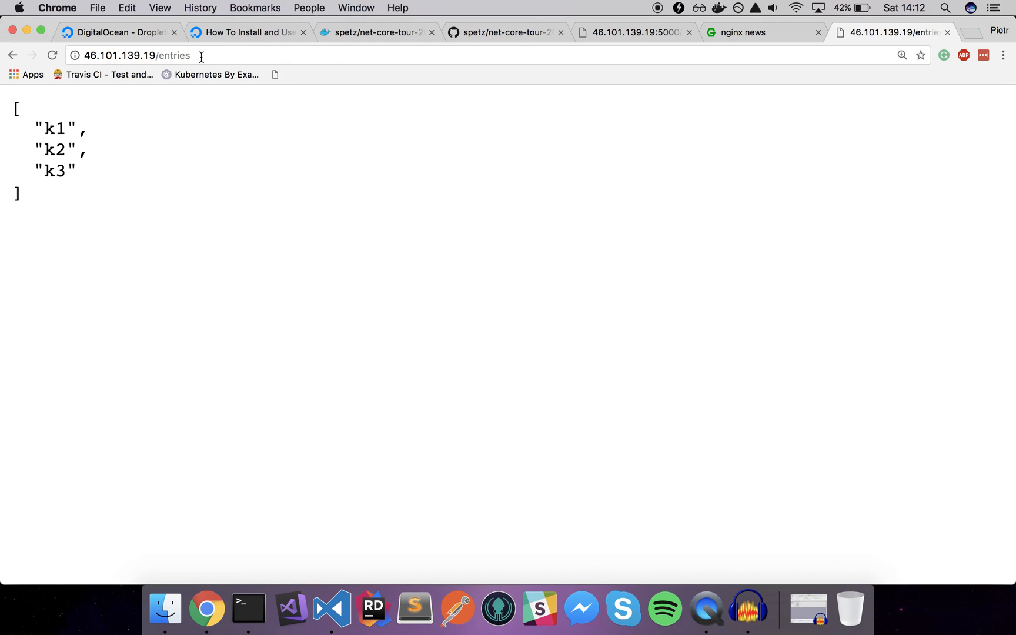
mouse_move(126, 131)
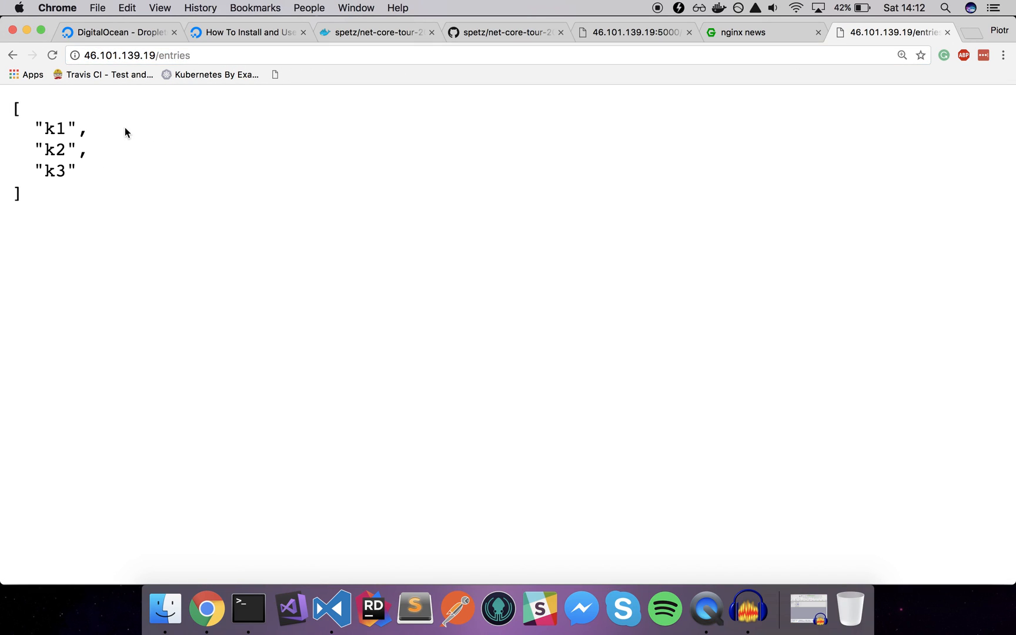
Step: Verify 46.101.139.19/entries shows k1, k2, k3 like the :5000 tab, then return to the terminal
double_click(55, 129)
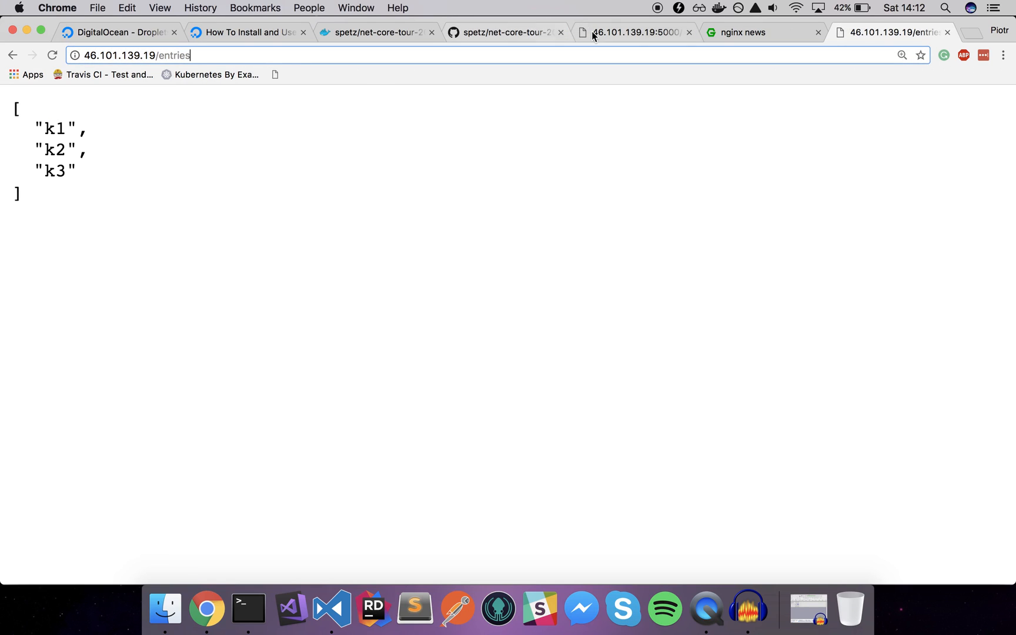
left_click(635, 33)
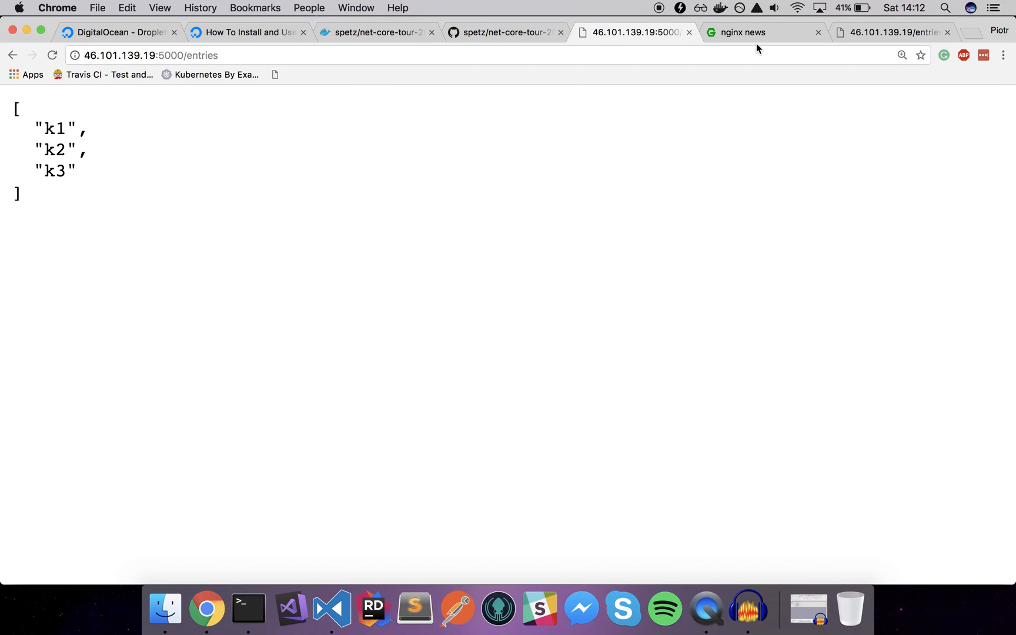
double_click(169, 55)
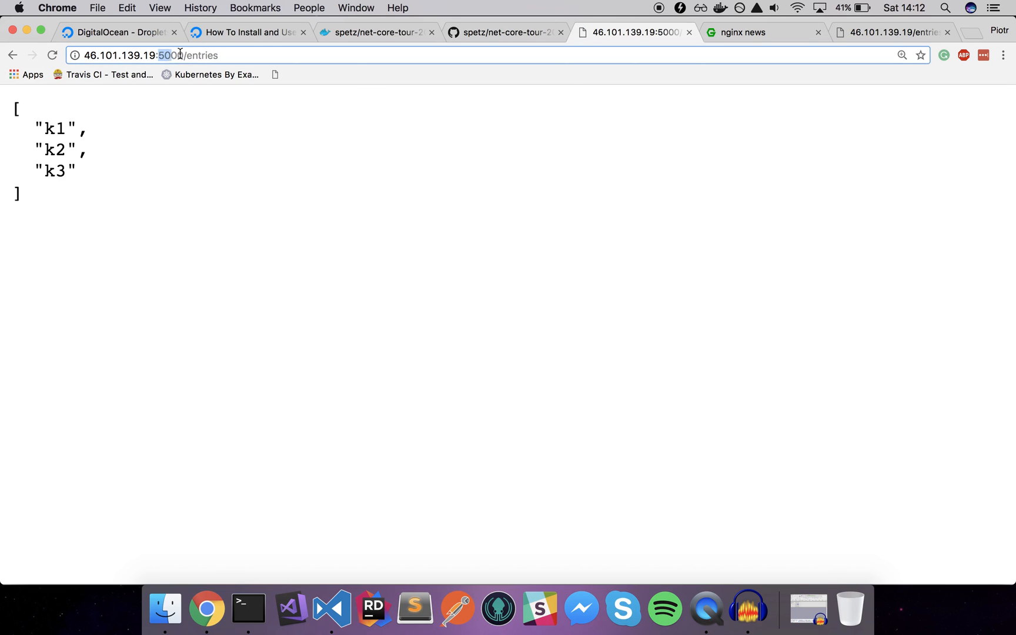
left_click(246, 608)
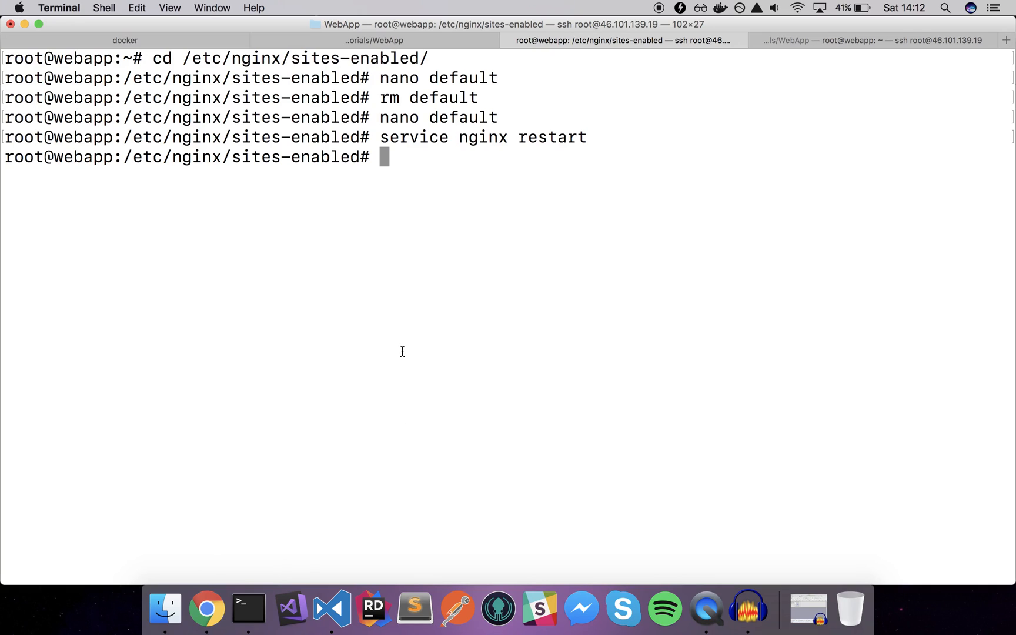
Step: Enable ufw (confirming with y) and allow ports 80 and 22 through the firewall
type("ufw")
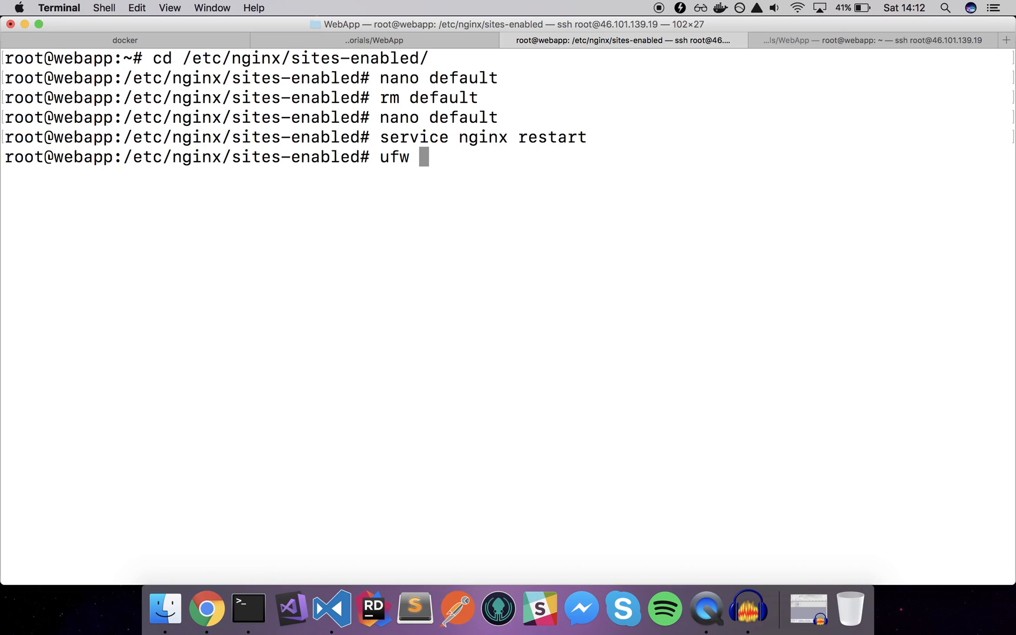
type("enable")
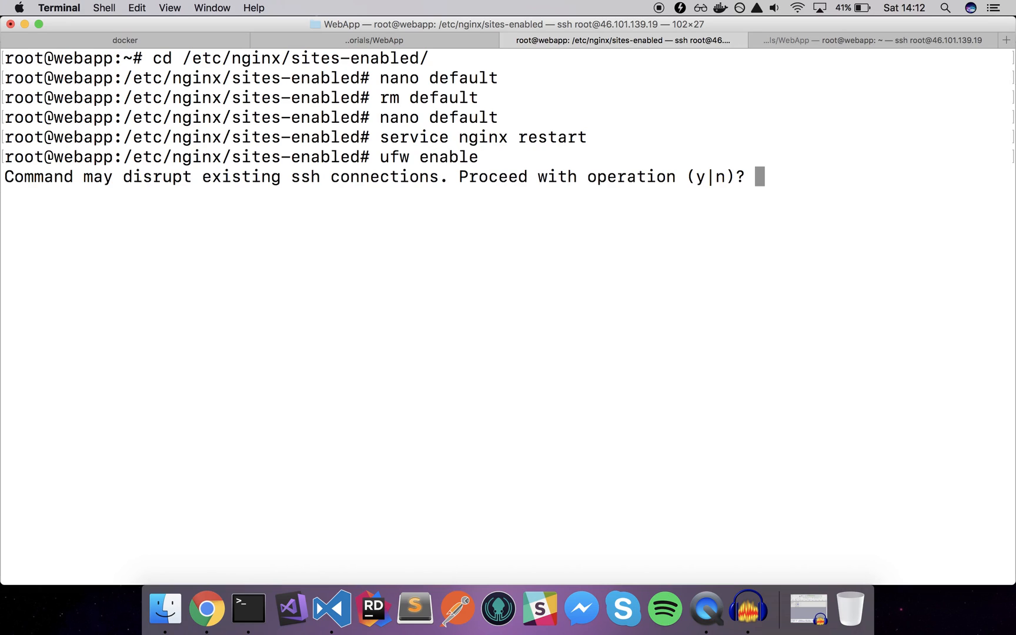
type("y")
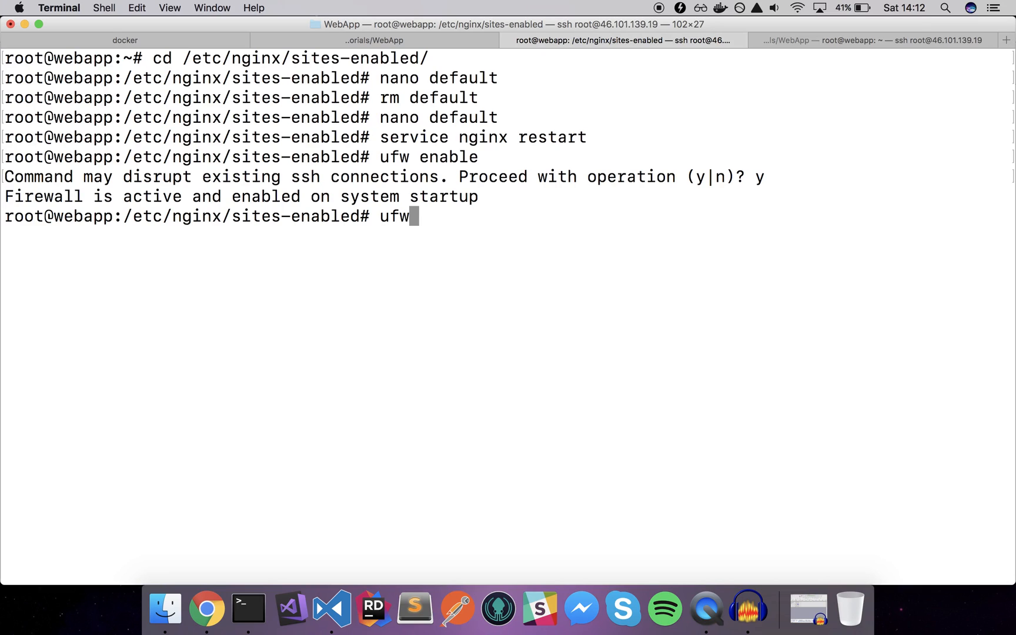
type("allow 80")
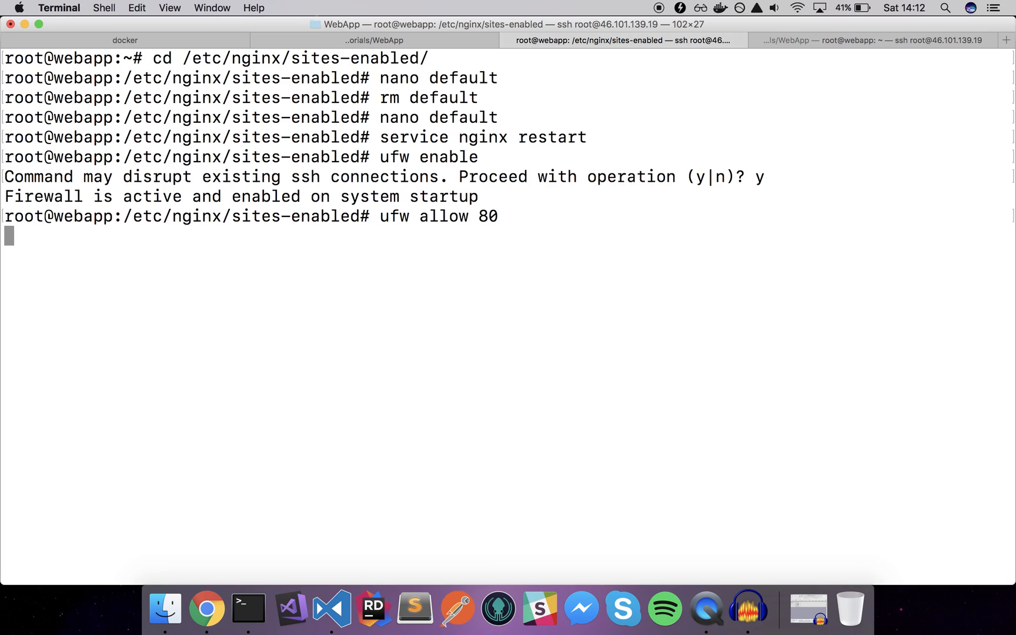
type("ufw alloww")
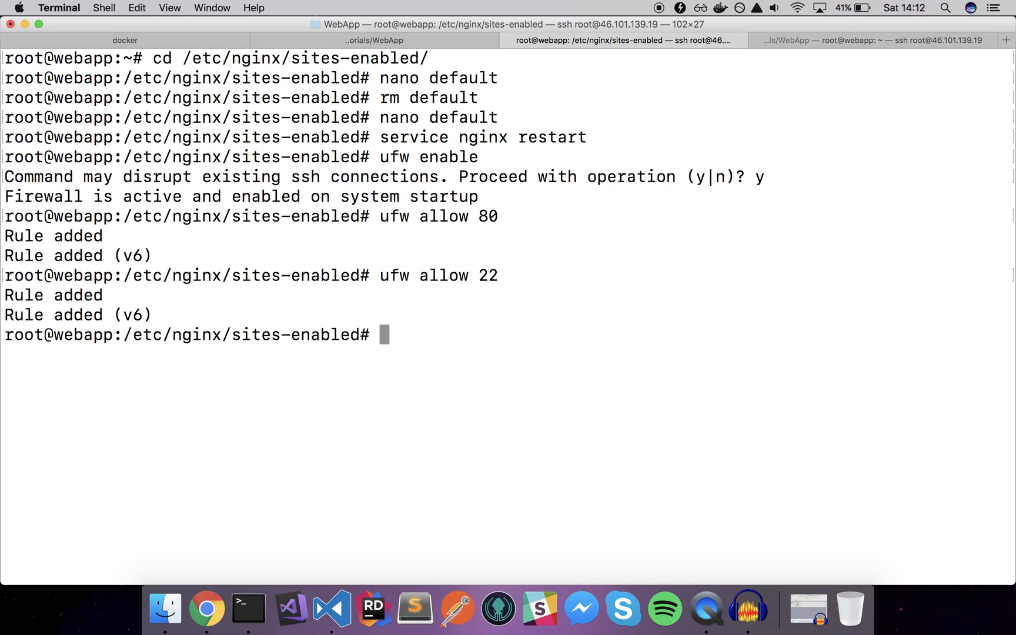
mouse_move(207, 608)
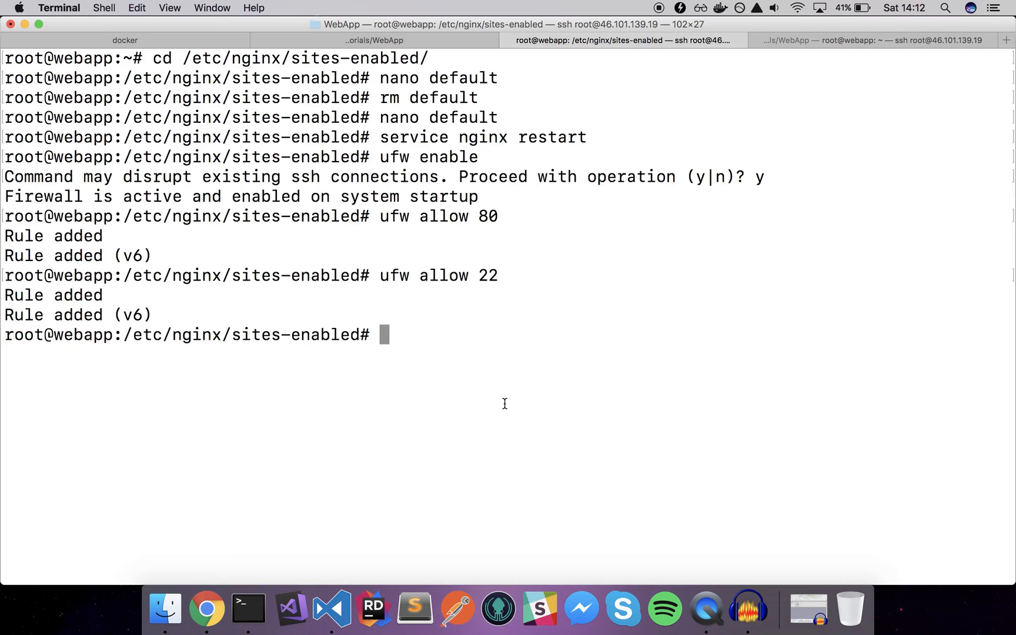
mouse_move(389, 336)
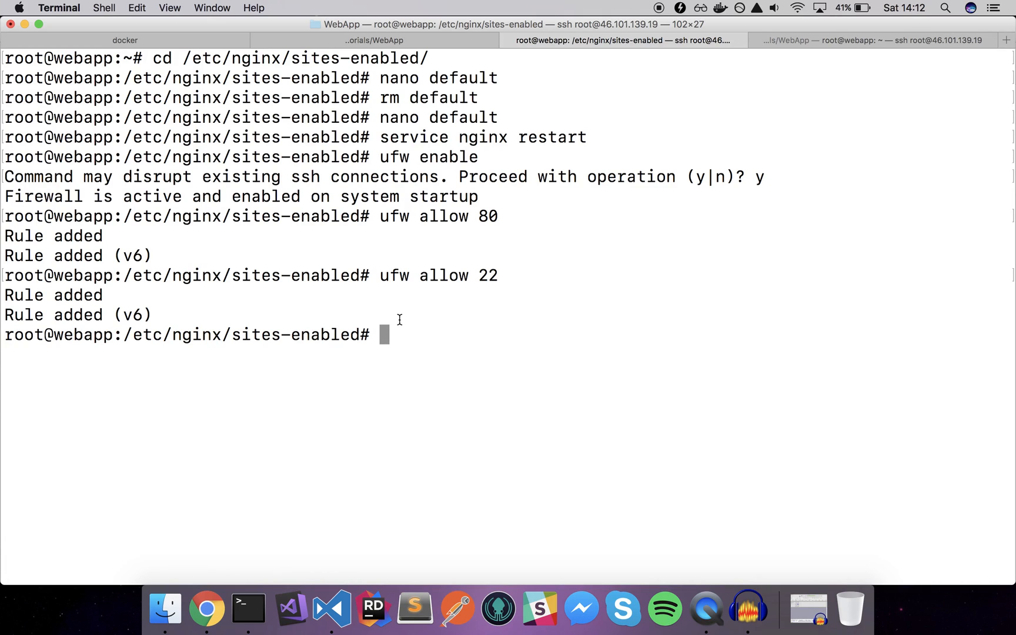
mouse_move(400, 325)
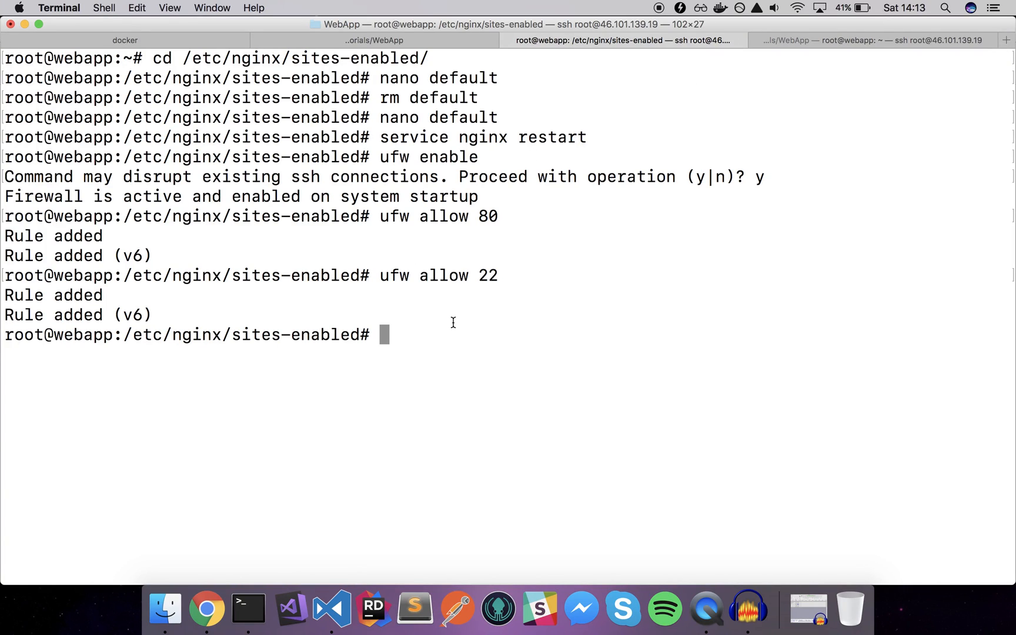
mouse_move(460, 319)
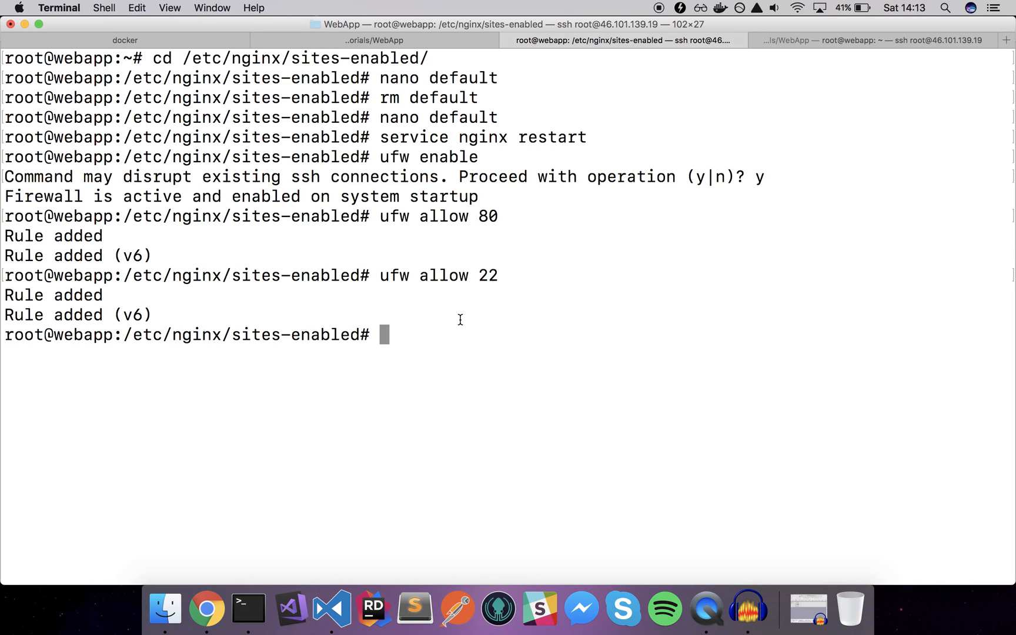
mouse_move(462, 332)
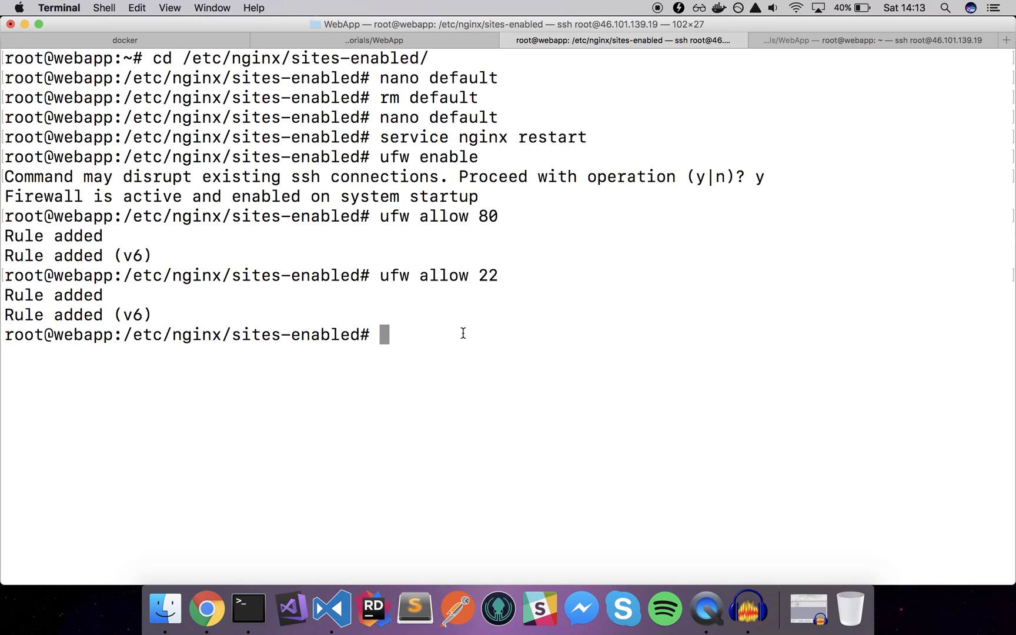